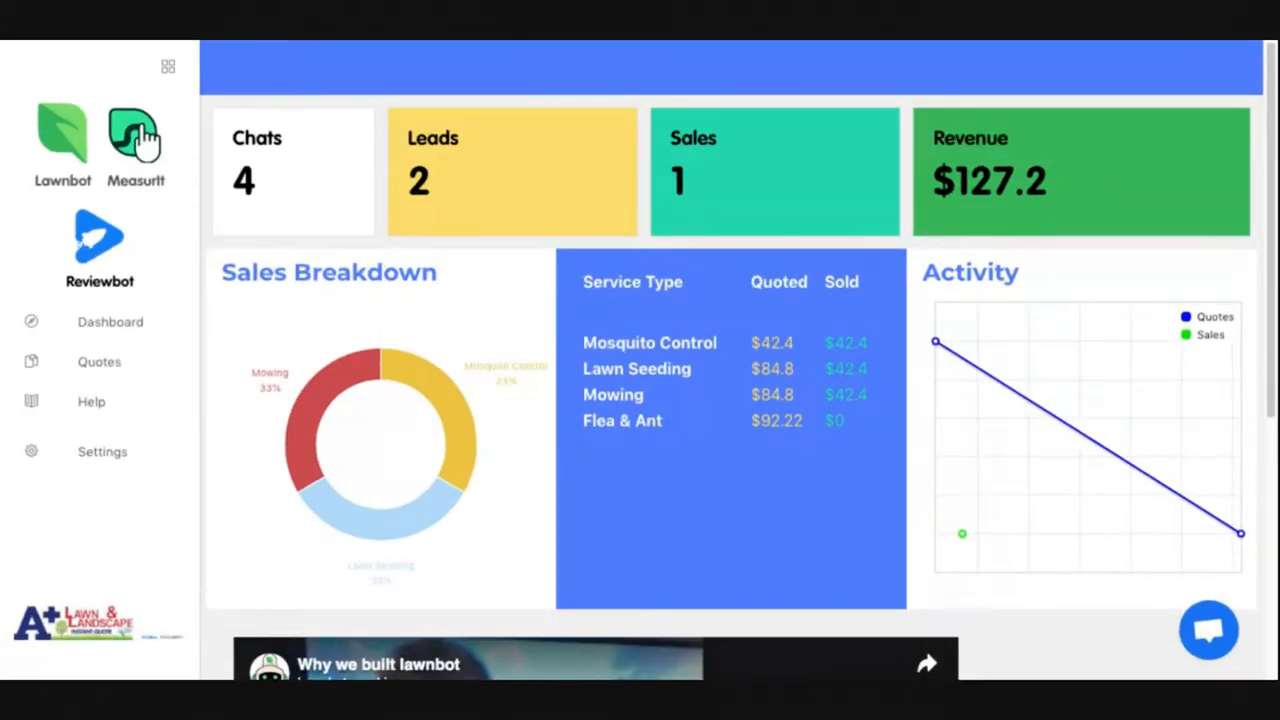
Start a support chat from the bottom-right bubble and send the test message 'hfgfghffhfh'.
scroll(down, 3)
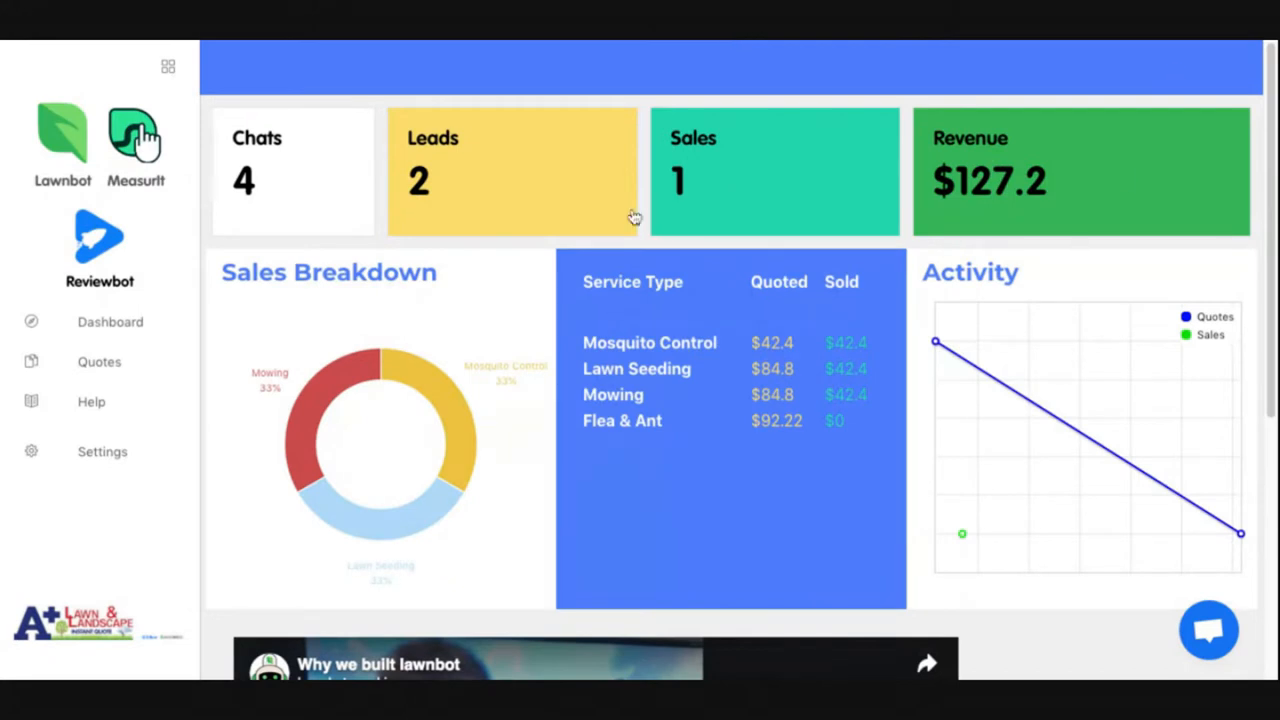
mouse_move(1044, 156)
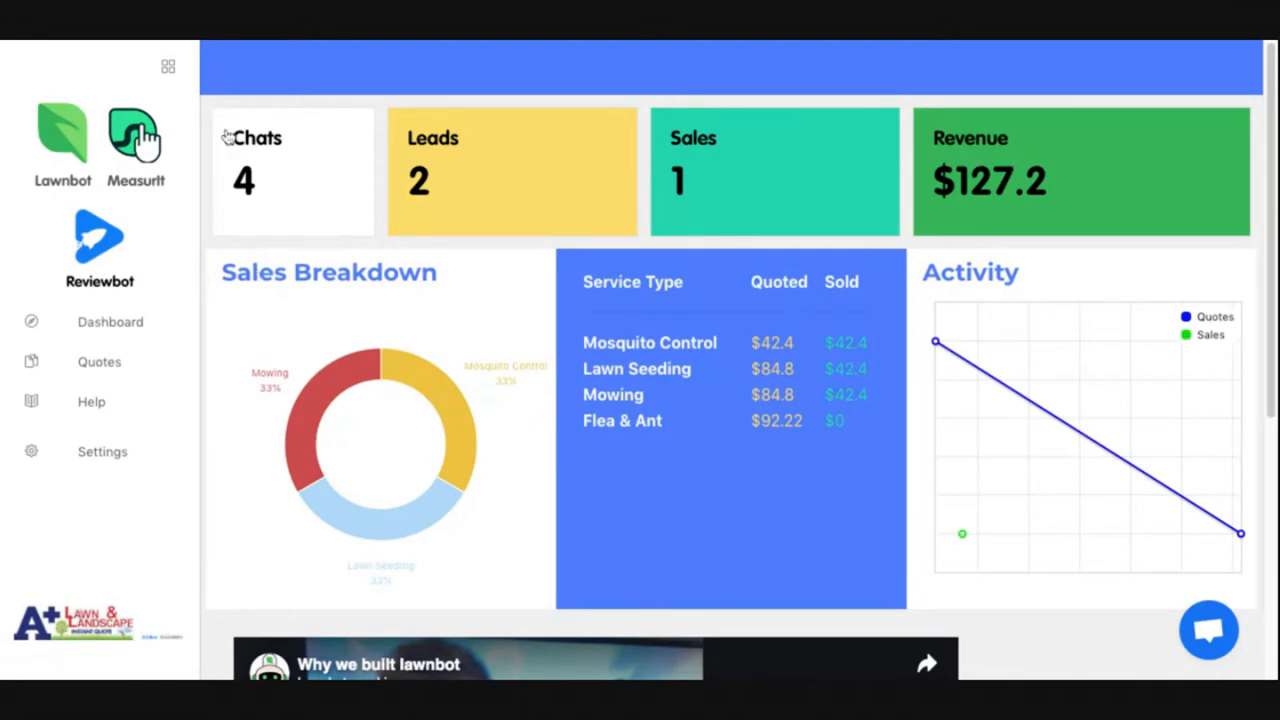
mouse_move(258, 164)
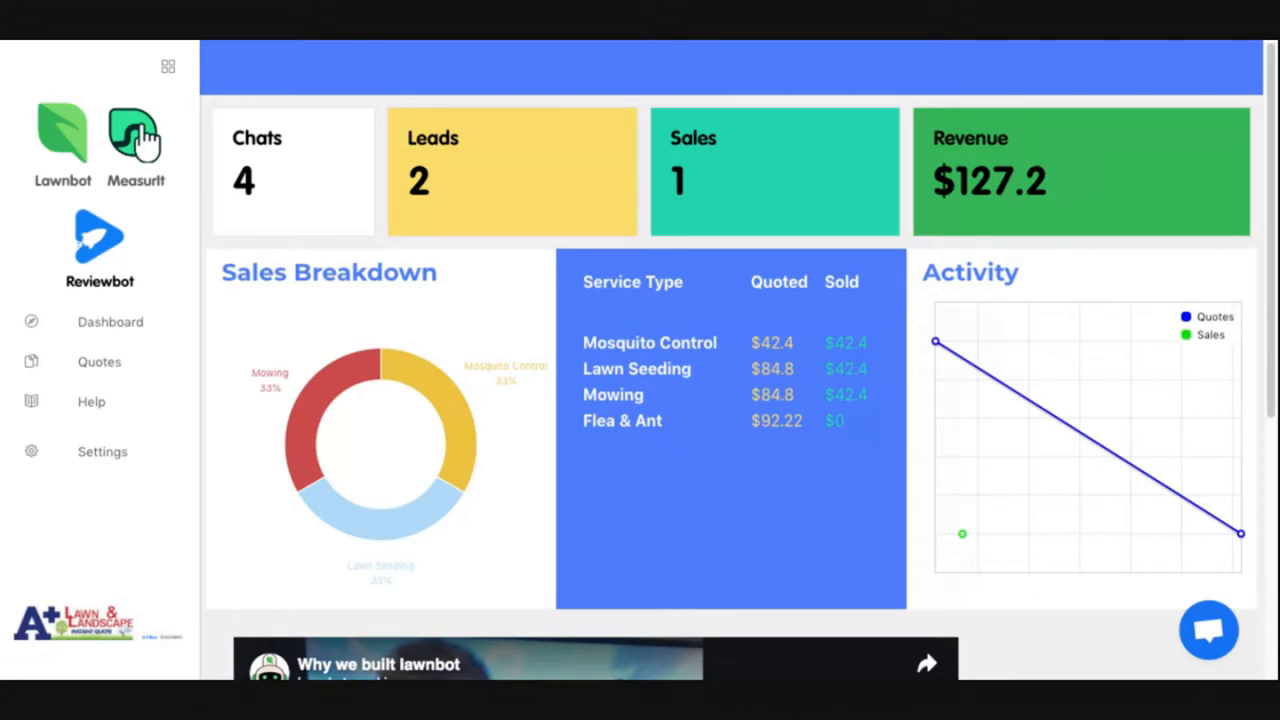
mouse_move(518, 124)
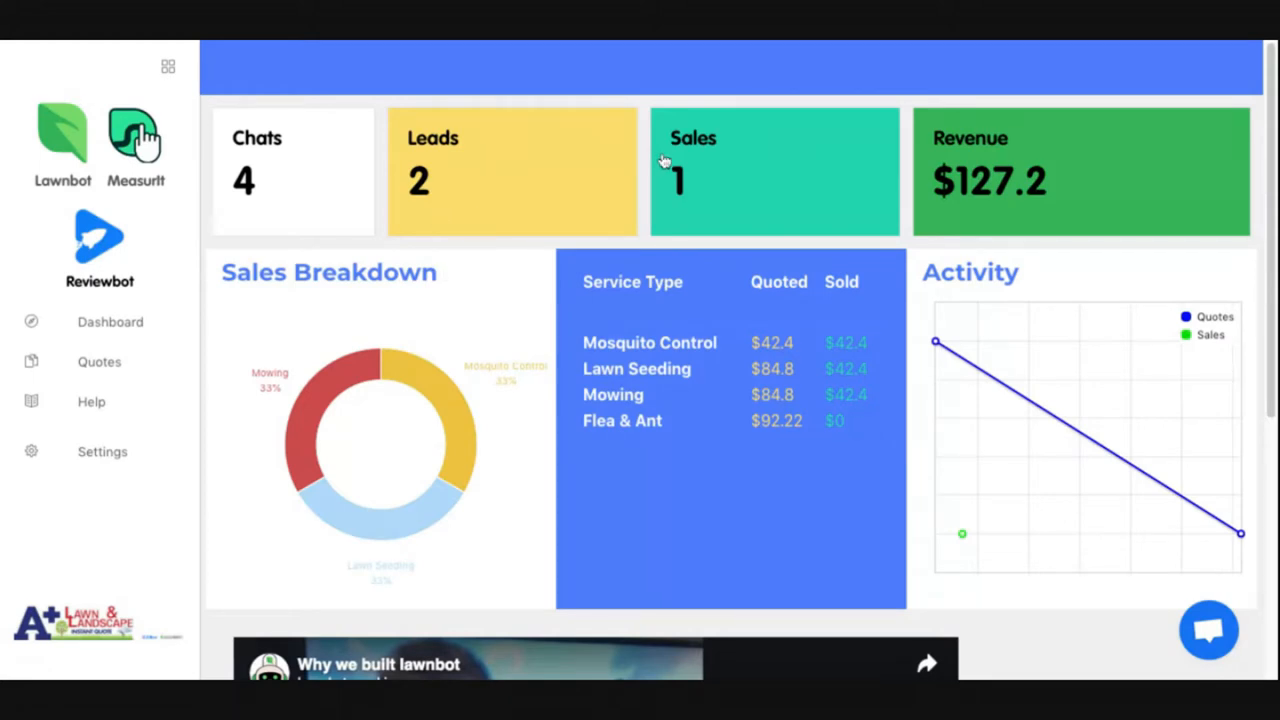
mouse_move(724, 184)
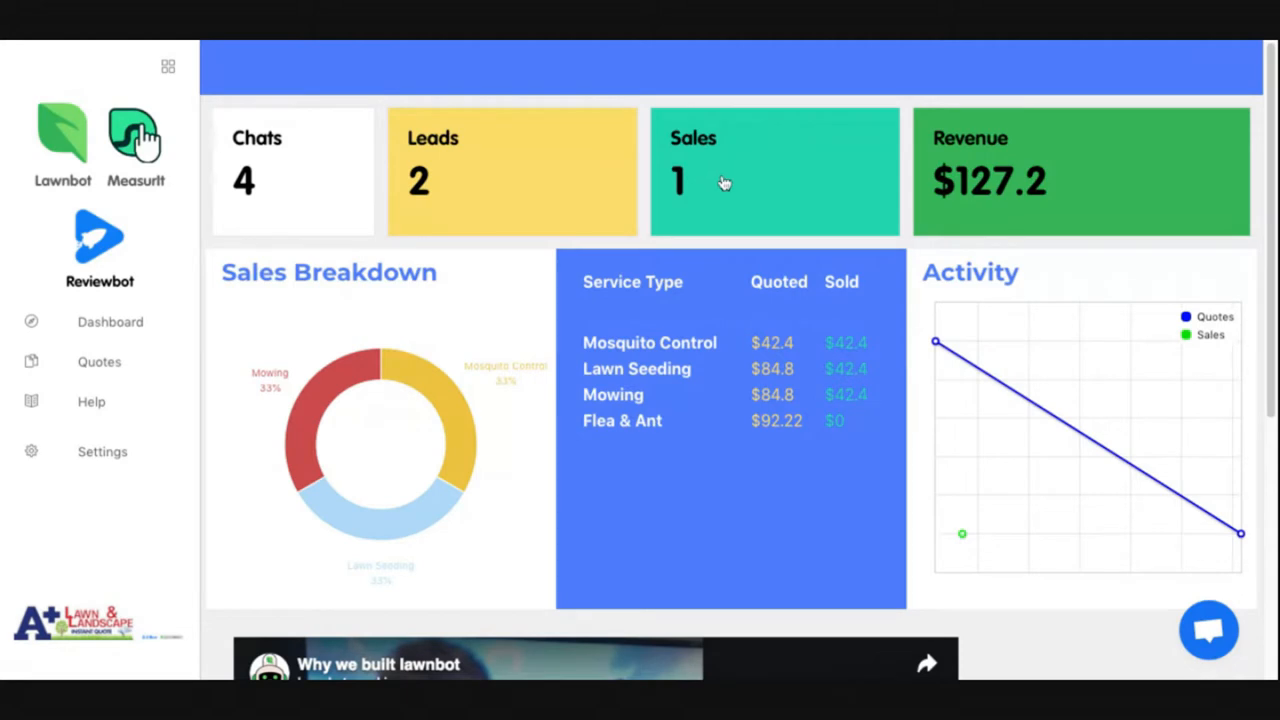
mouse_move(718, 190)
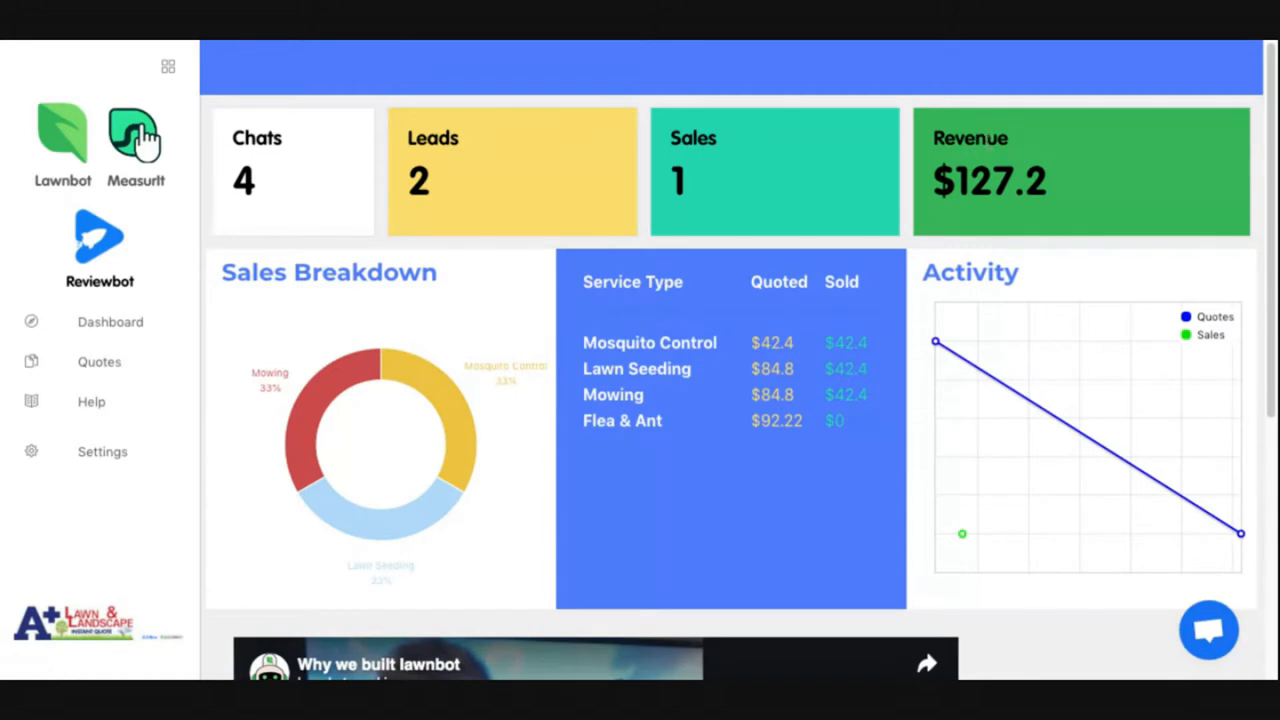
mouse_move(814, 358)
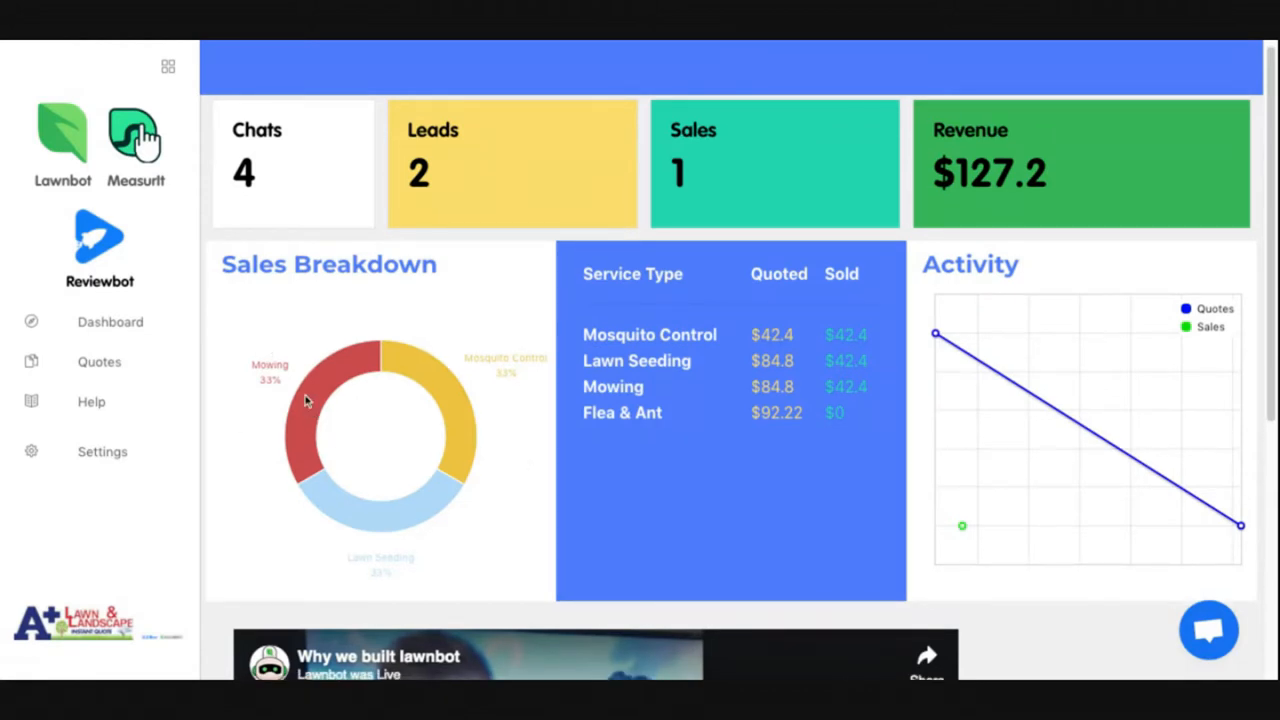
mouse_move(308, 398)
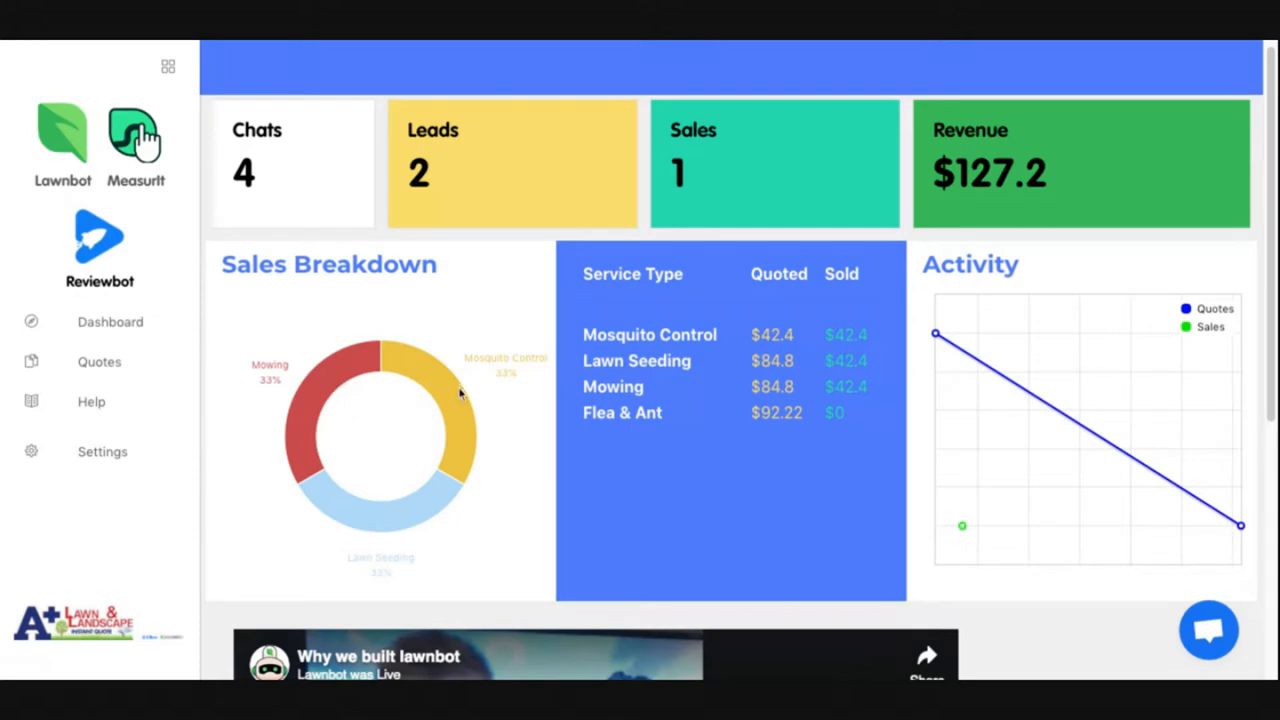
mouse_move(426, 428)
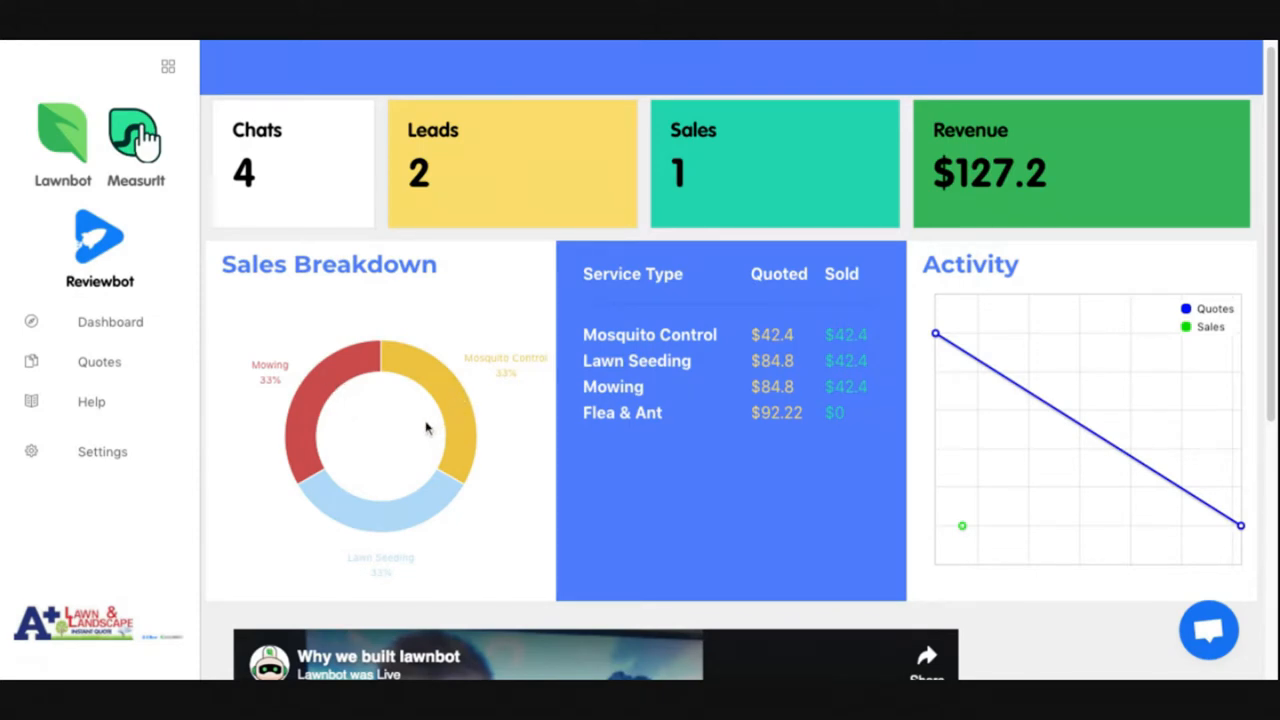
mouse_move(420, 414)
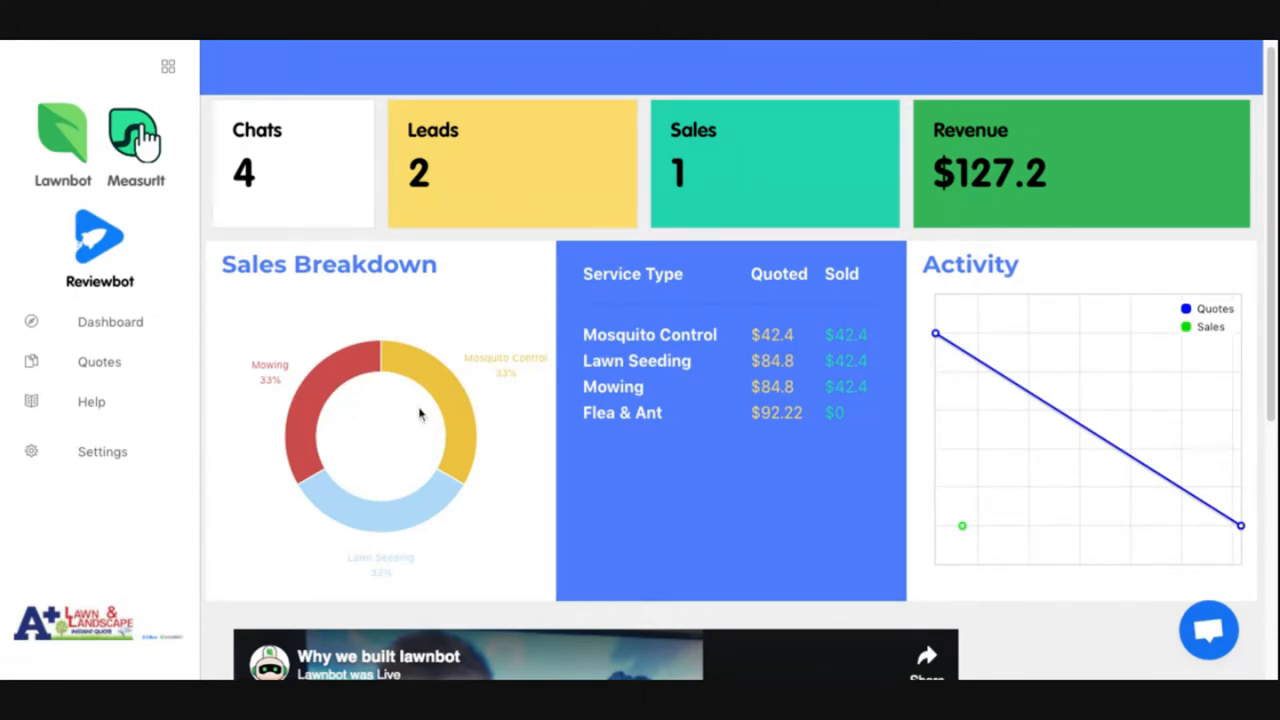
mouse_move(404, 412)
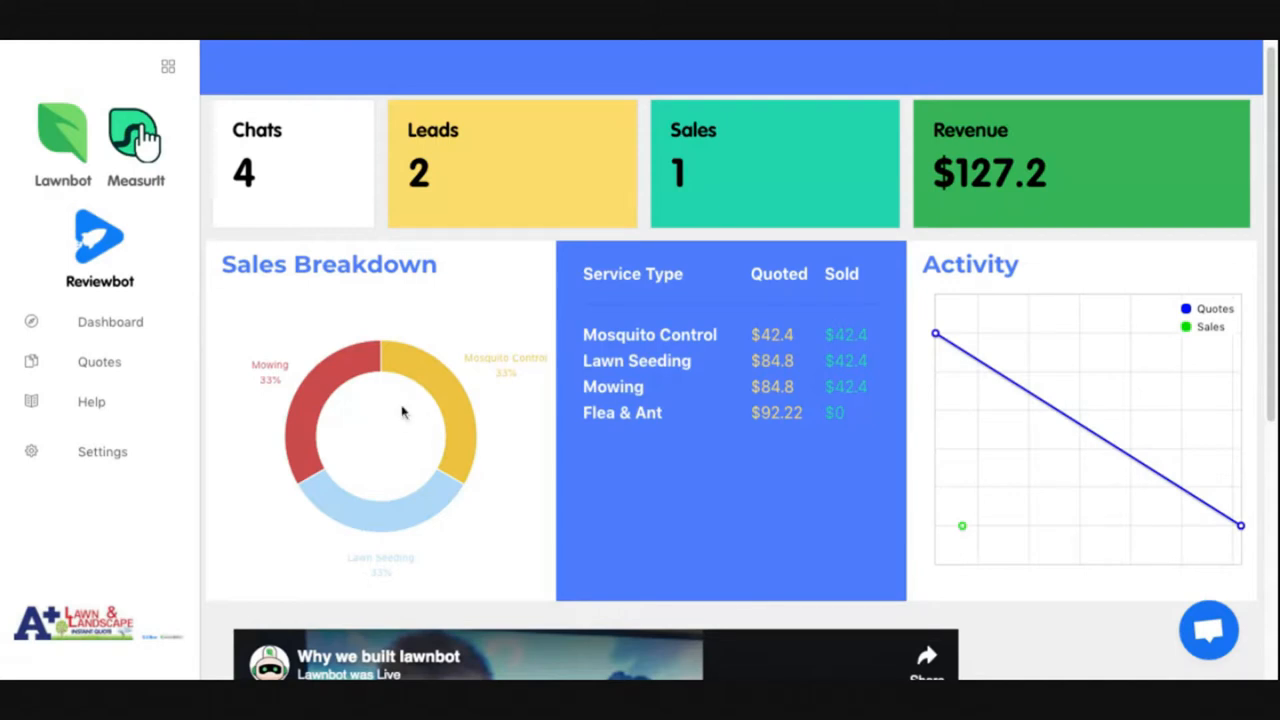
mouse_move(518, 340)
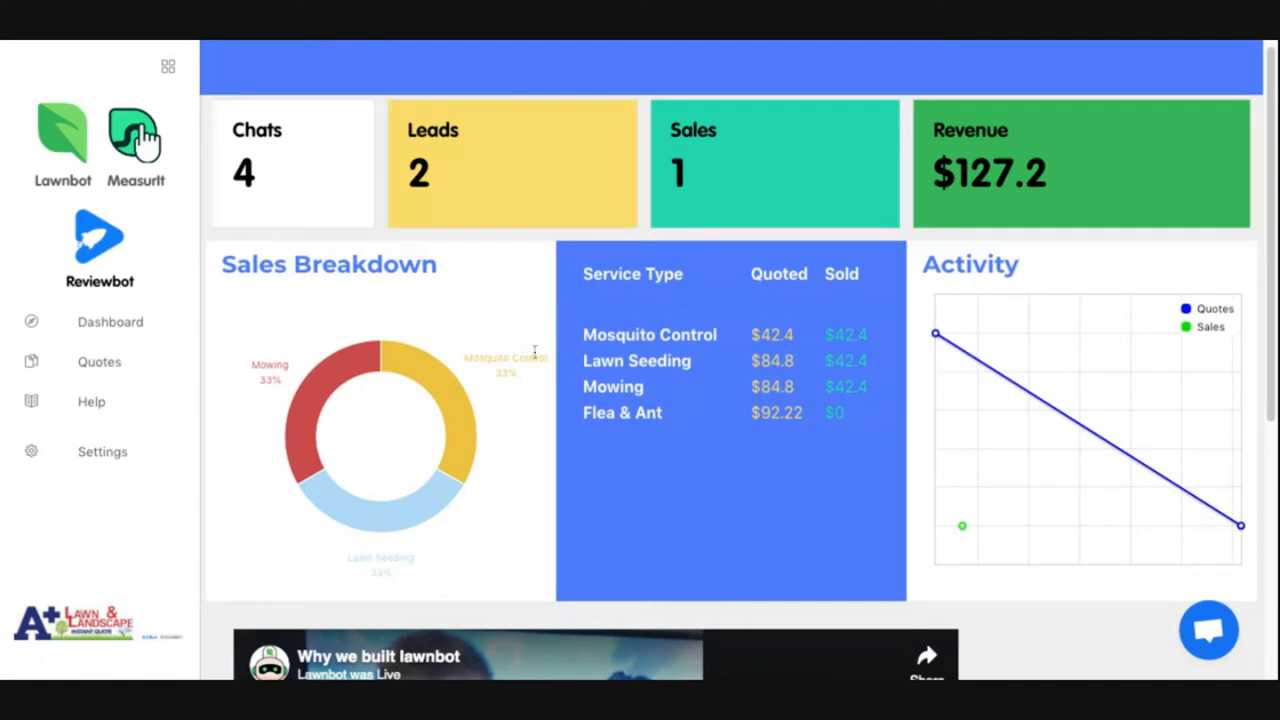
mouse_move(398, 384)
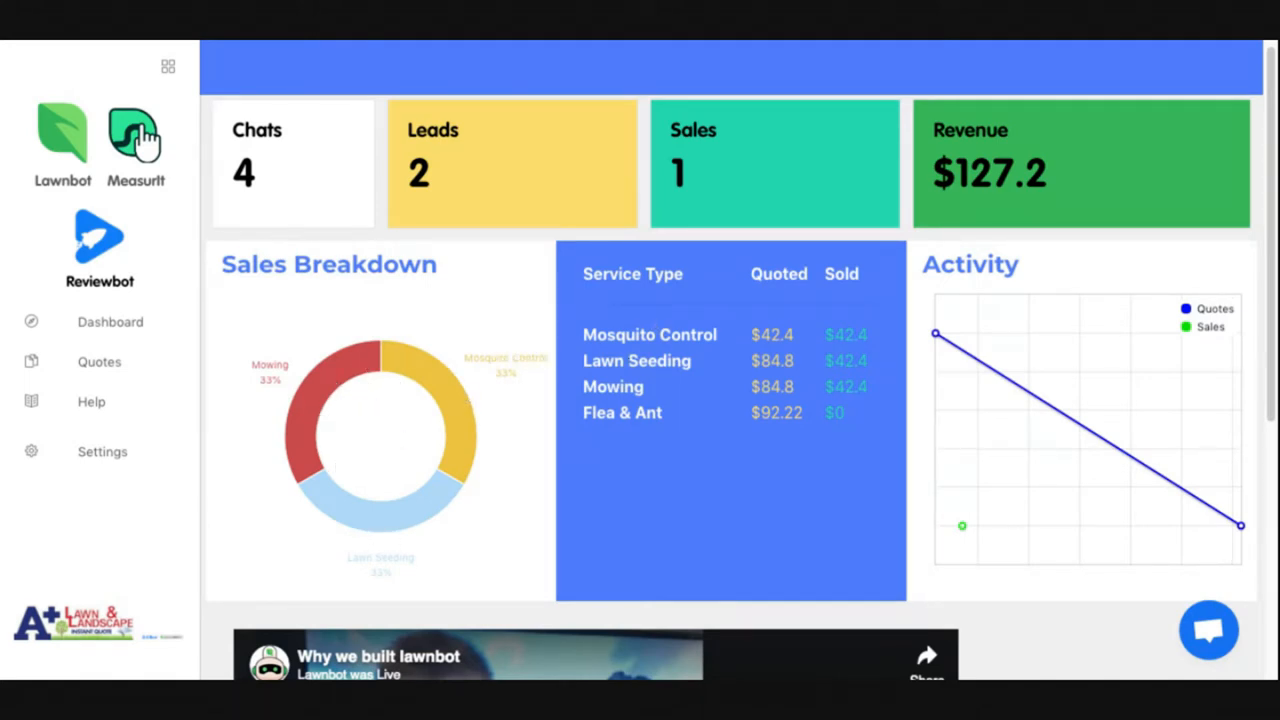
scroll(down, 3)
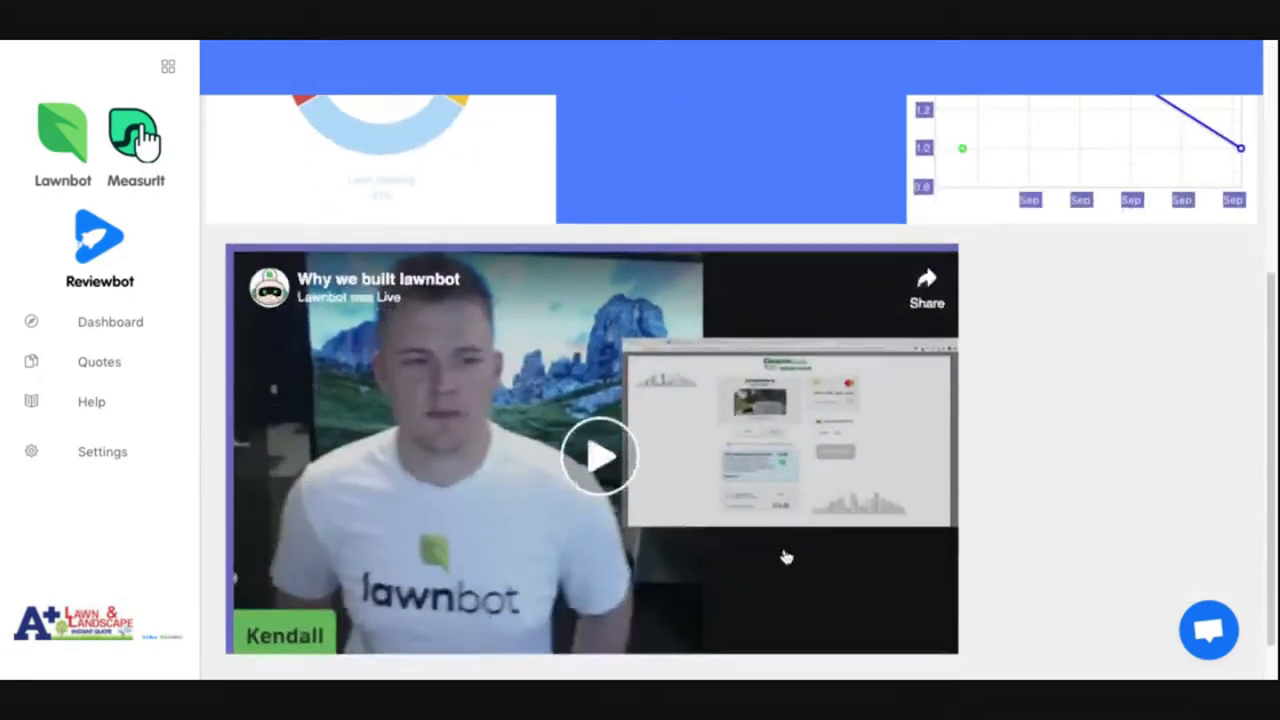
scroll(down, 3)
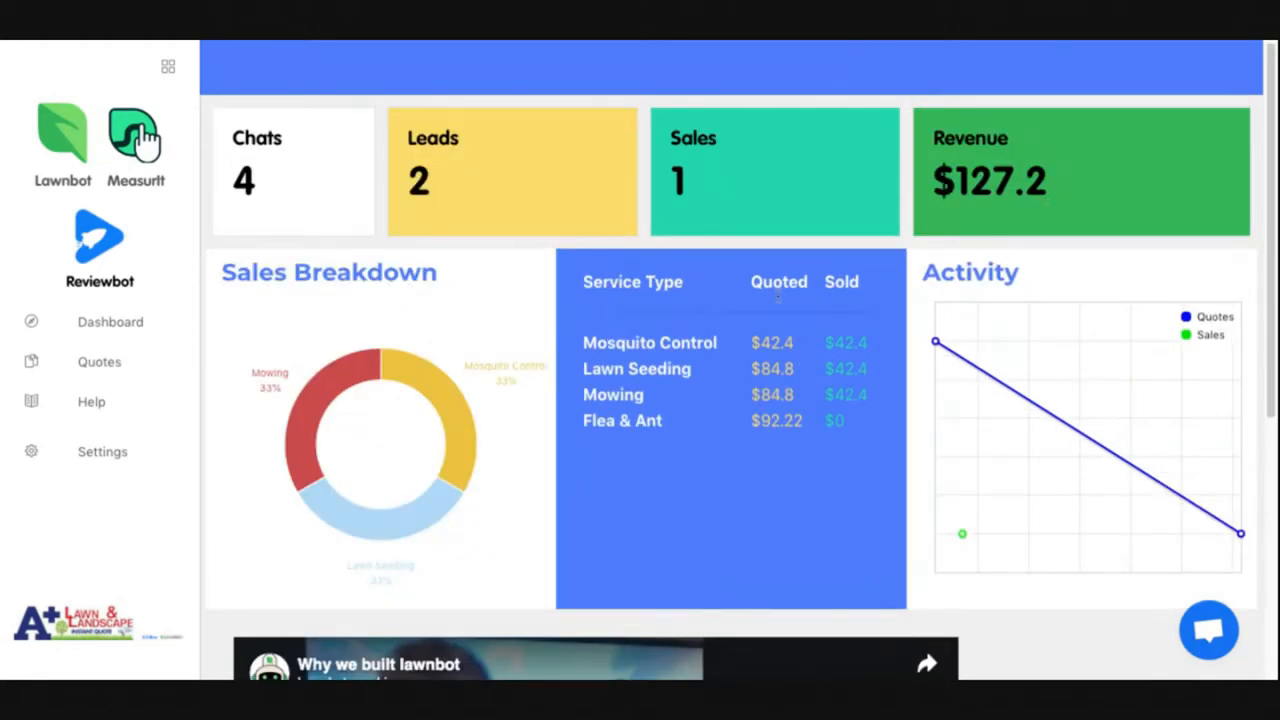
mouse_move(810, 50)
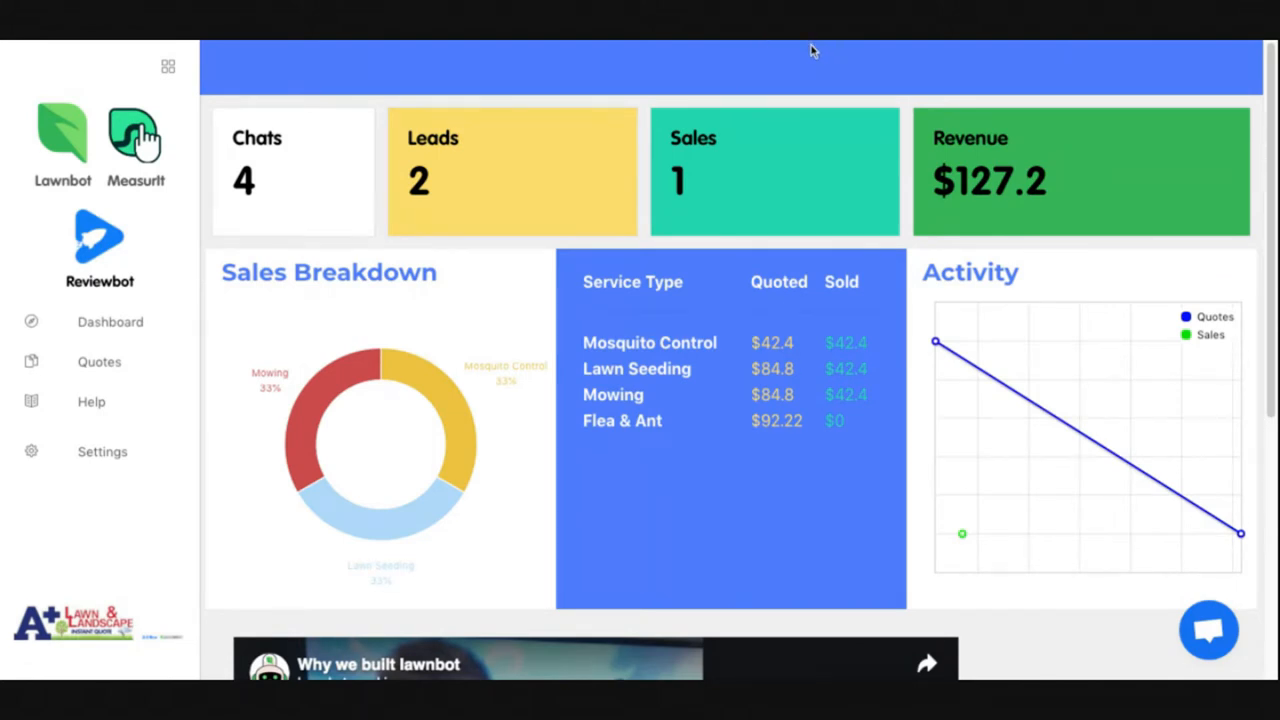
mouse_move(672, 322)
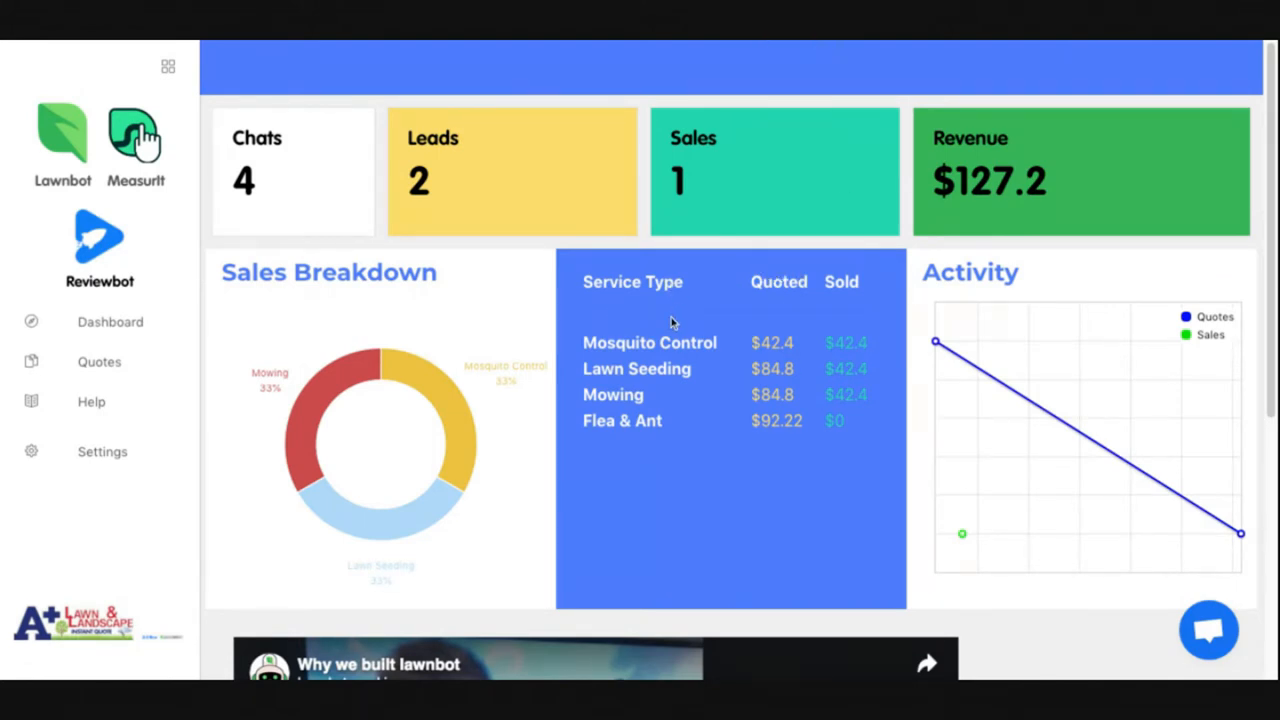
mouse_move(1124, 664)
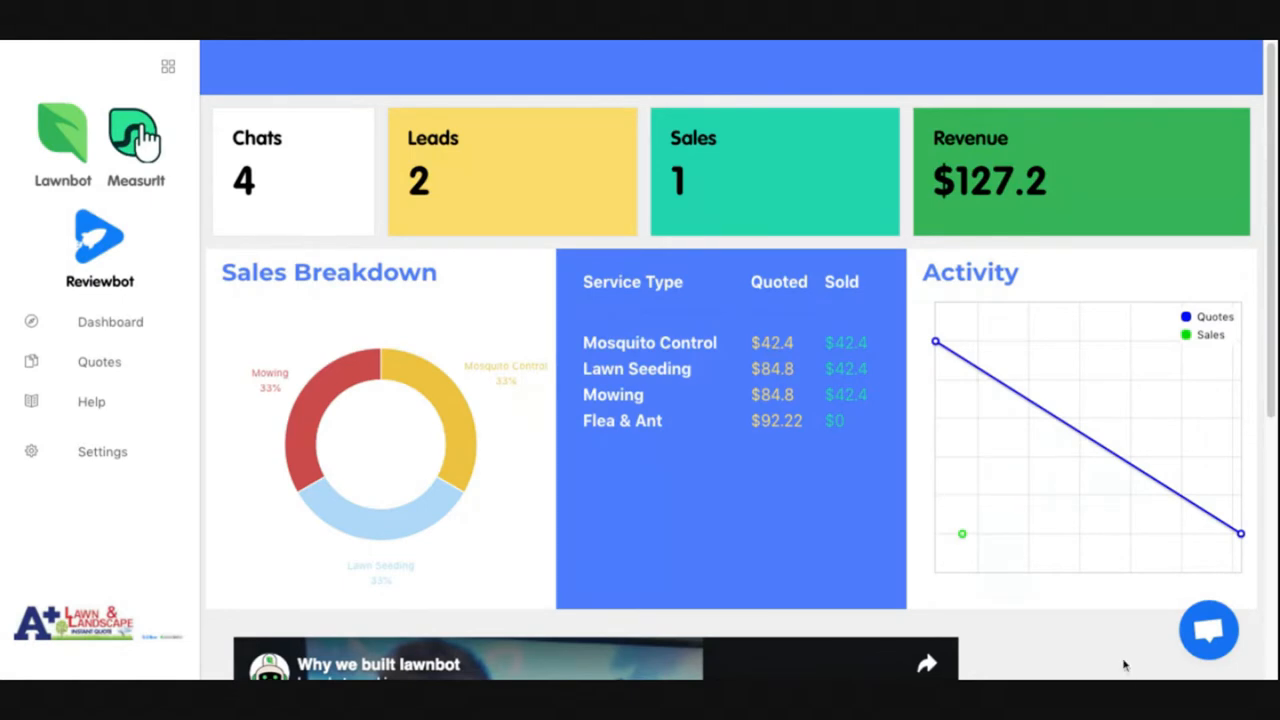
mouse_move(334, 72)
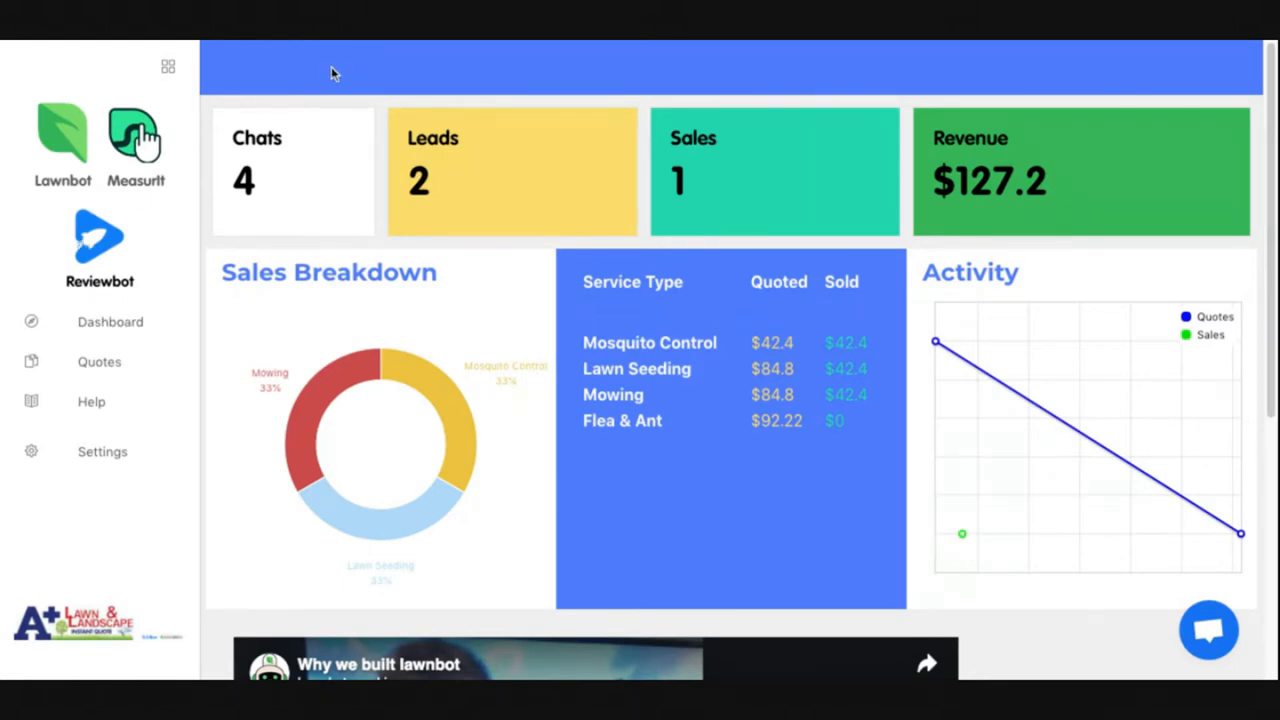
mouse_move(530, 226)
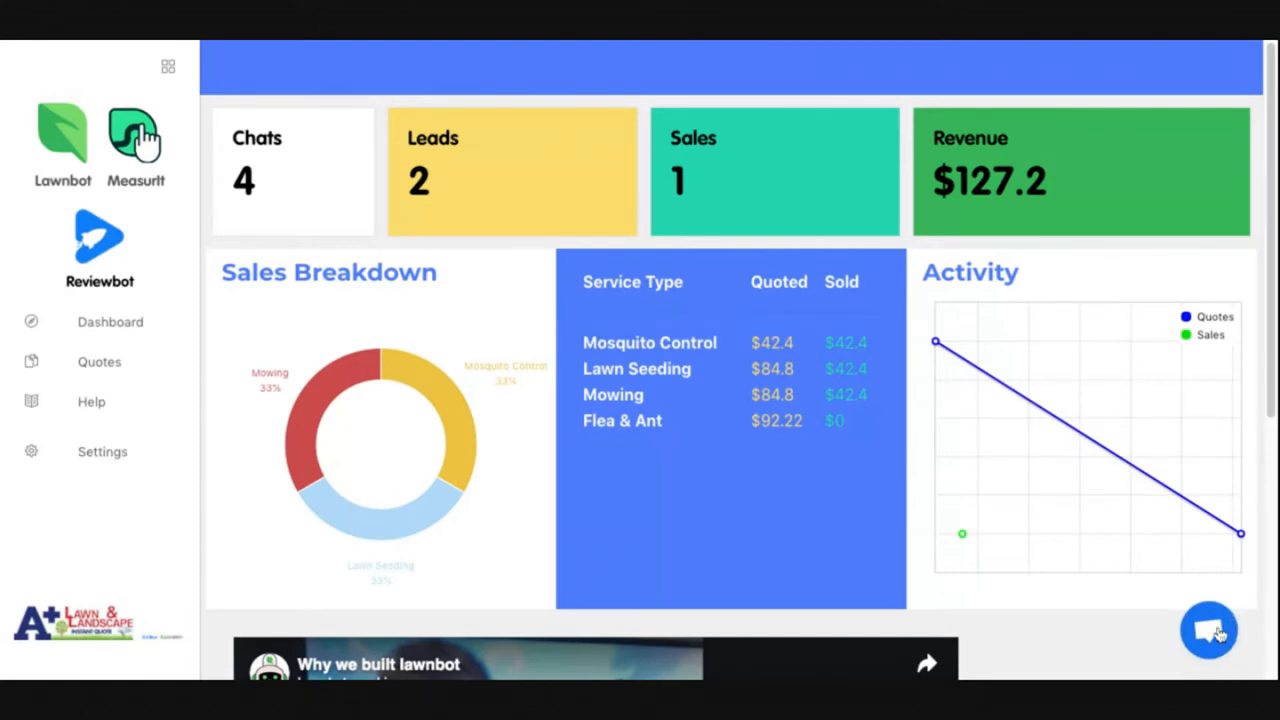
click(1208, 630)
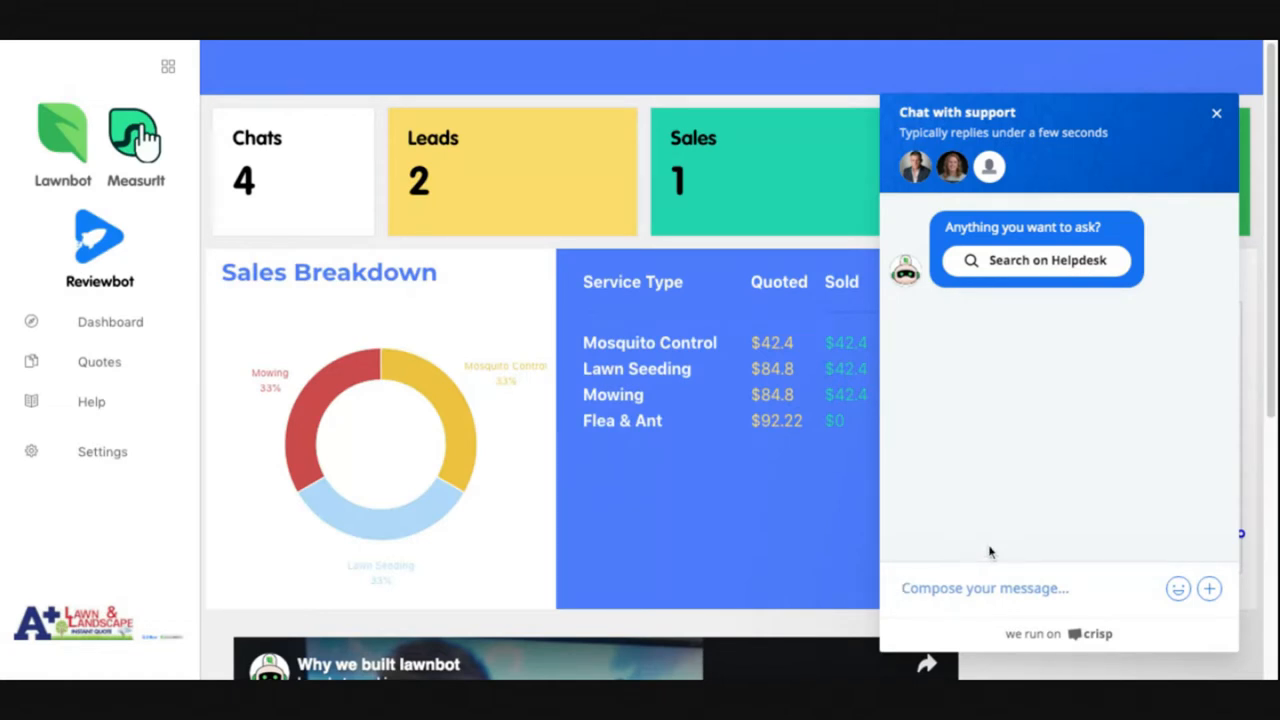
mouse_move(560, 280)
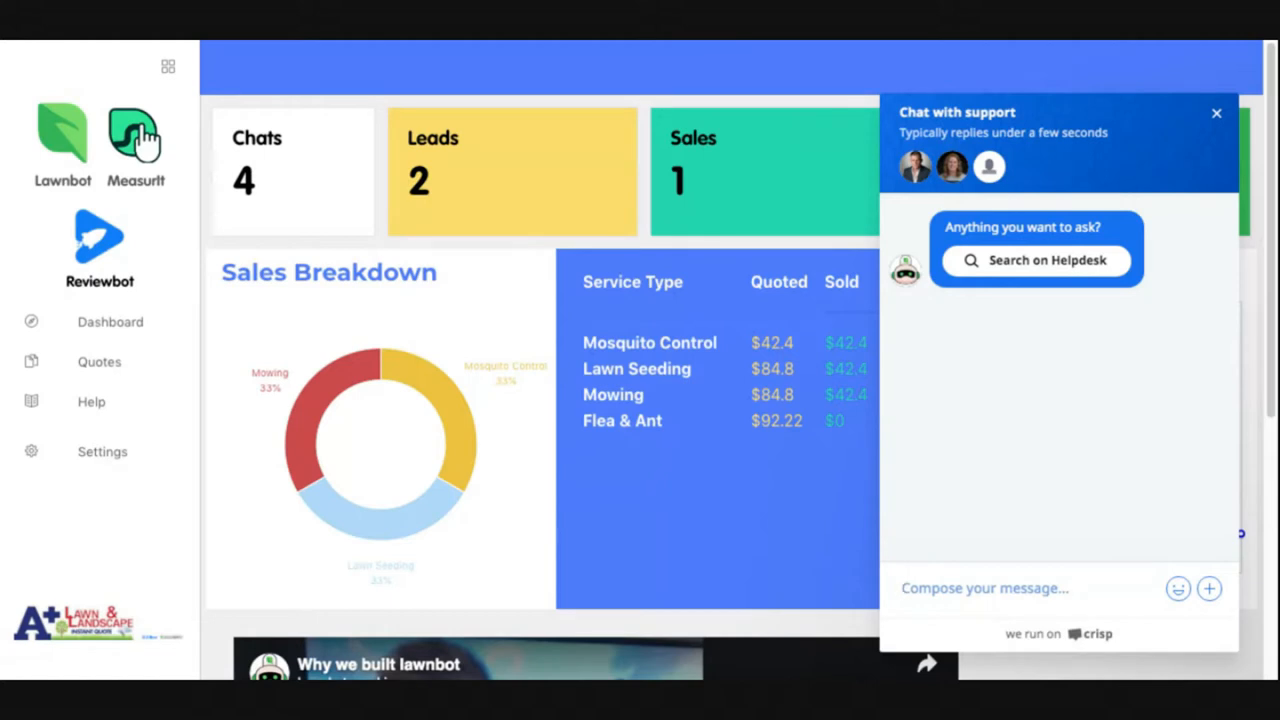
text(hfgfghffhfh)
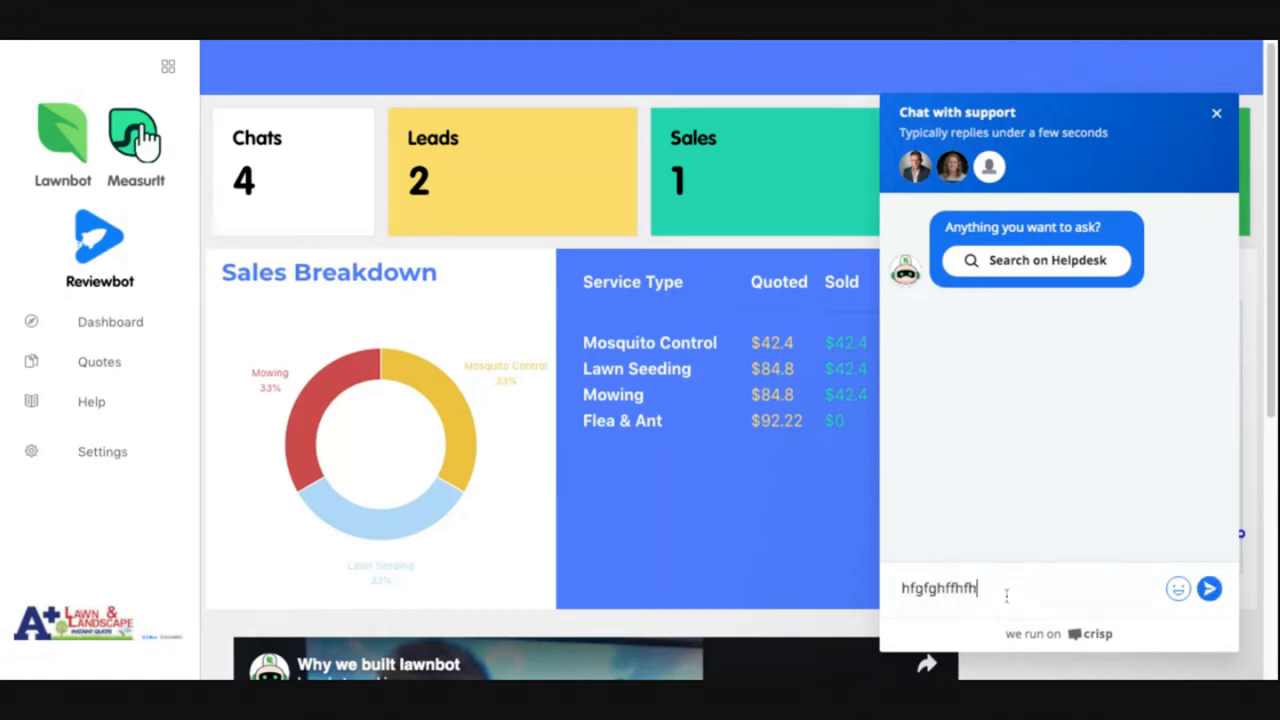
click(1208, 588)
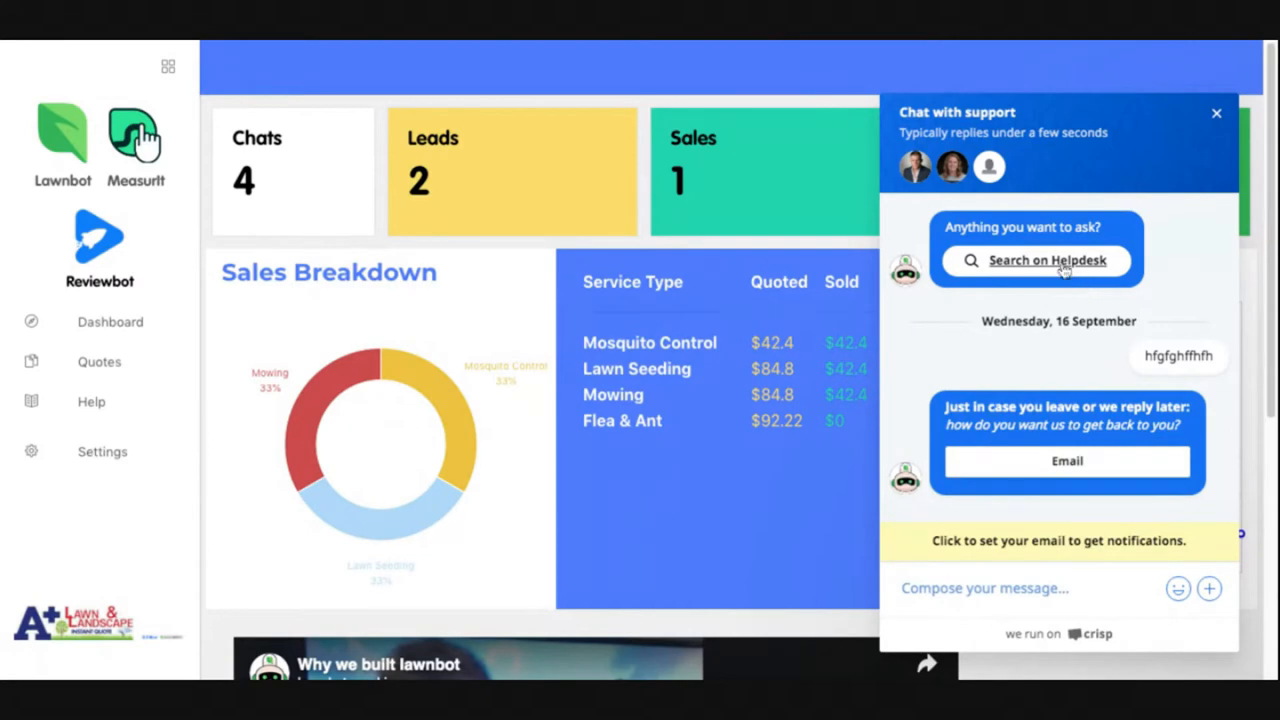
click(1048, 260)
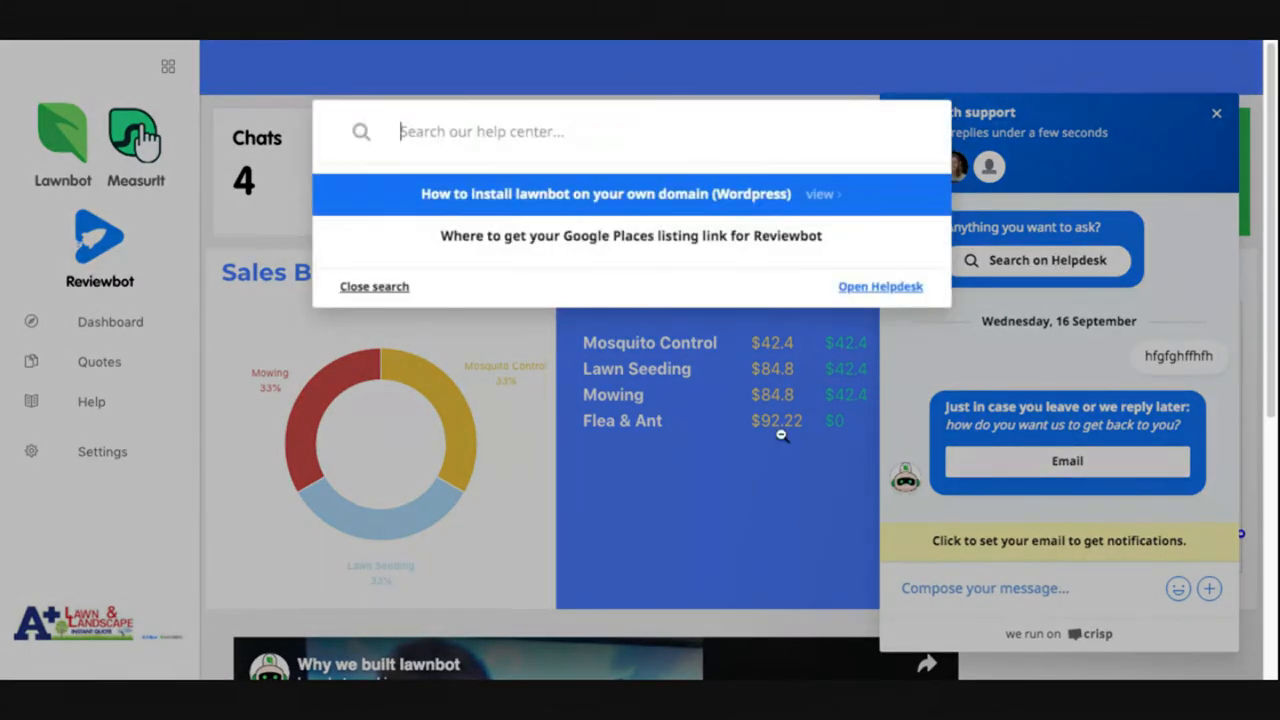
mouse_move(572, 310)
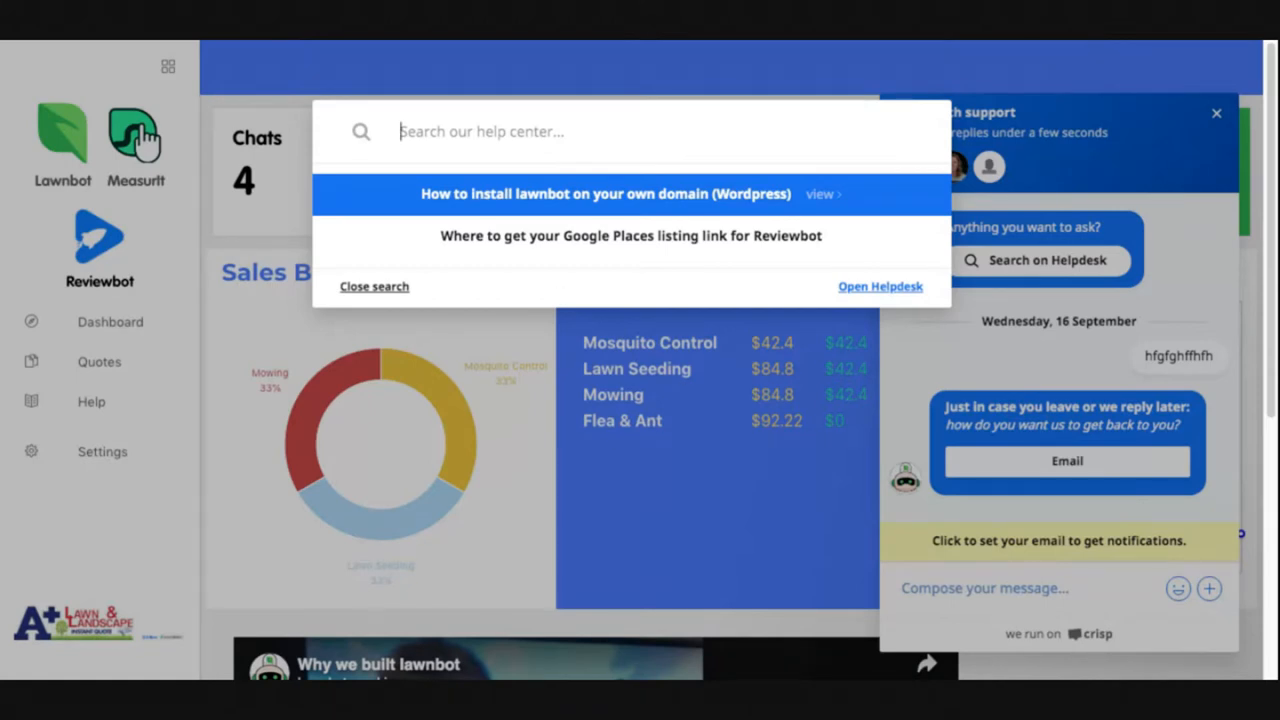
click(374, 286)
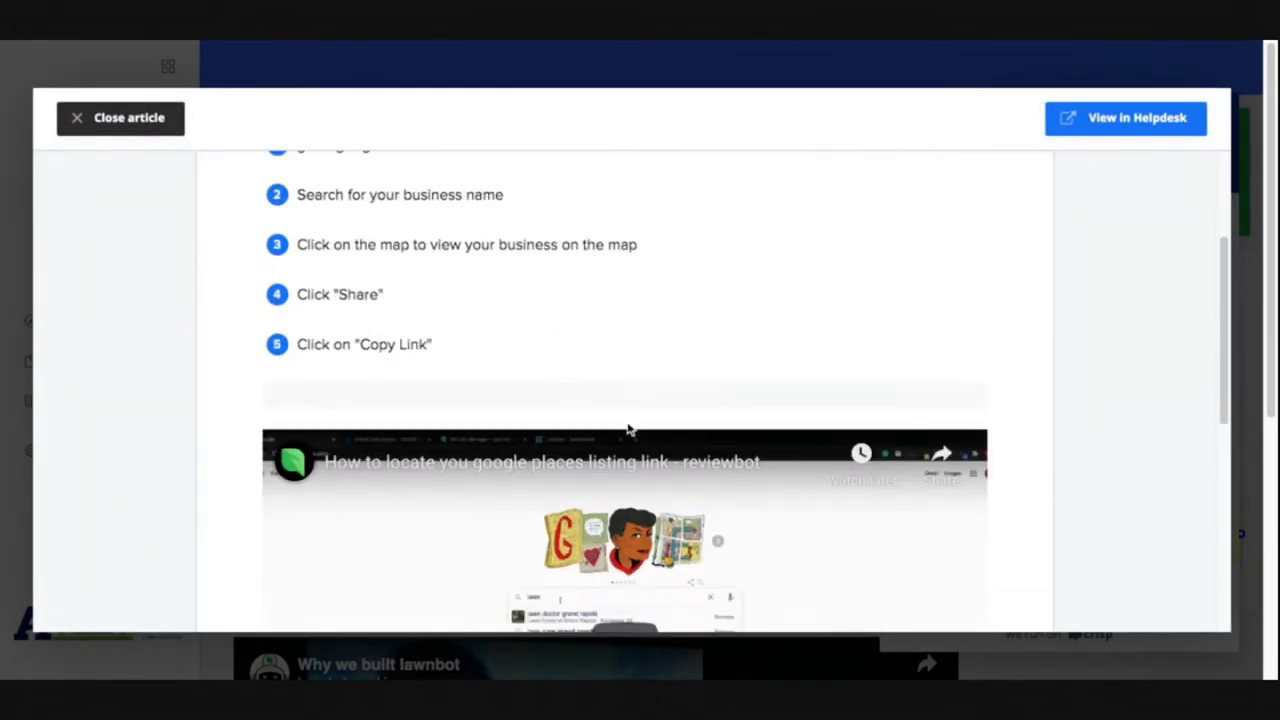
scroll(down, 3)
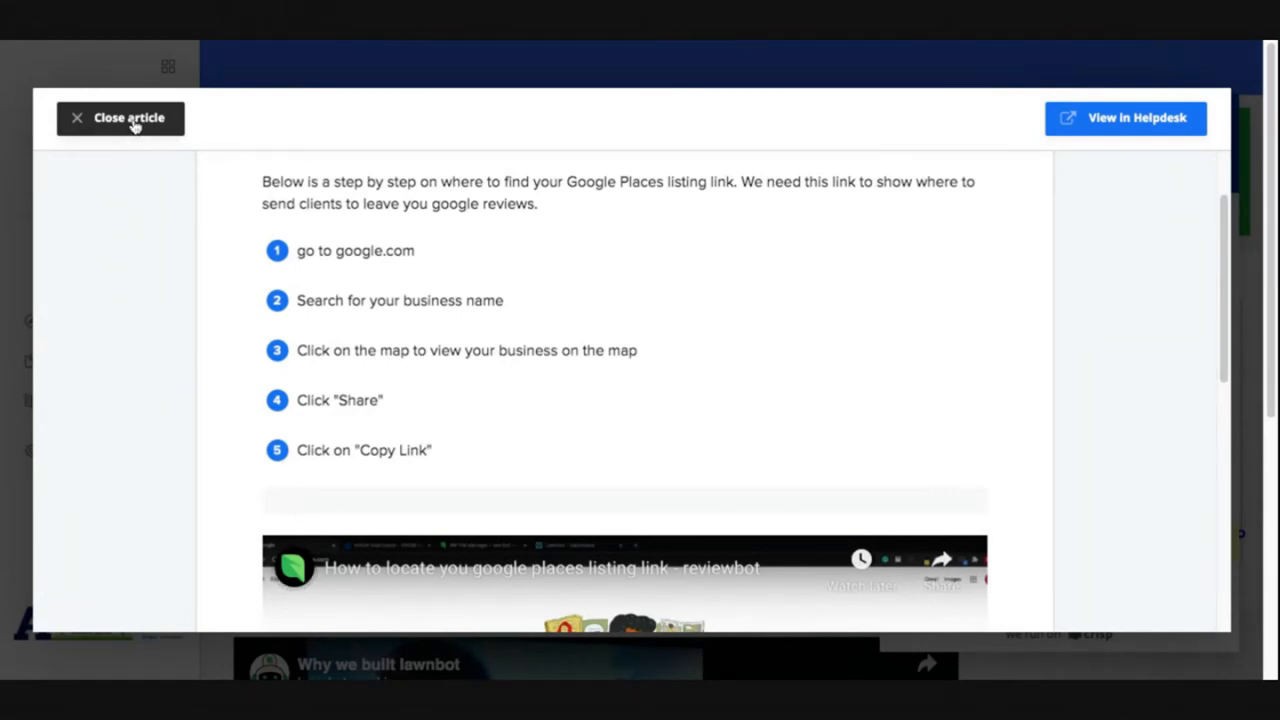
mouse_move(136, 128)
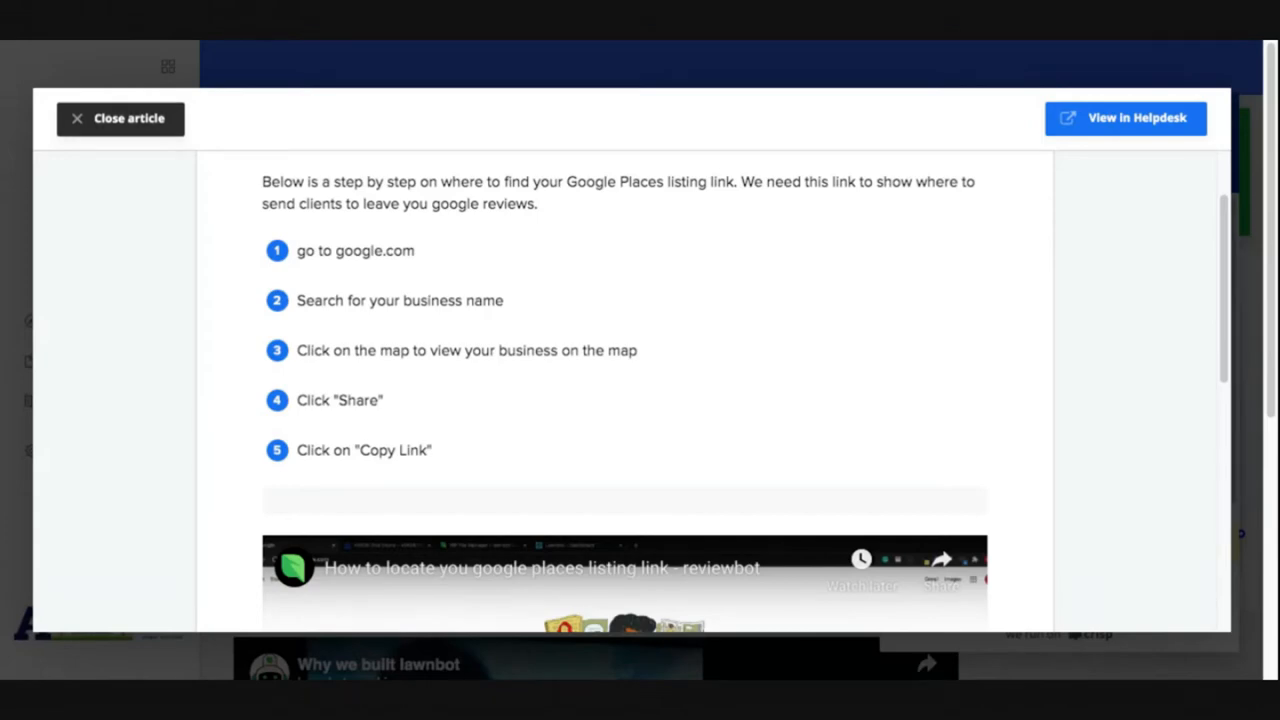
click(120, 118)
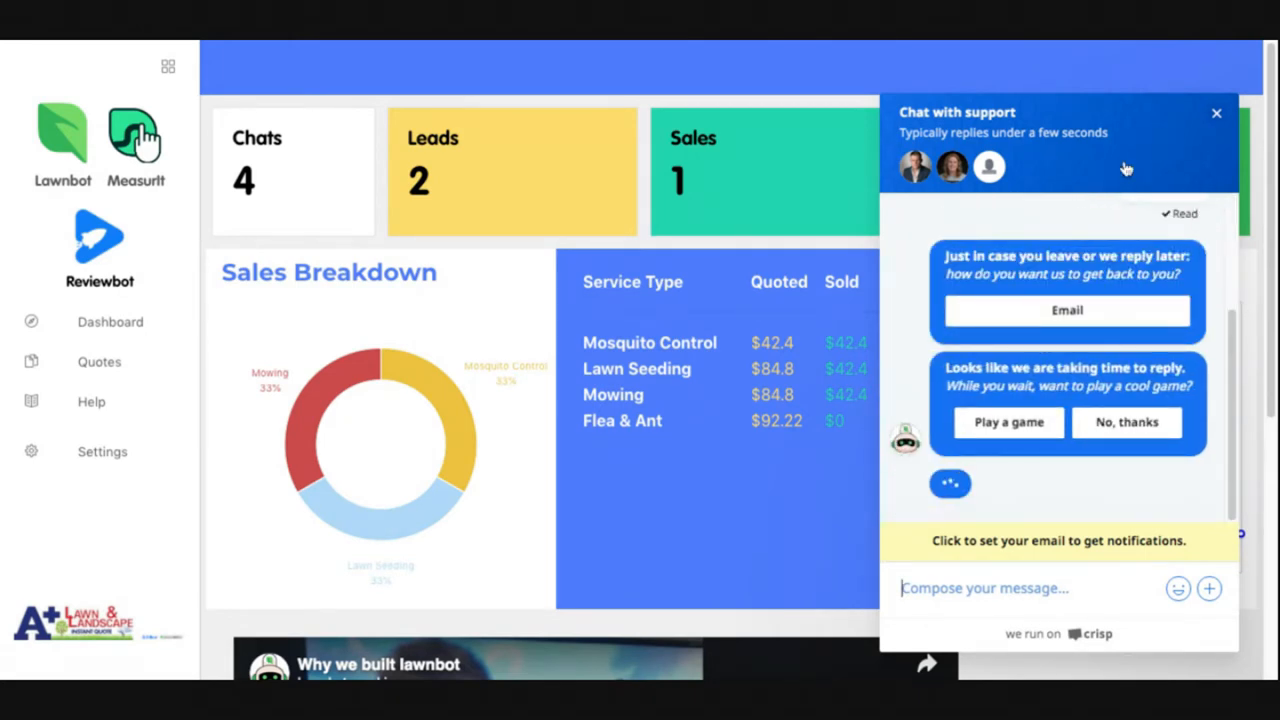
Close the support chat and dismiss the support message preview over the dashboard.
click(1216, 112)
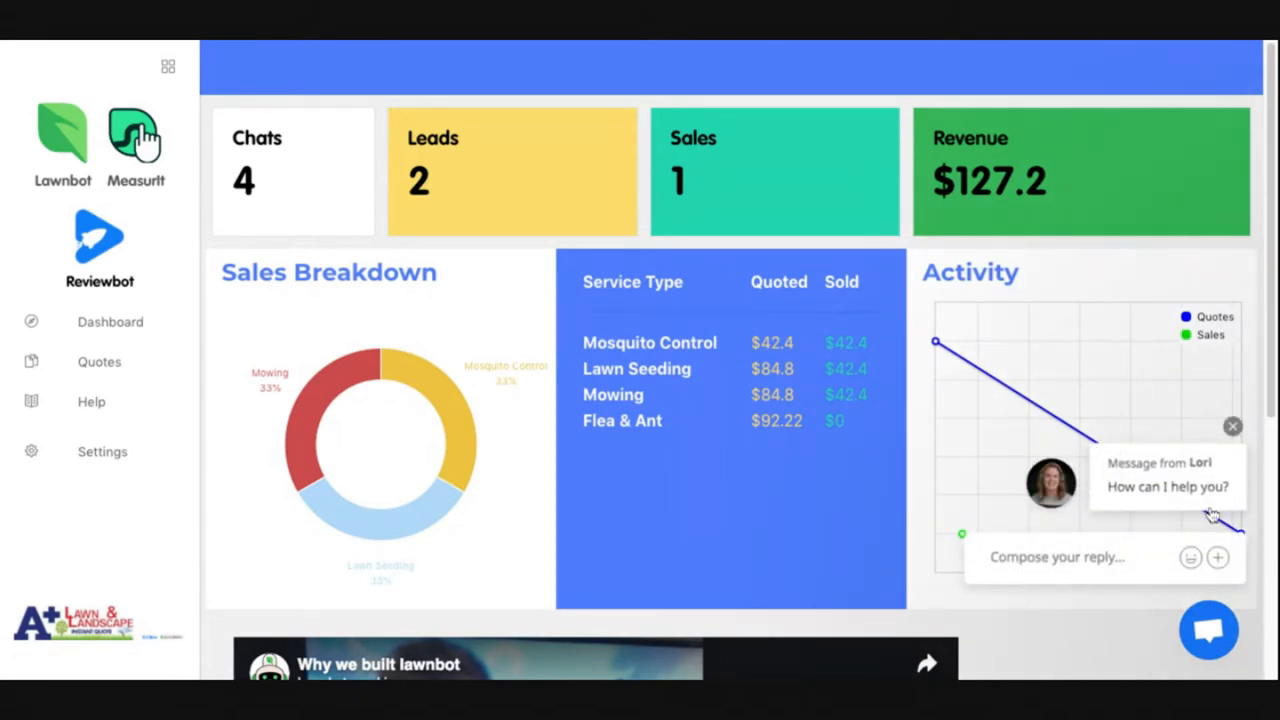
mouse_move(1130, 496)
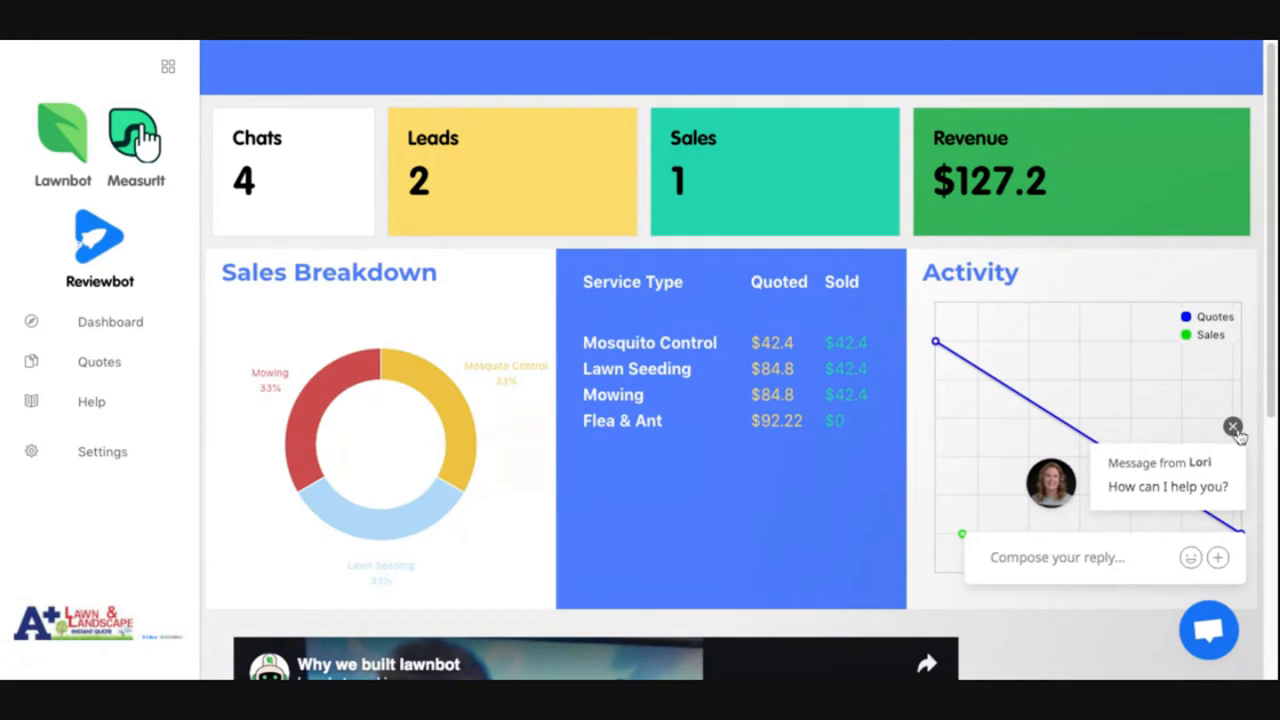
mouse_move(1240, 438)
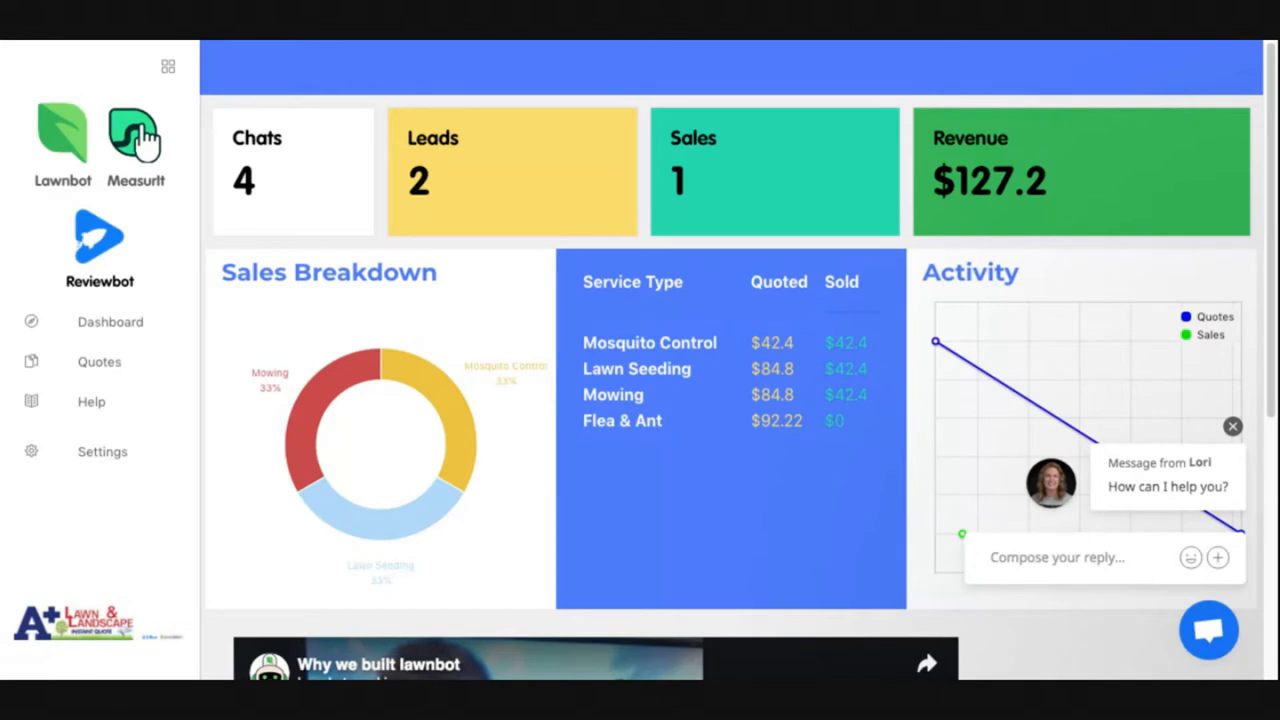
mouse_move(368, 368)
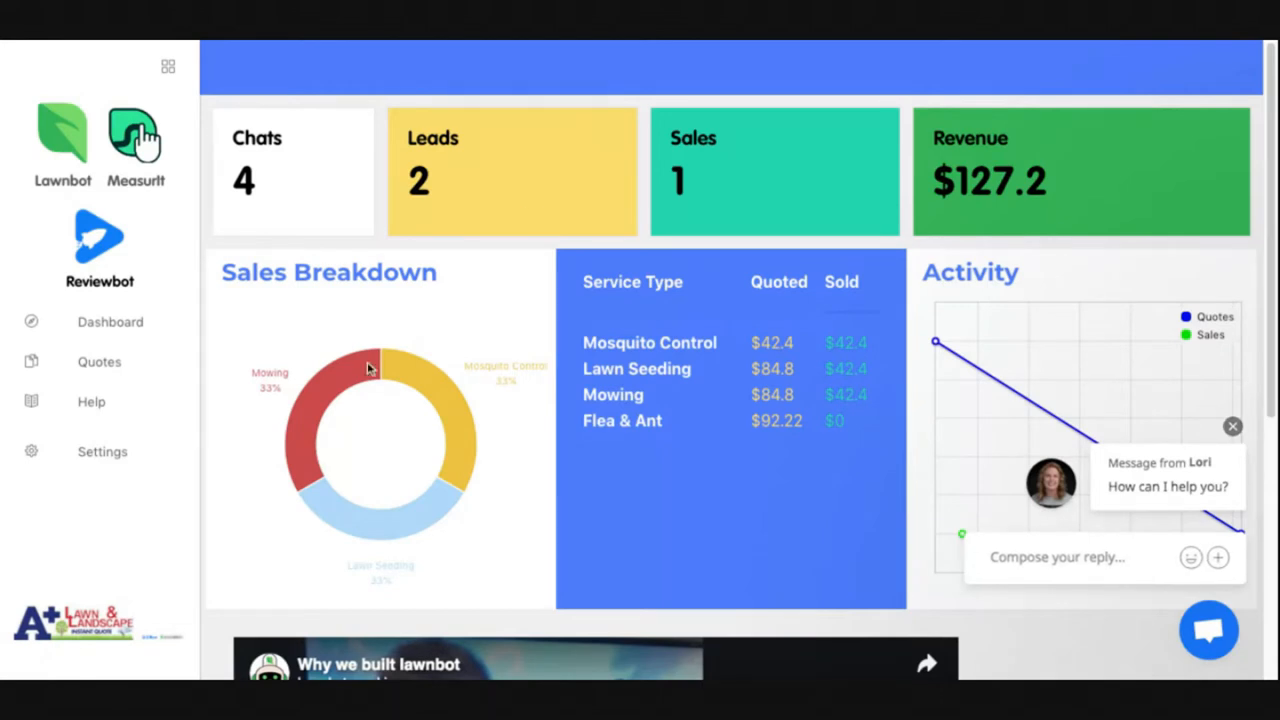
click(1232, 426)
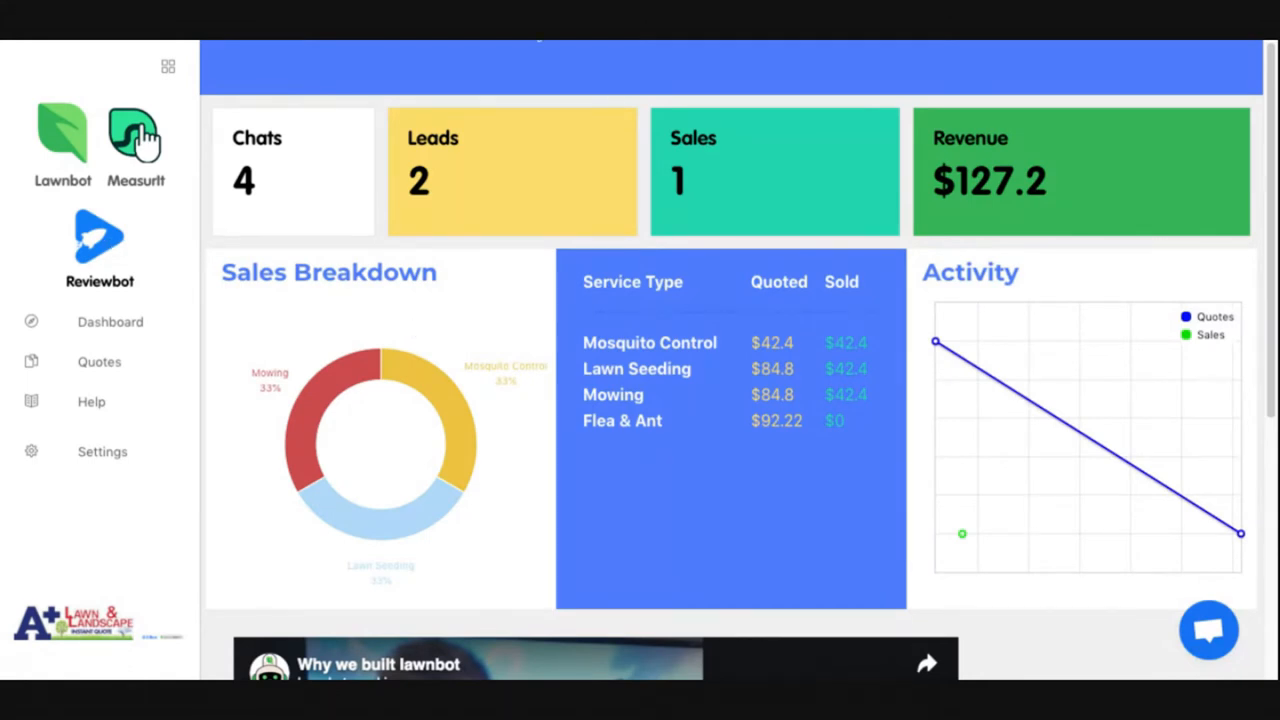
mouse_move(472, 168)
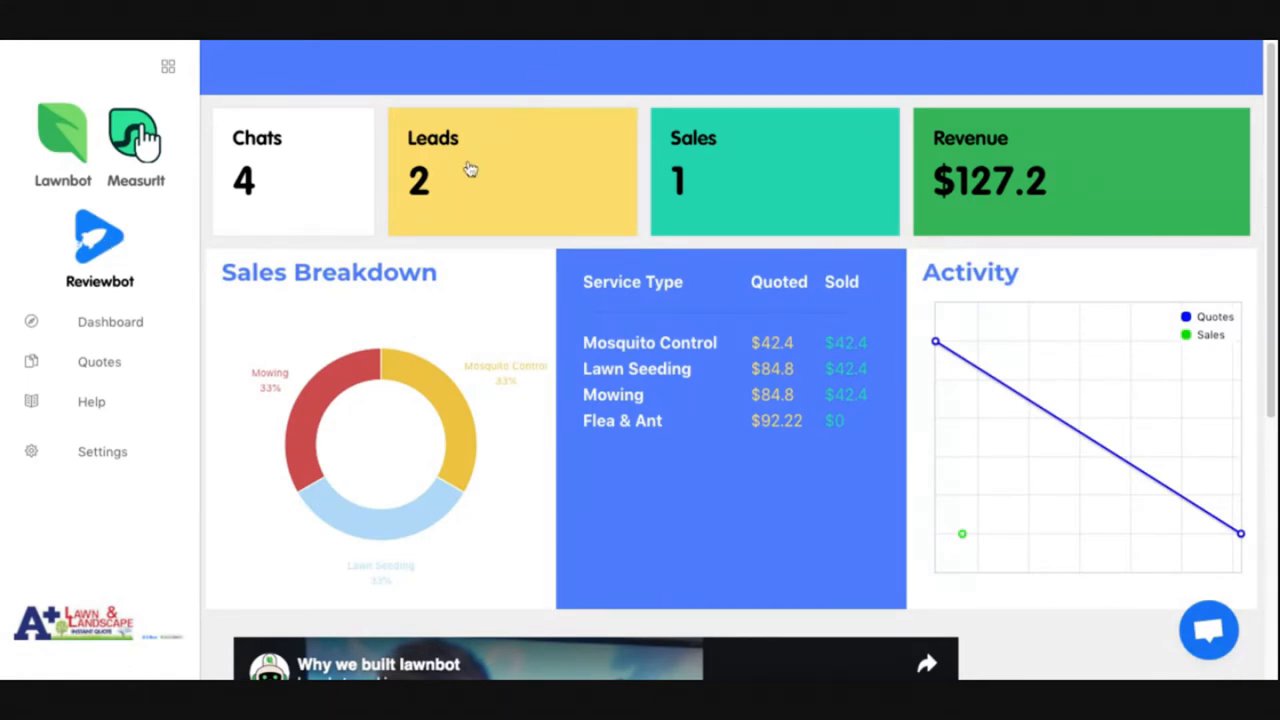
Show the Quotes list filtered to Only Leads via the Leads KPI tile and review the Gary Ave entries.
click(100, 360)
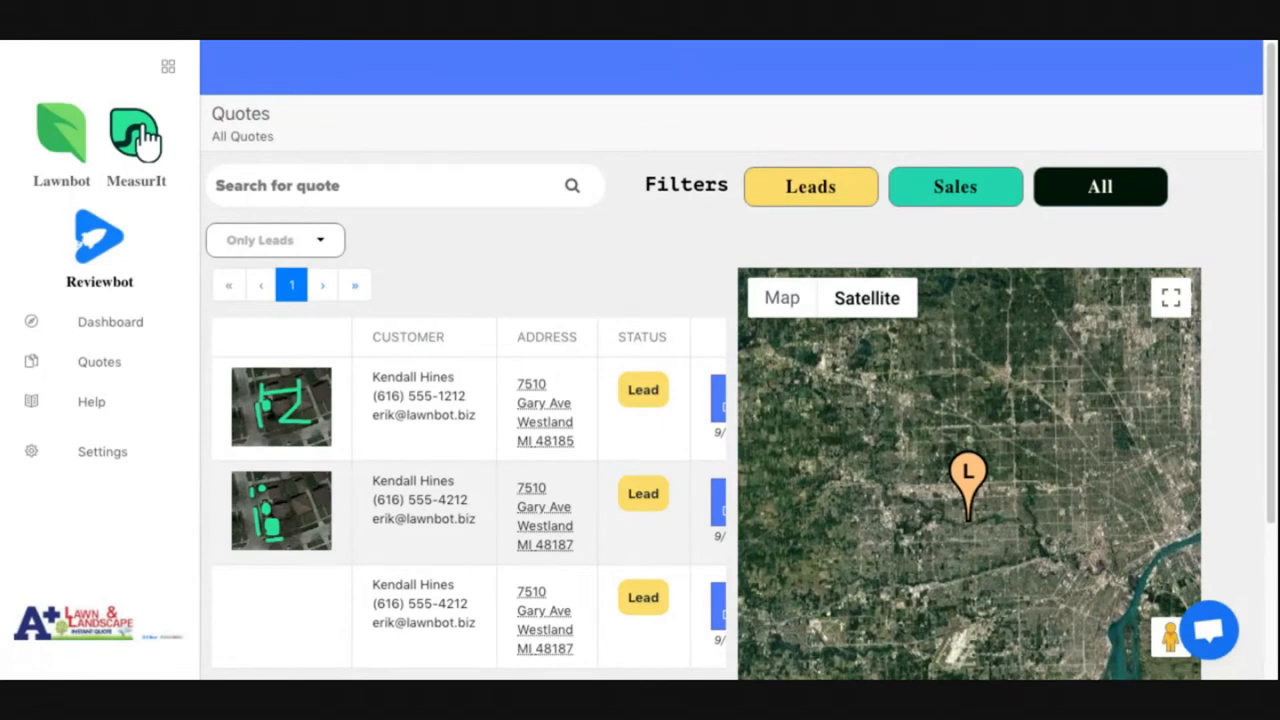
mouse_move(452, 244)
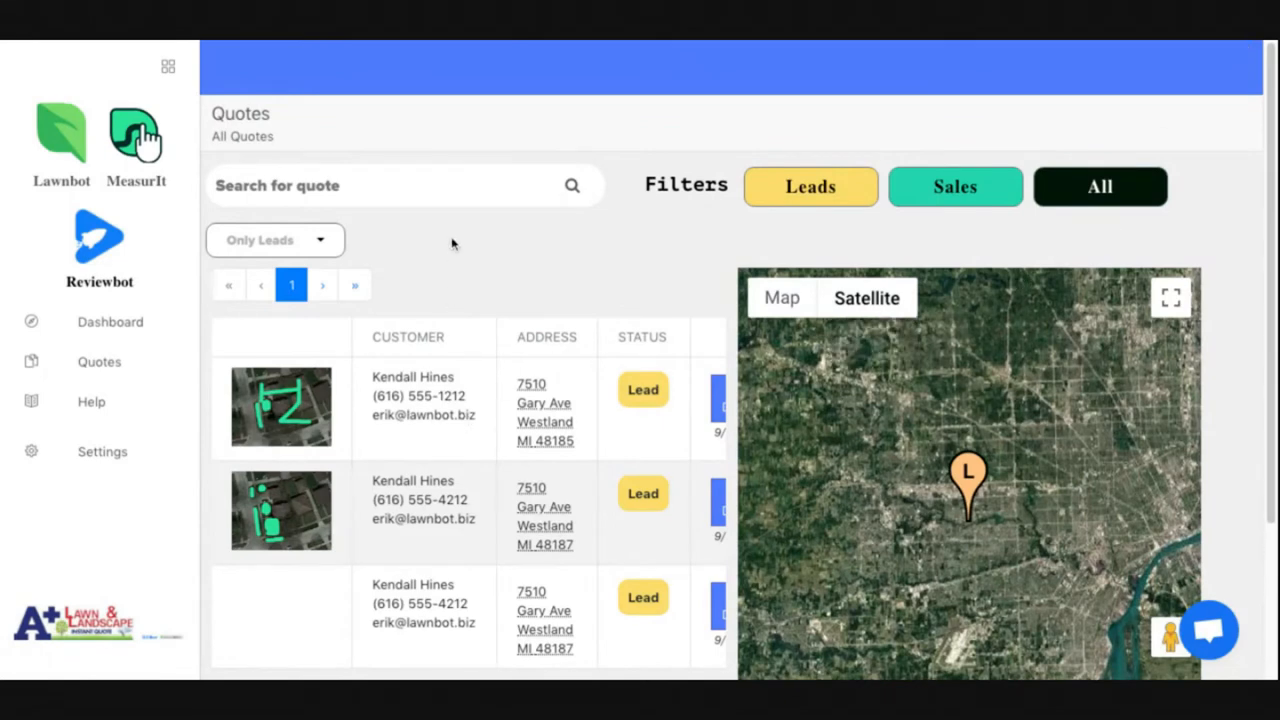
scroll(down, 3)
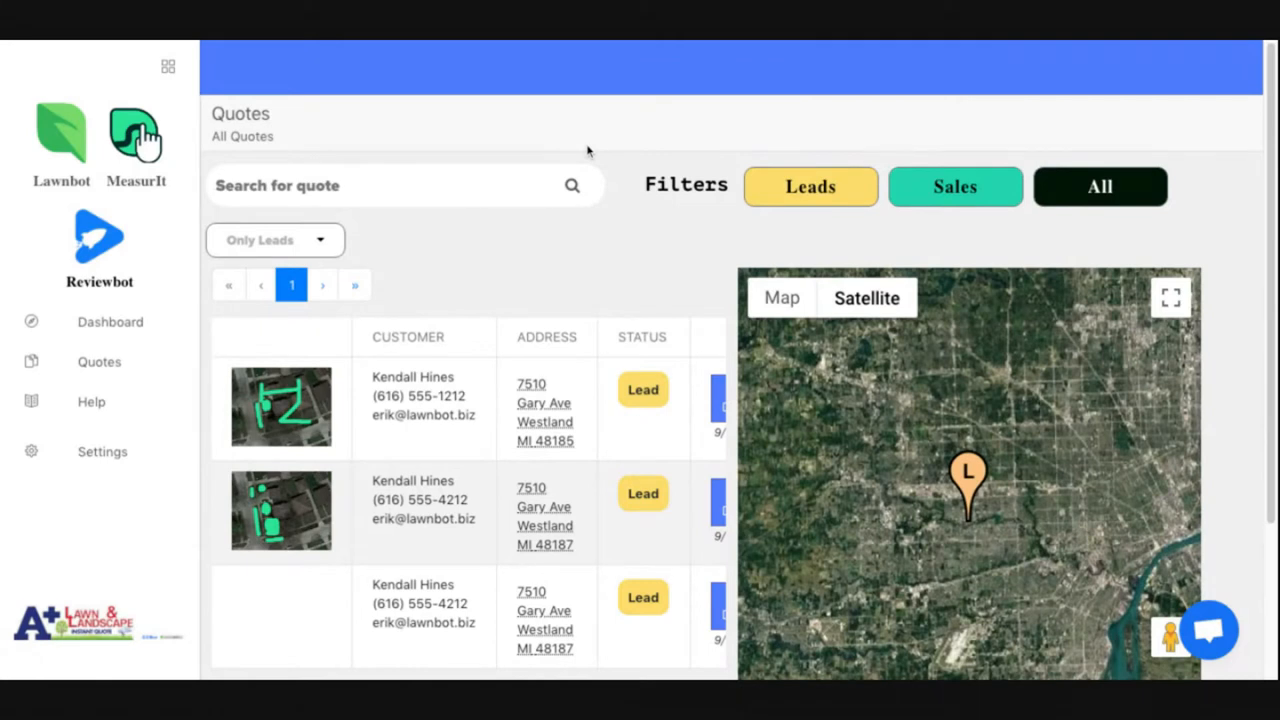
mouse_move(584, 156)
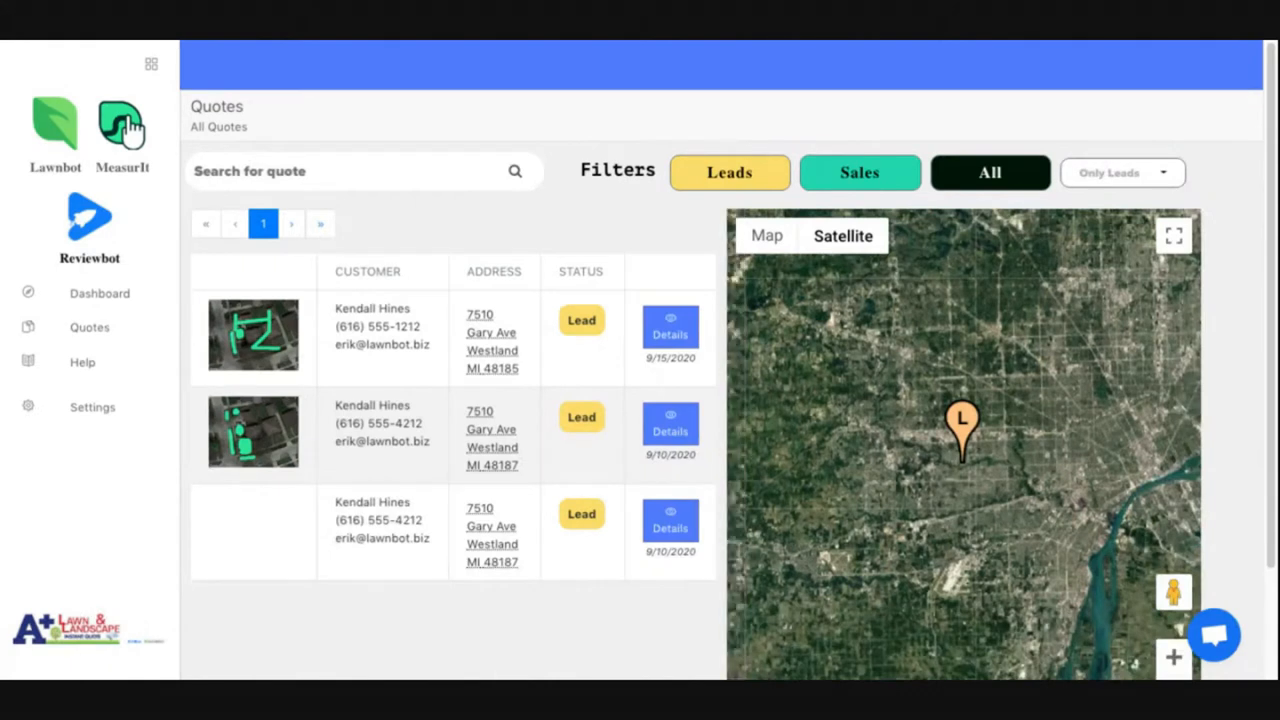
mouse_move(548, 340)
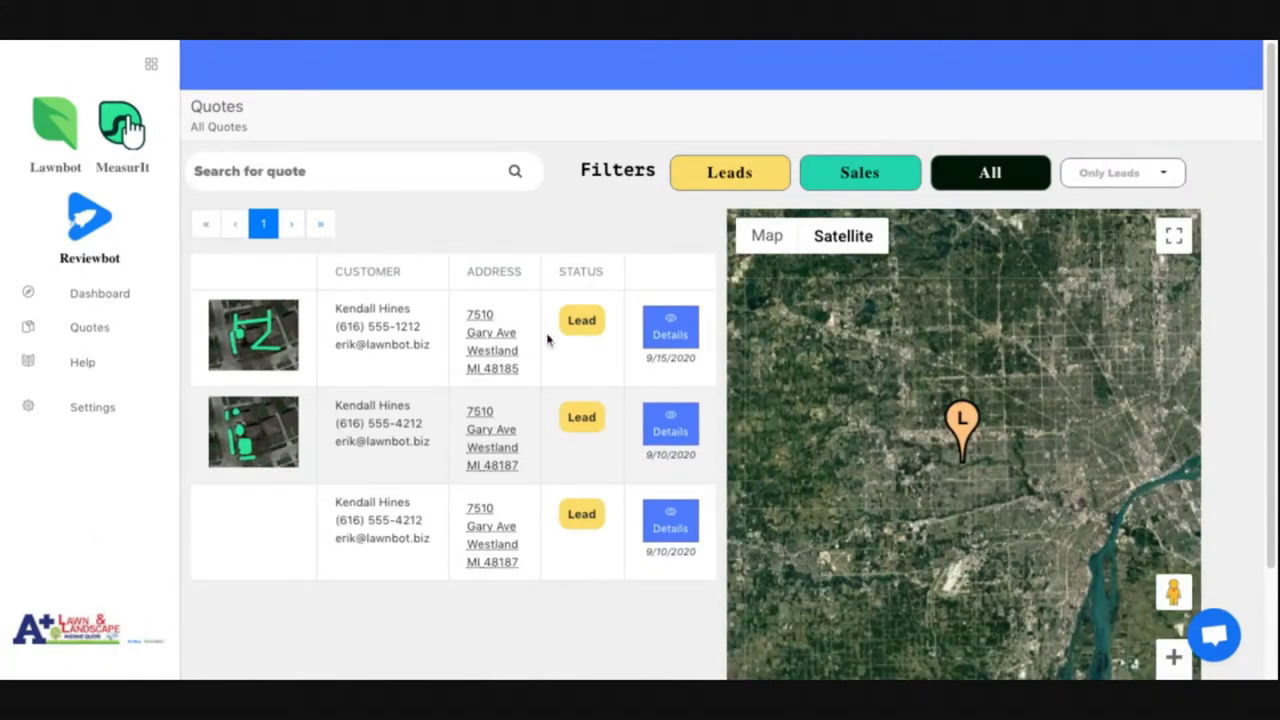
mouse_move(918, 430)
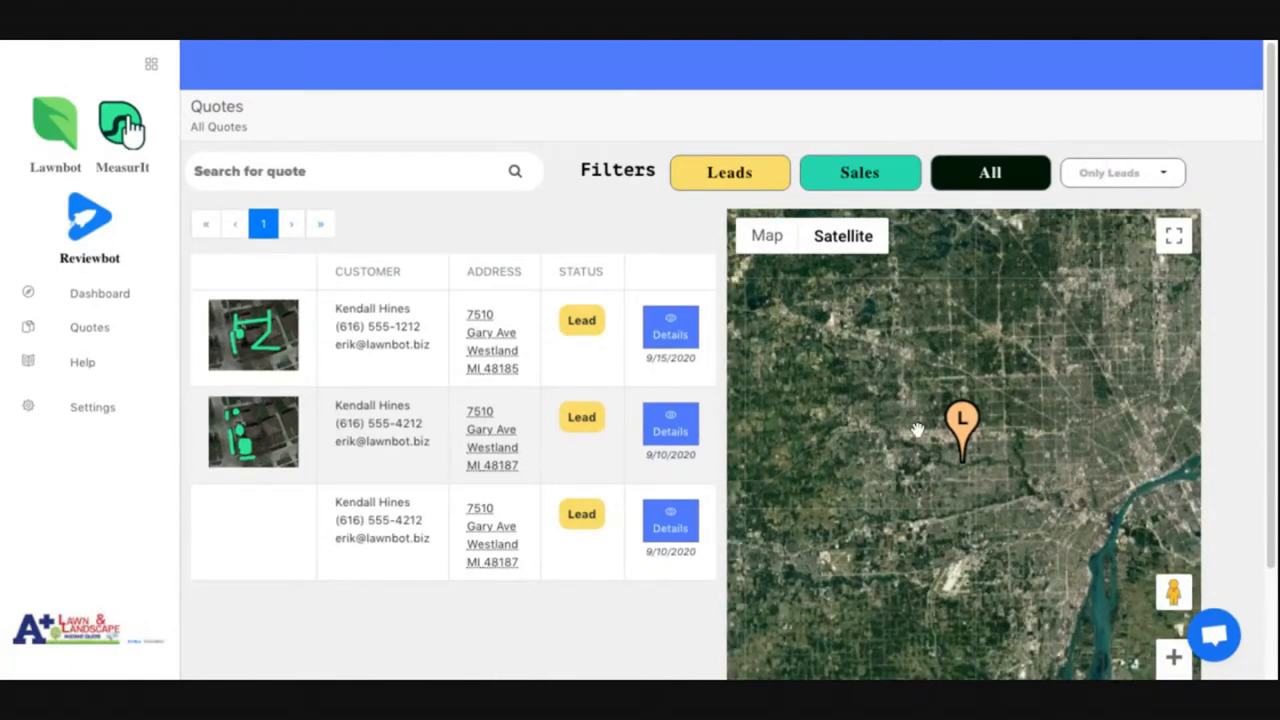
mouse_move(744, 384)
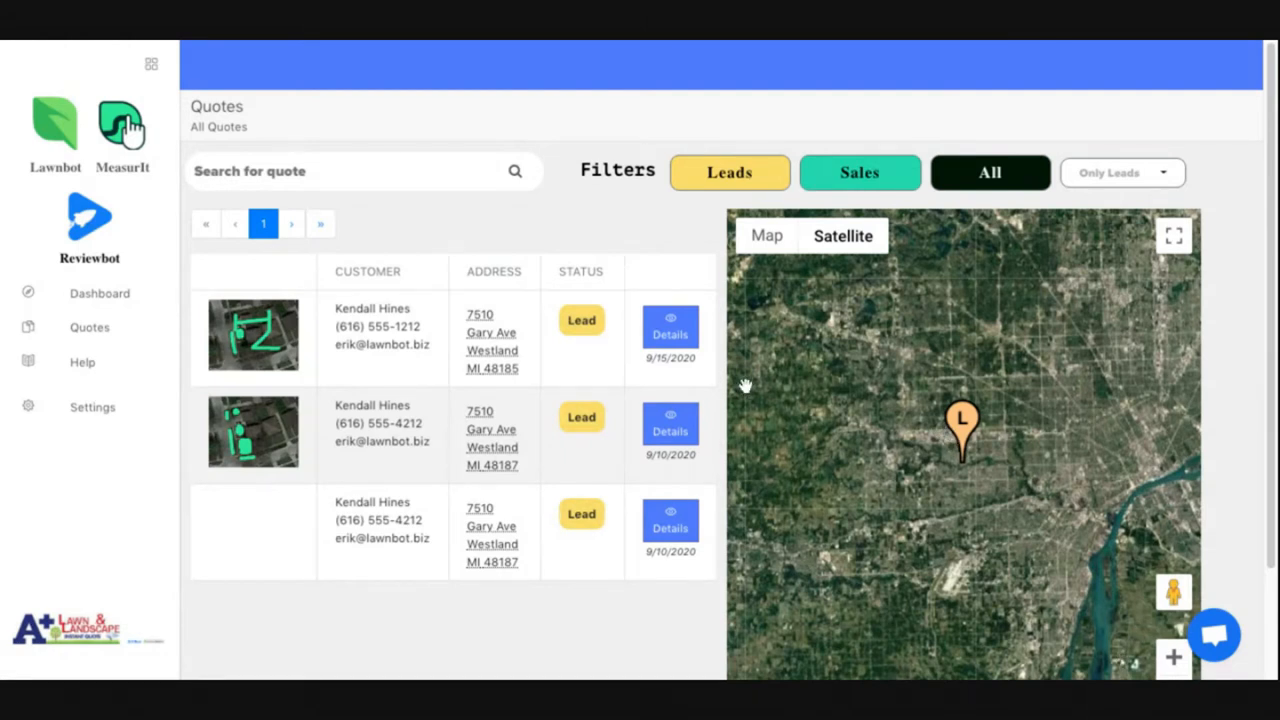
mouse_move(616, 328)
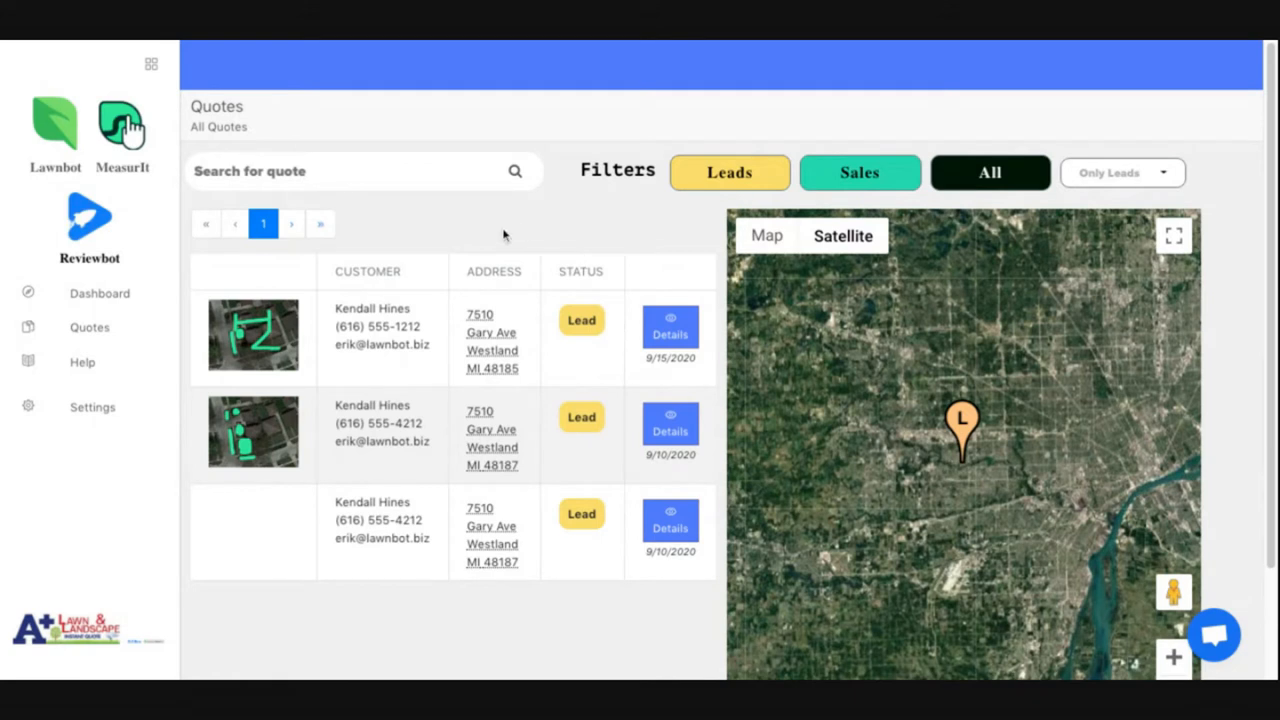
mouse_move(518, 356)
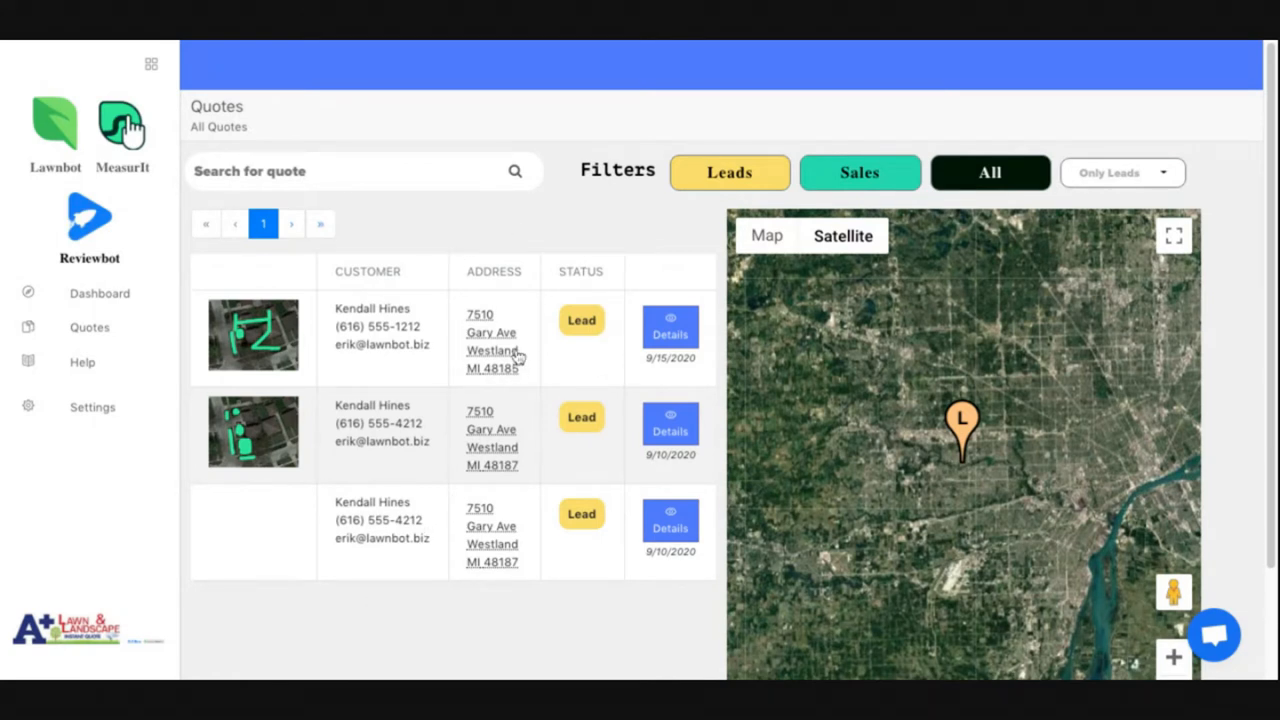
mouse_move(484, 328)
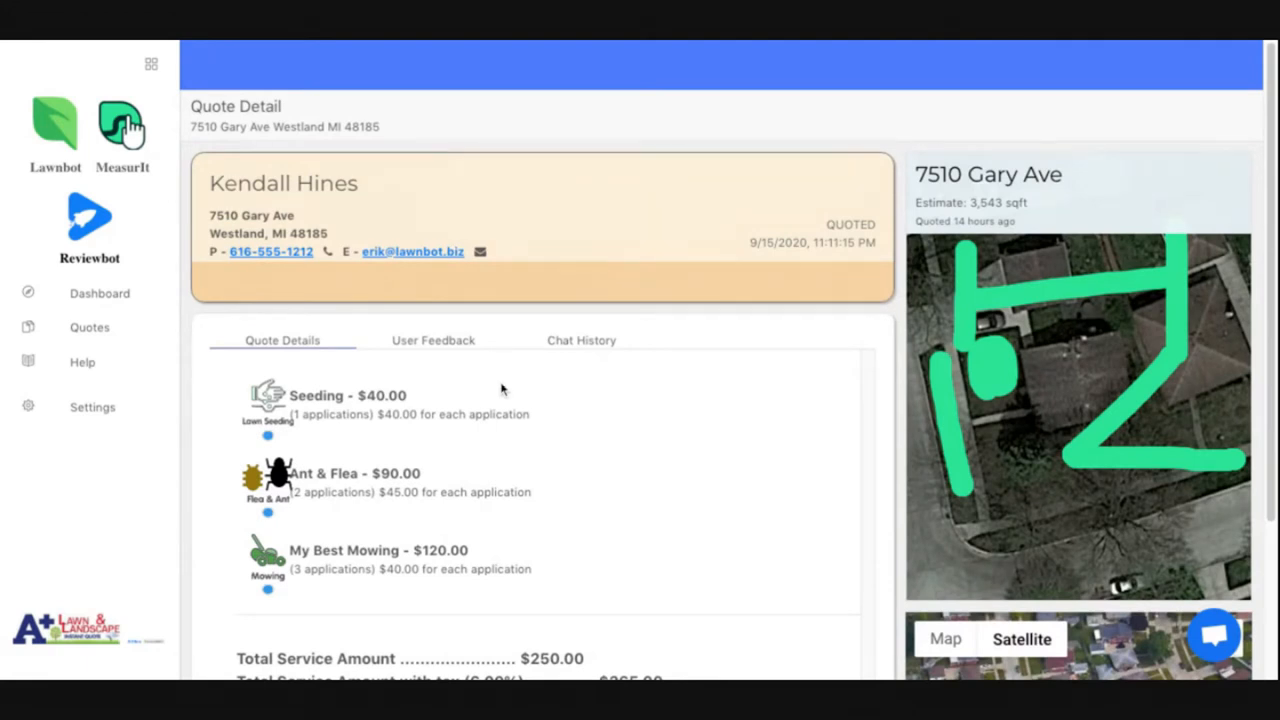
Scroll the 7510 Gary Ave quote detail through its seeding, ant & flea and mowing services totalling $250.00.
scroll(down, 3)
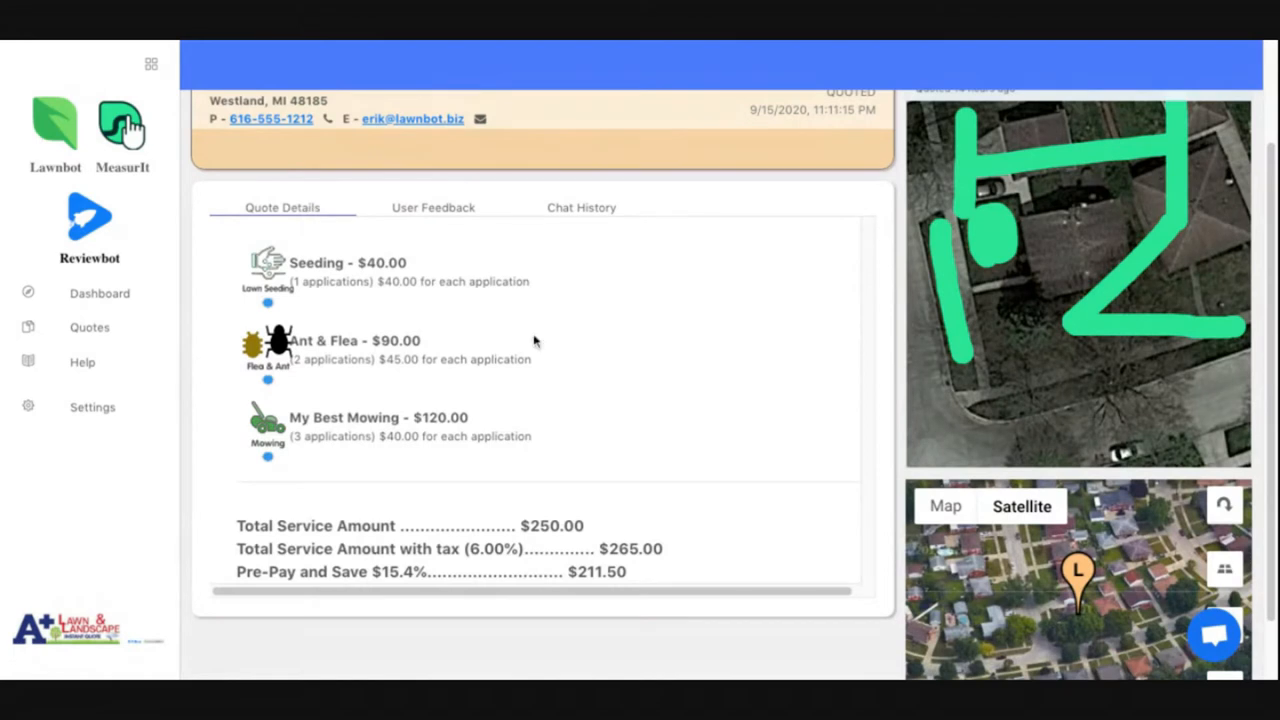
scroll(down, 3)
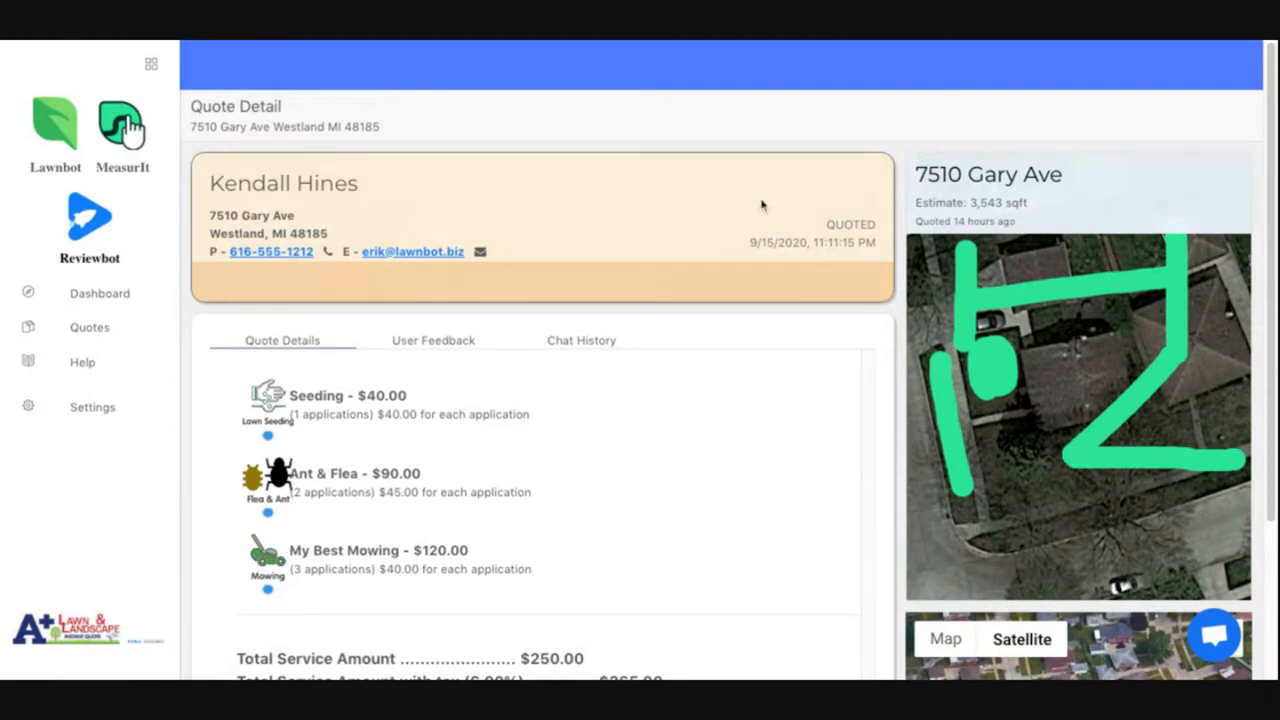
mouse_move(368, 444)
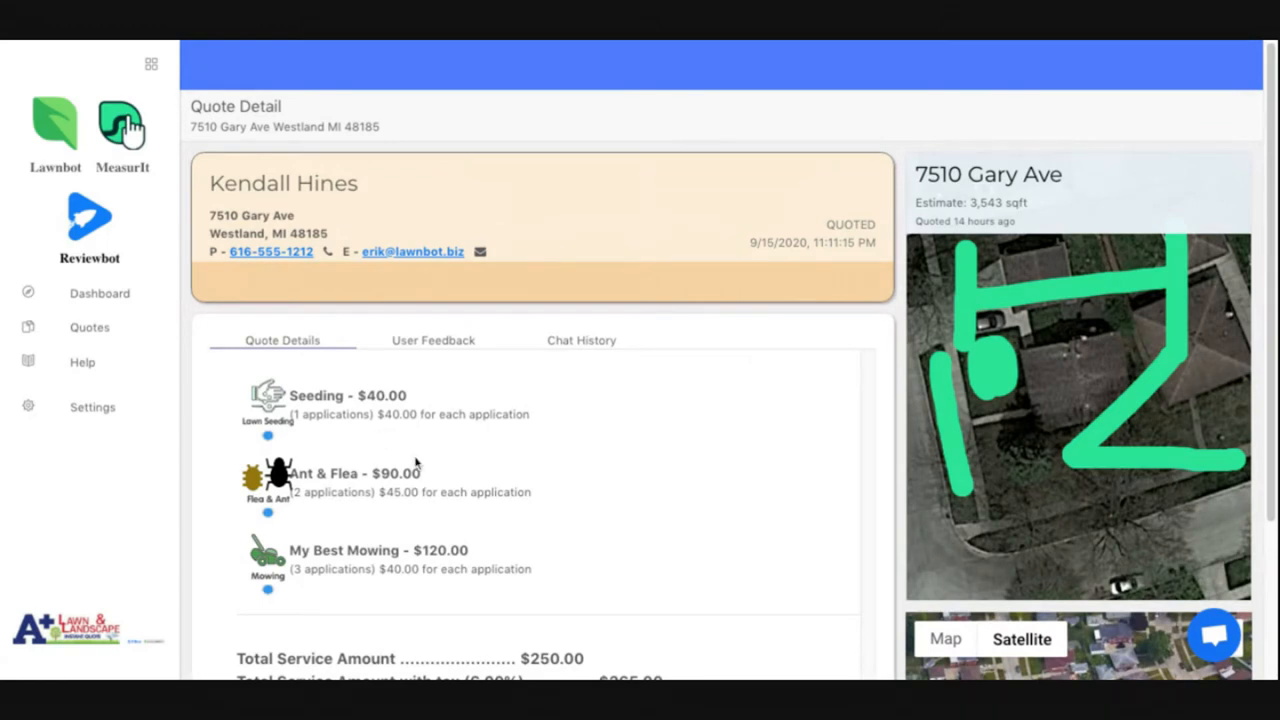
mouse_move(424, 510)
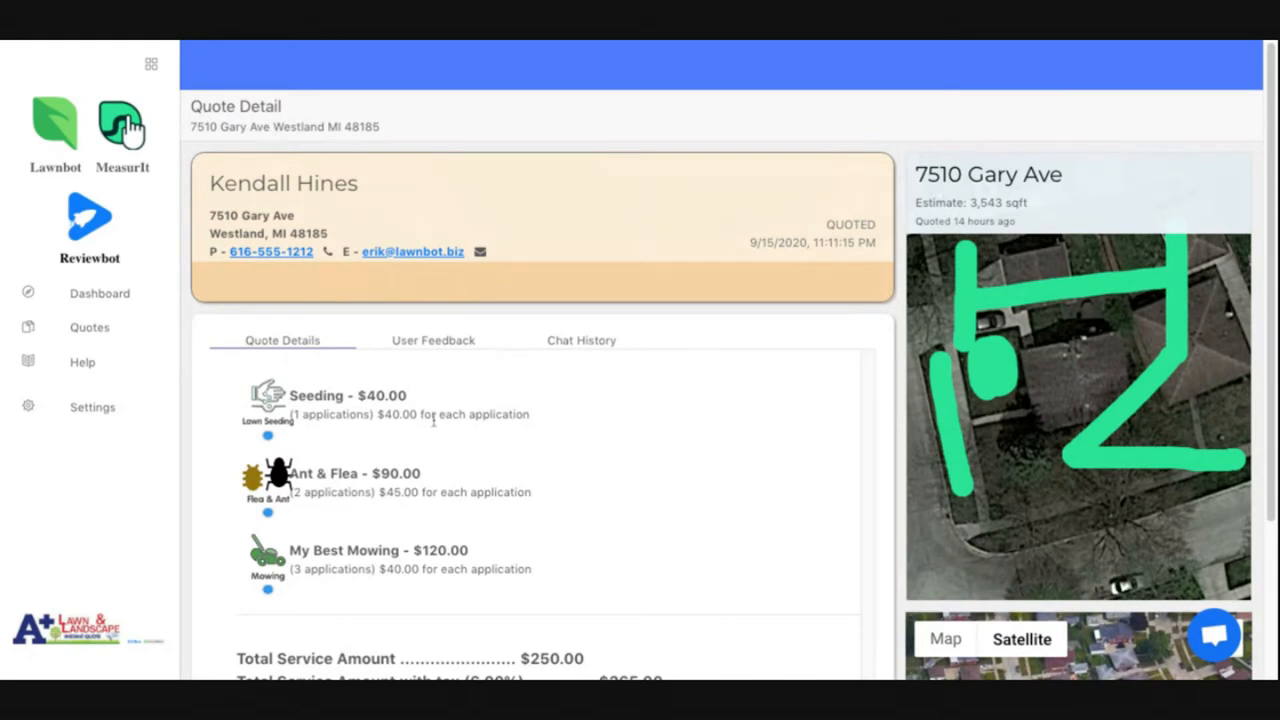
mouse_move(268, 264)
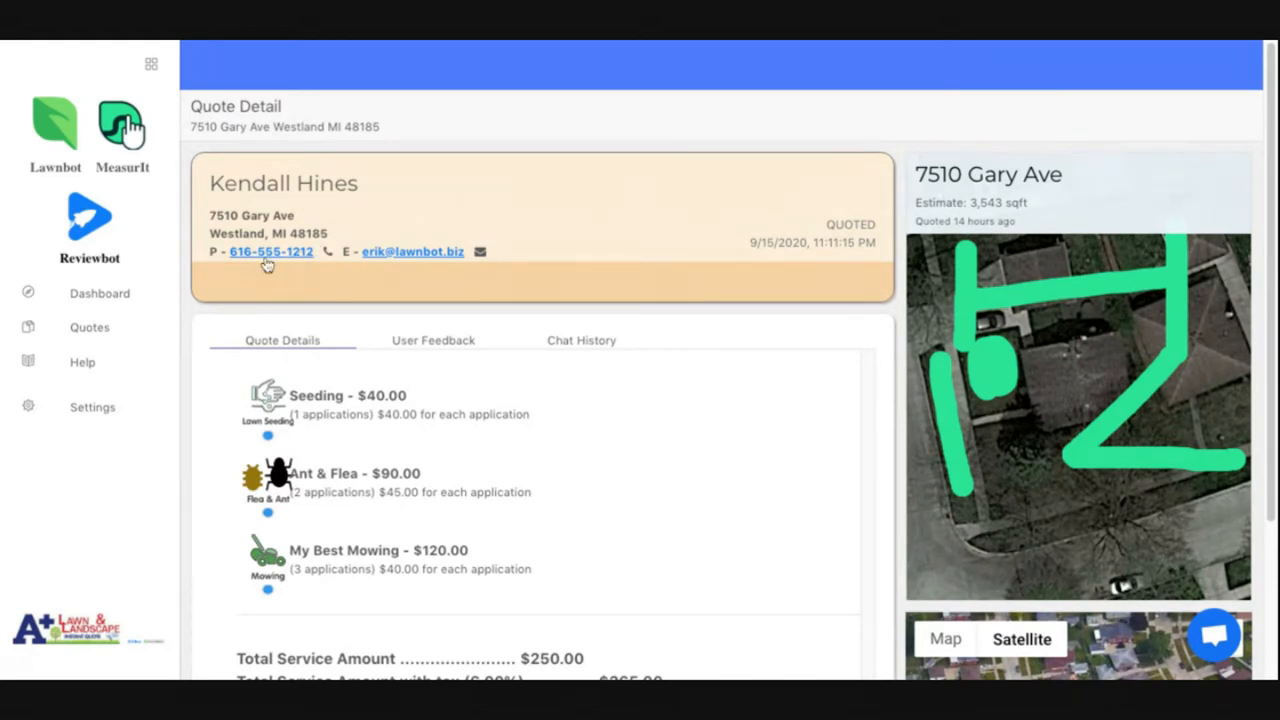
mouse_move(420, 252)
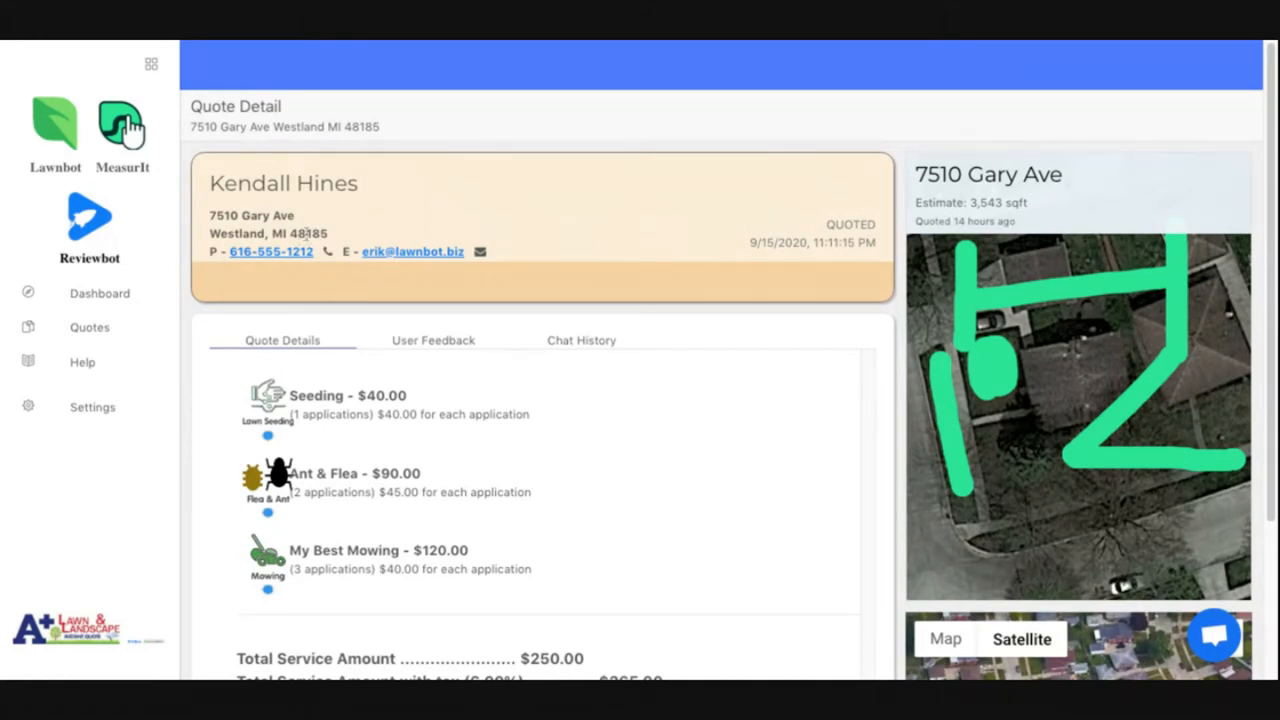
mouse_move(964, 536)
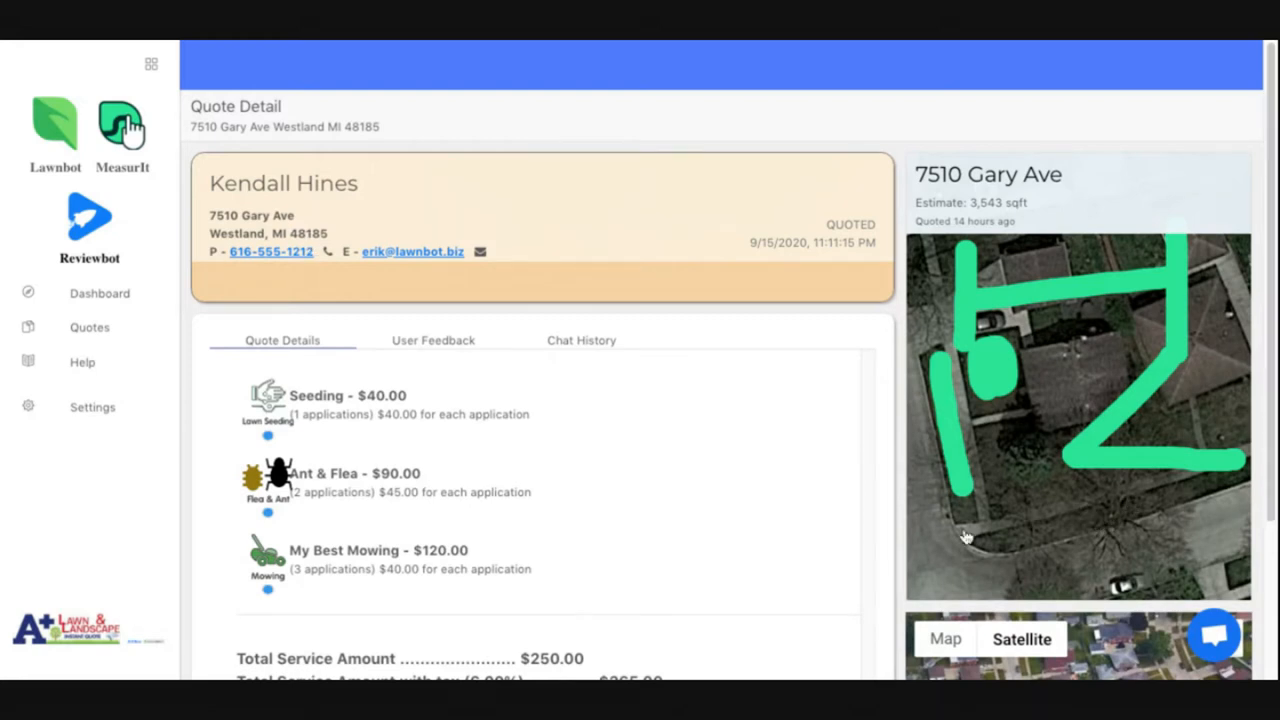
mouse_move(956, 516)
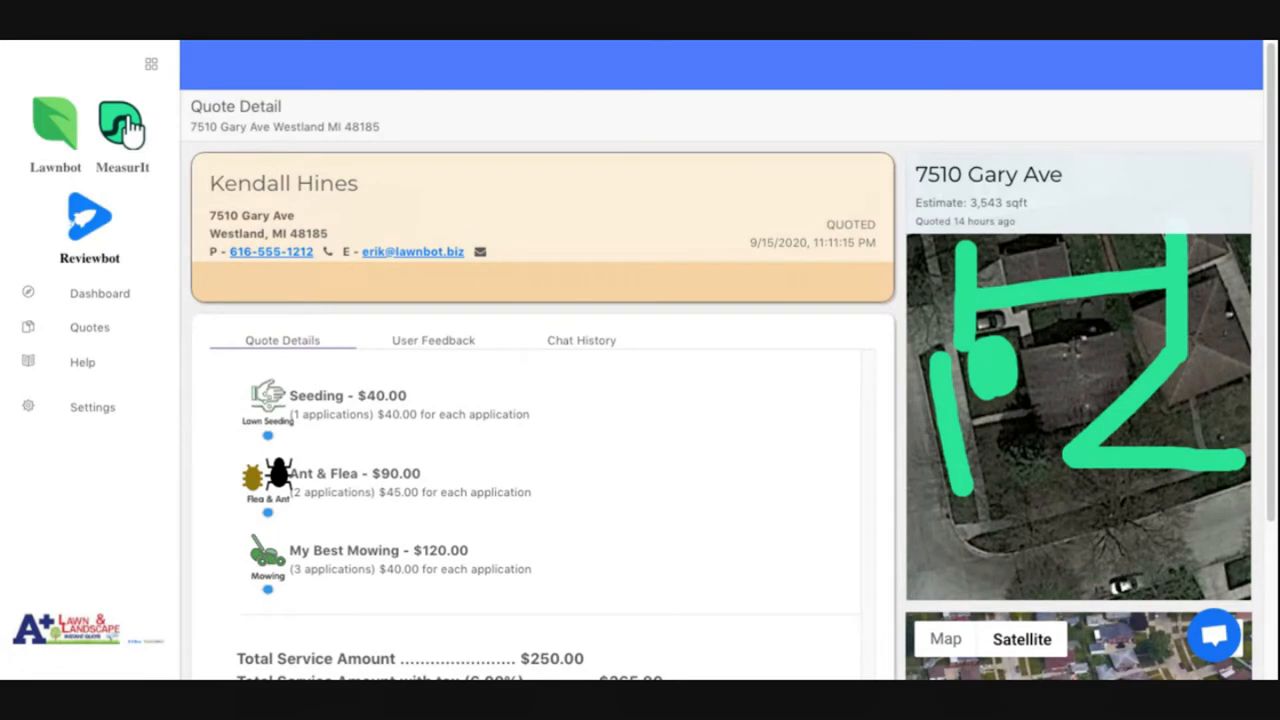
mouse_move(852, 502)
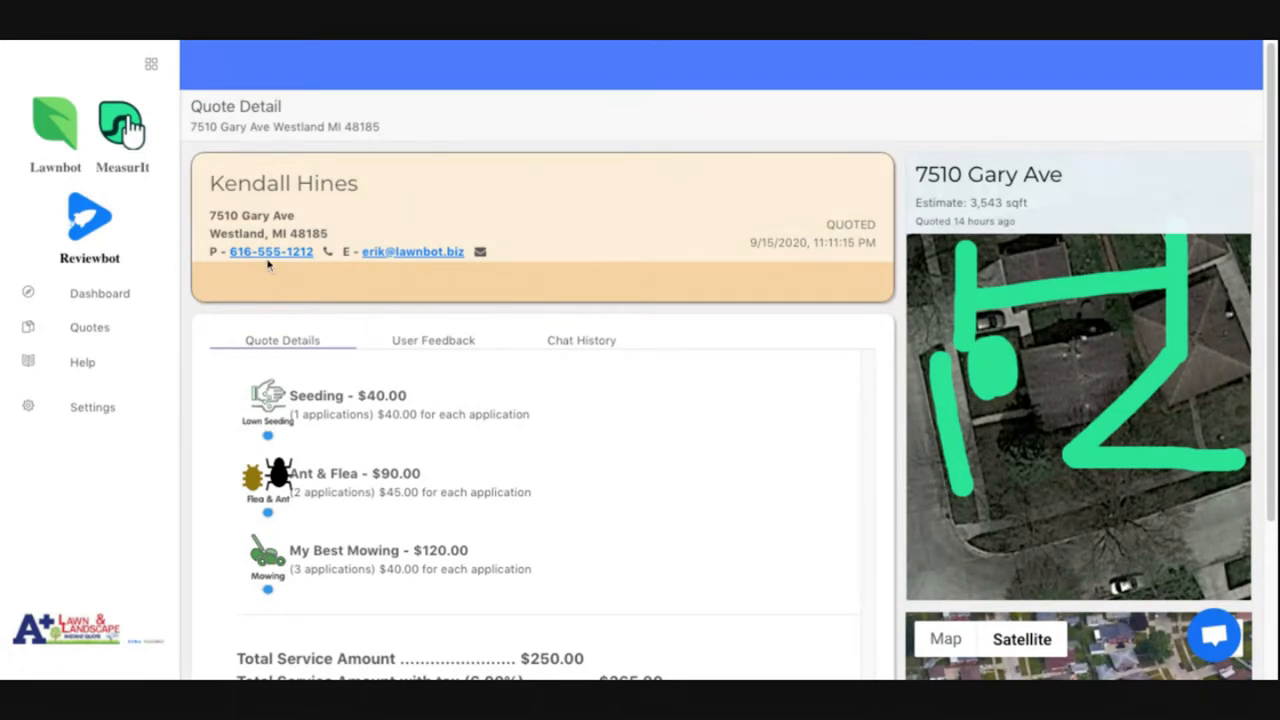
mouse_move(416, 224)
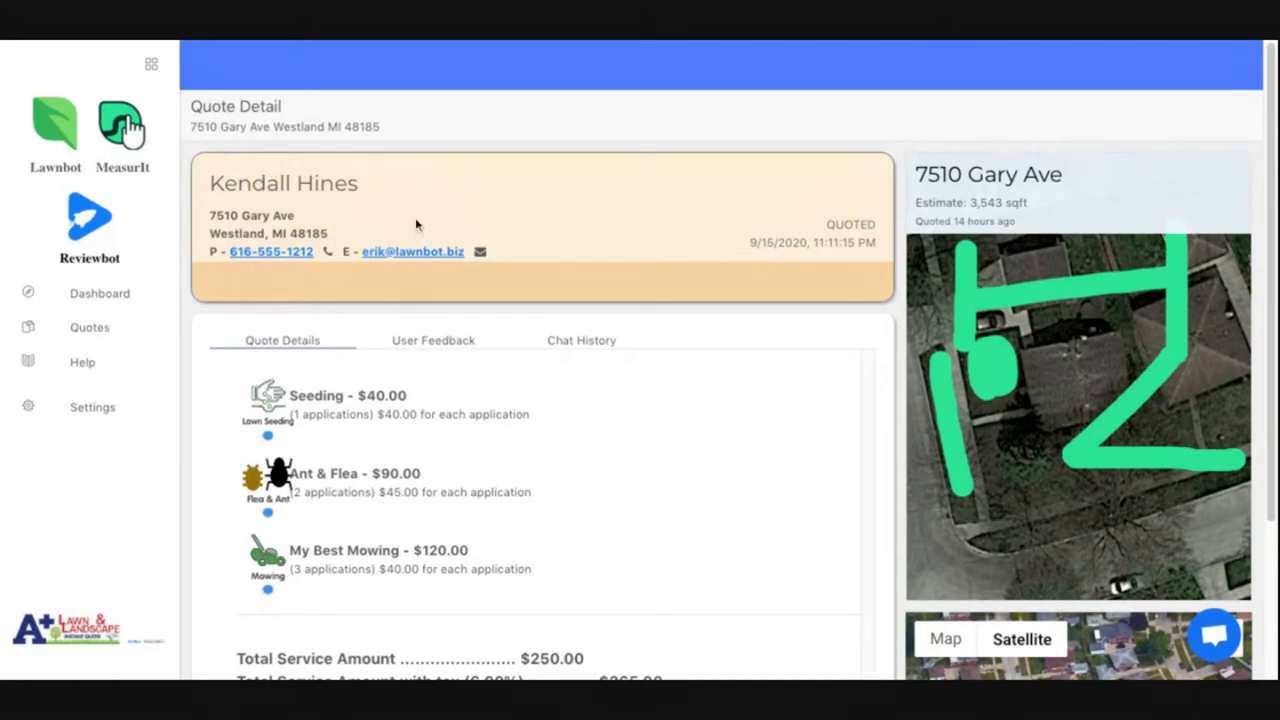
mouse_move(400, 244)
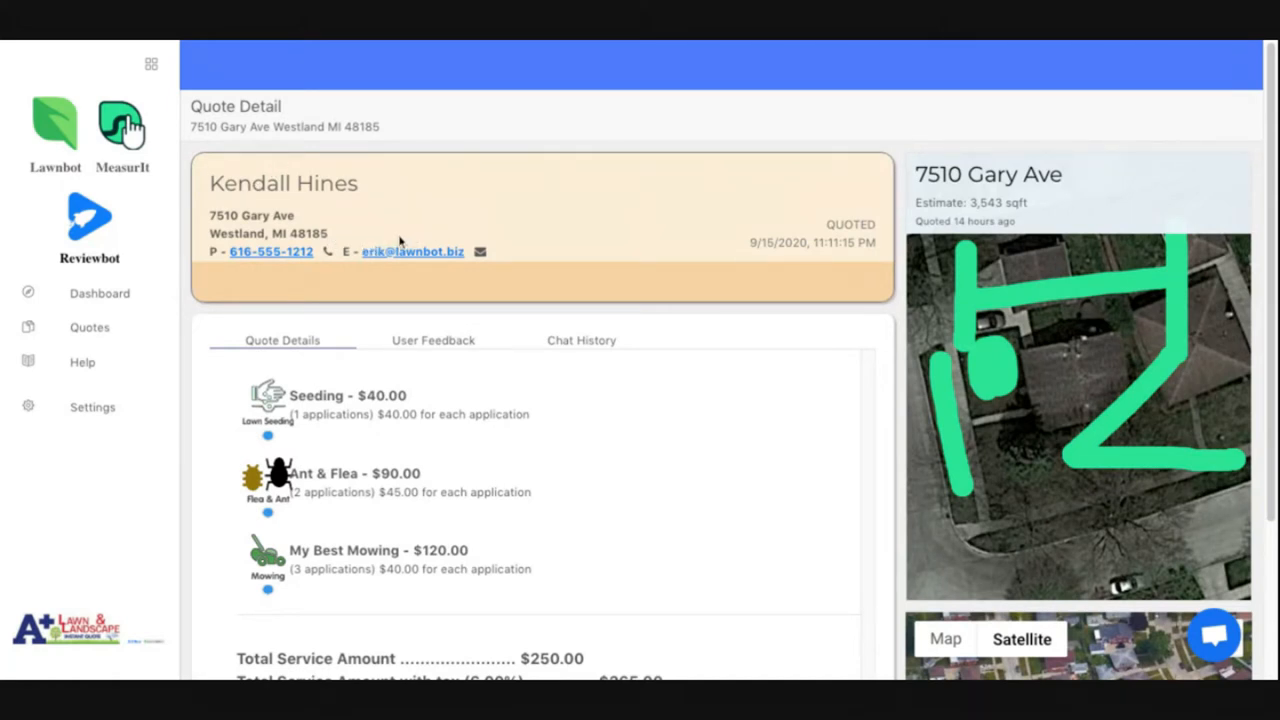
mouse_move(700, 236)
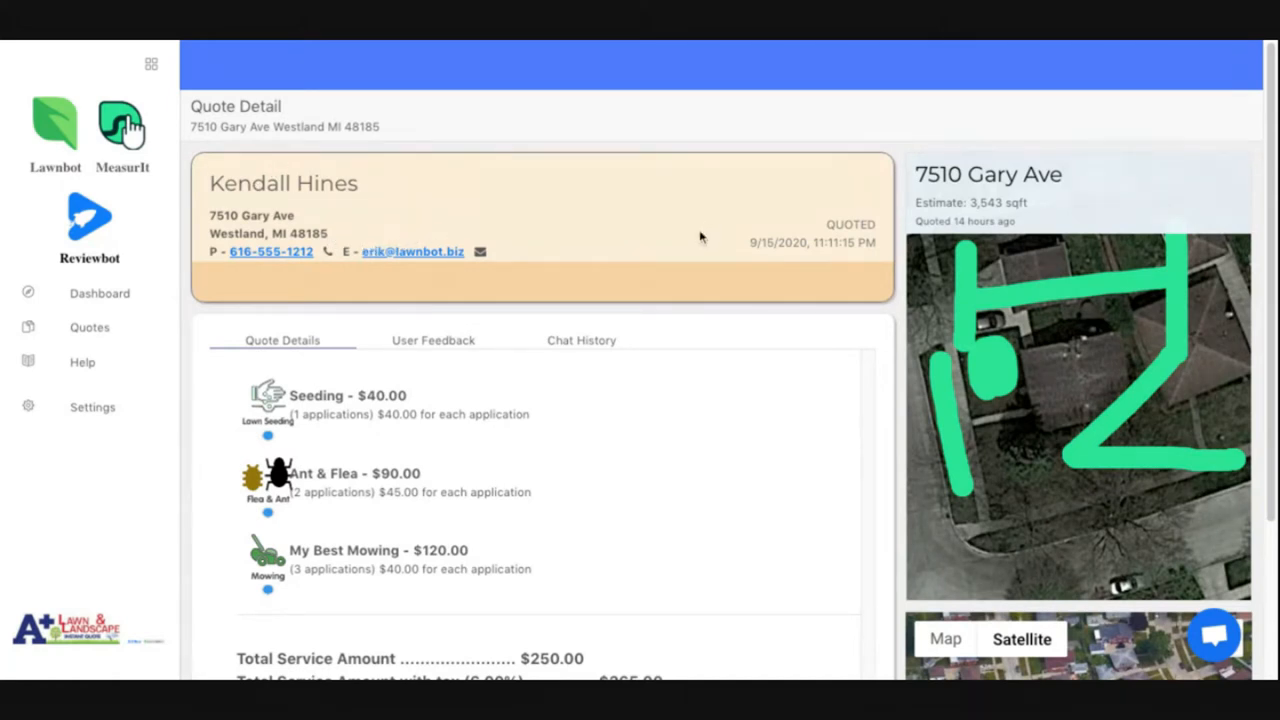
Review the $211.50 pre-pay discount and switch the lower map to a street-level photo of the neighbourhood.
scroll(down, 3)
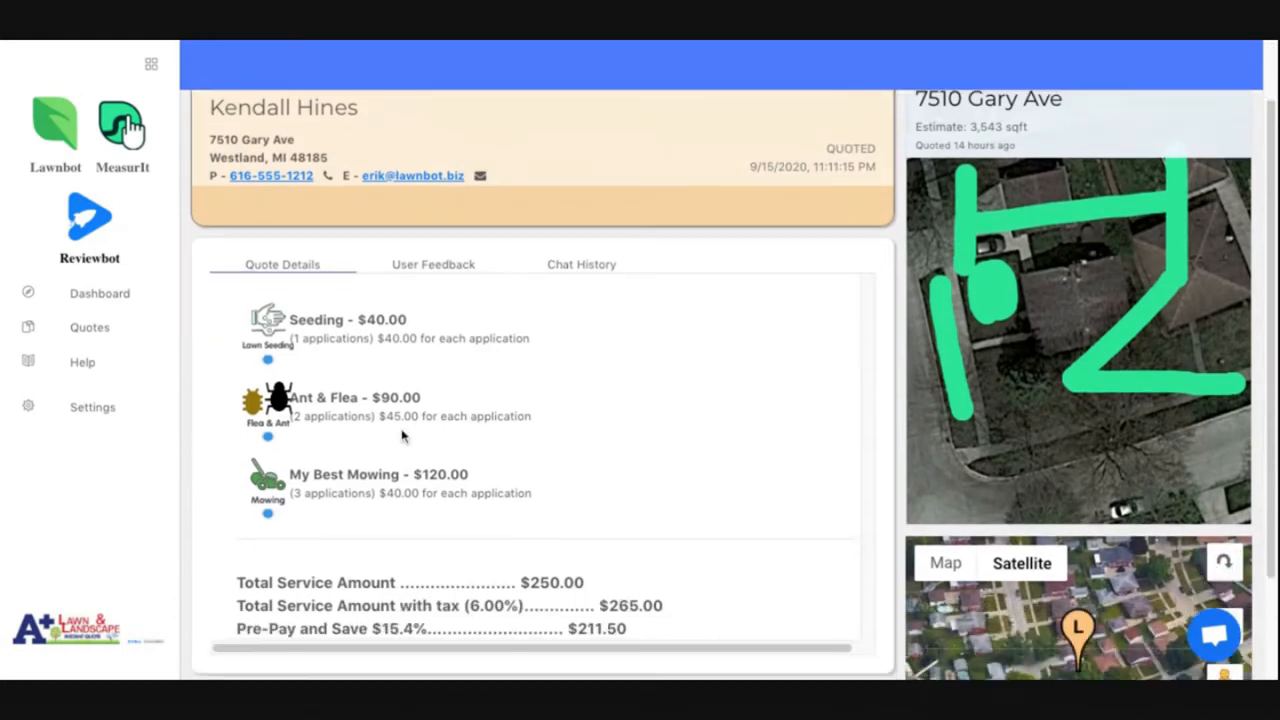
mouse_move(332, 360)
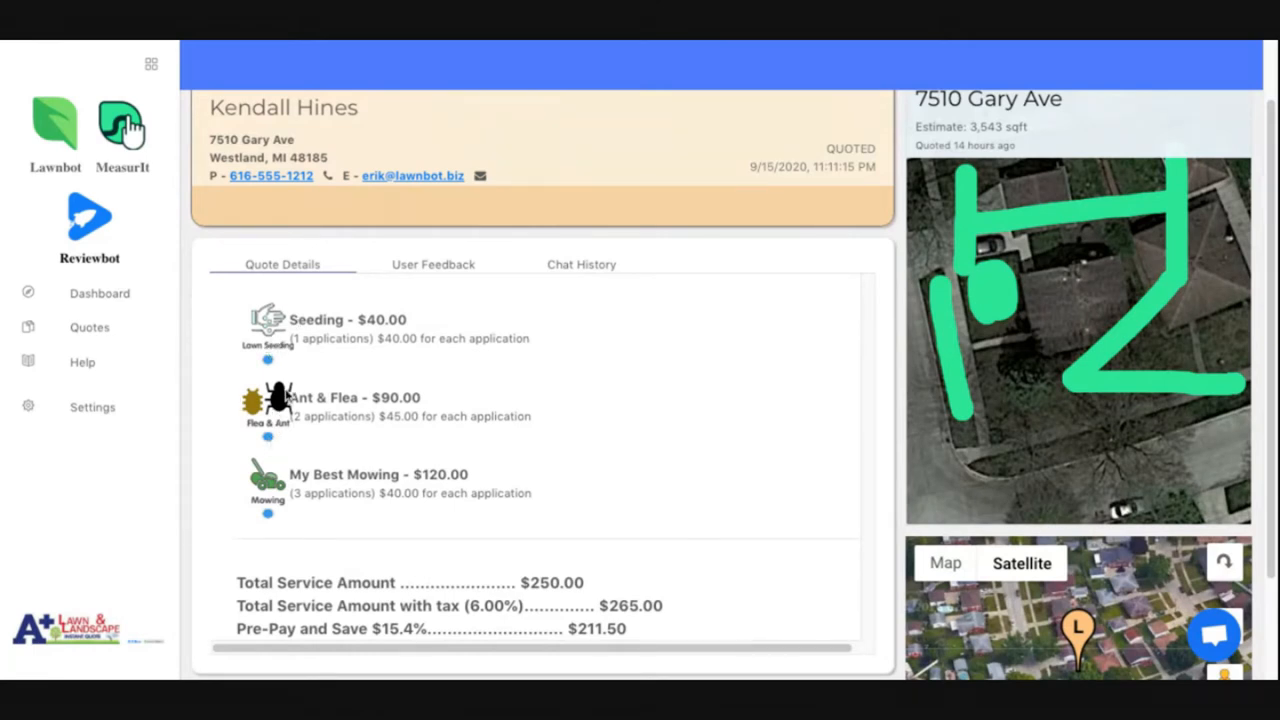
mouse_move(420, 578)
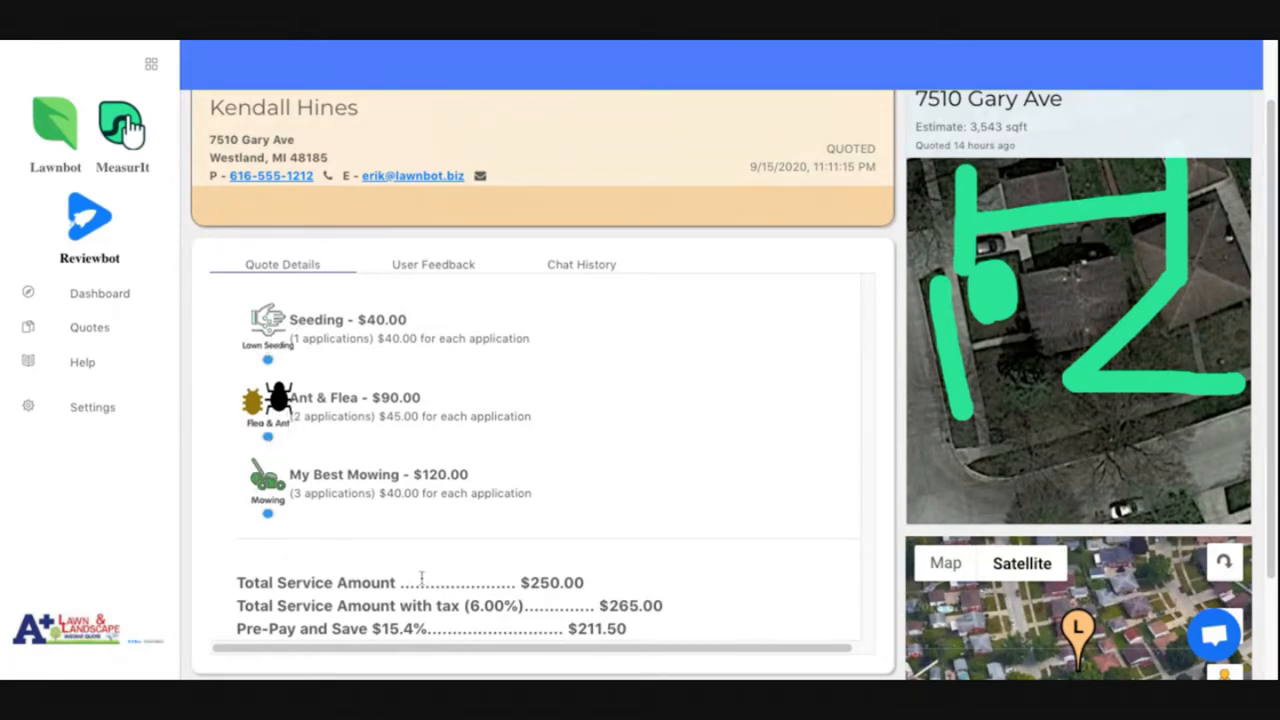
scroll(down, 3)
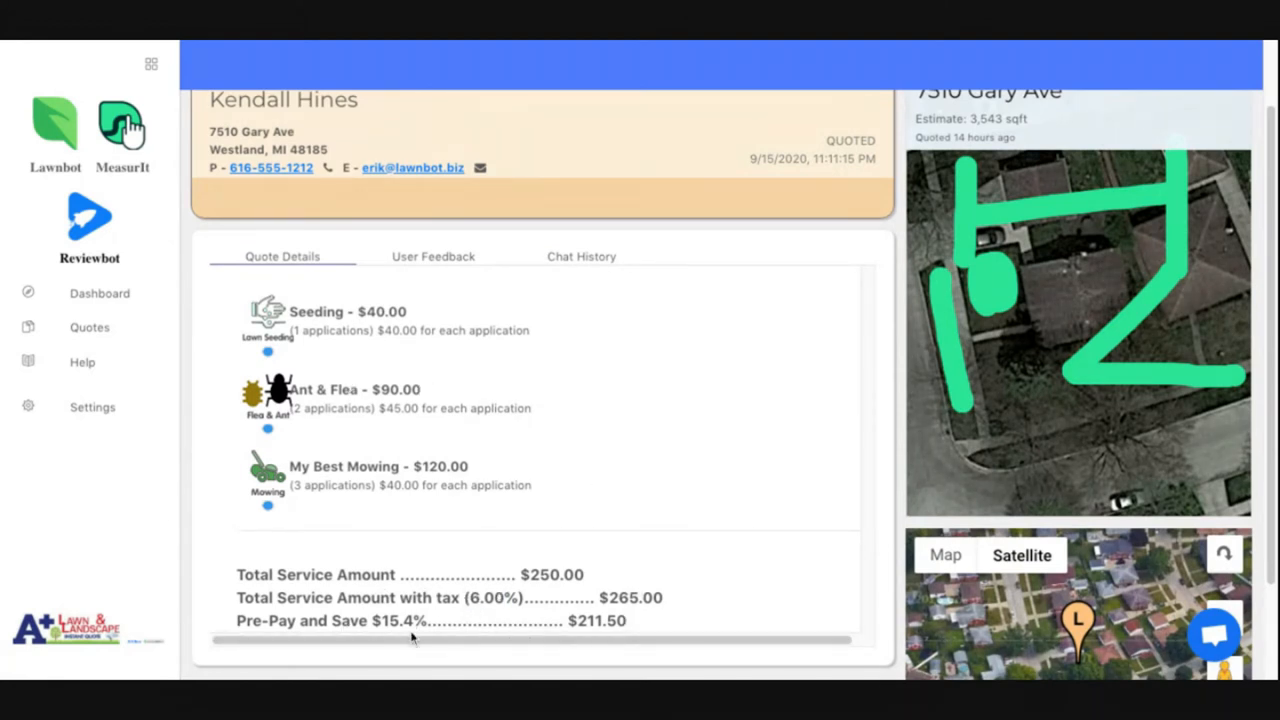
double_click(388, 620)
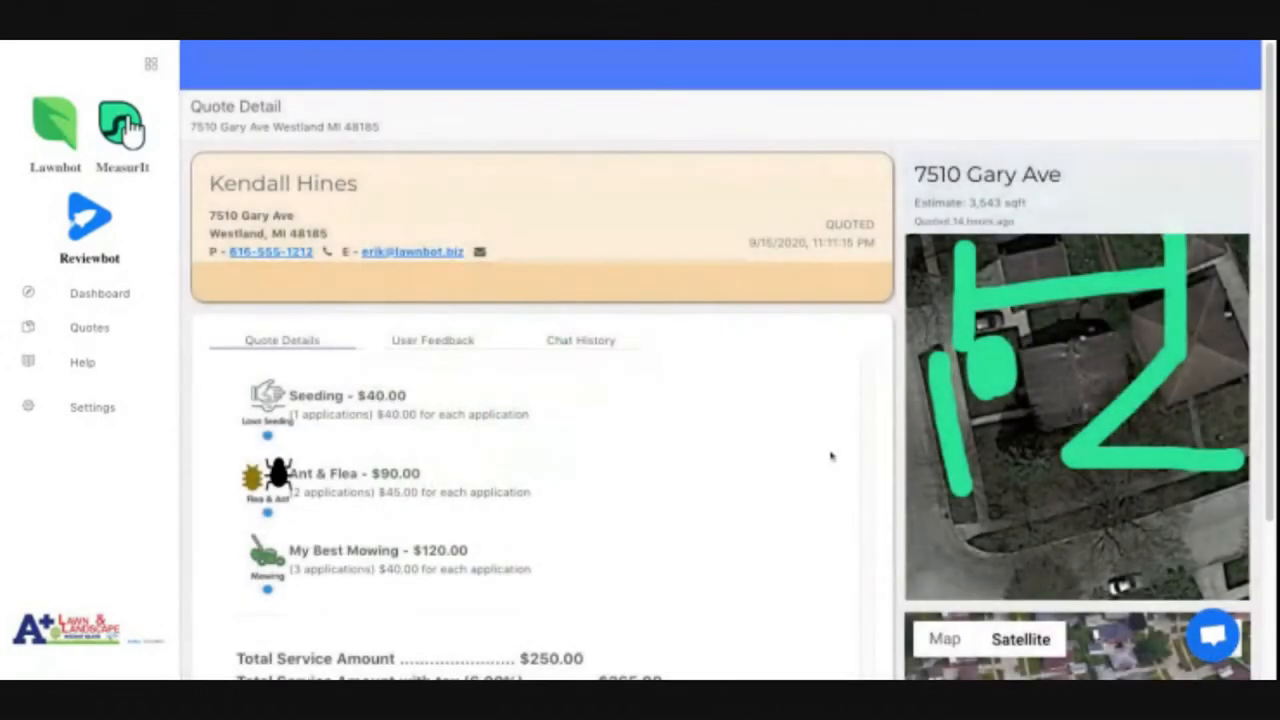
scroll(down, 3)
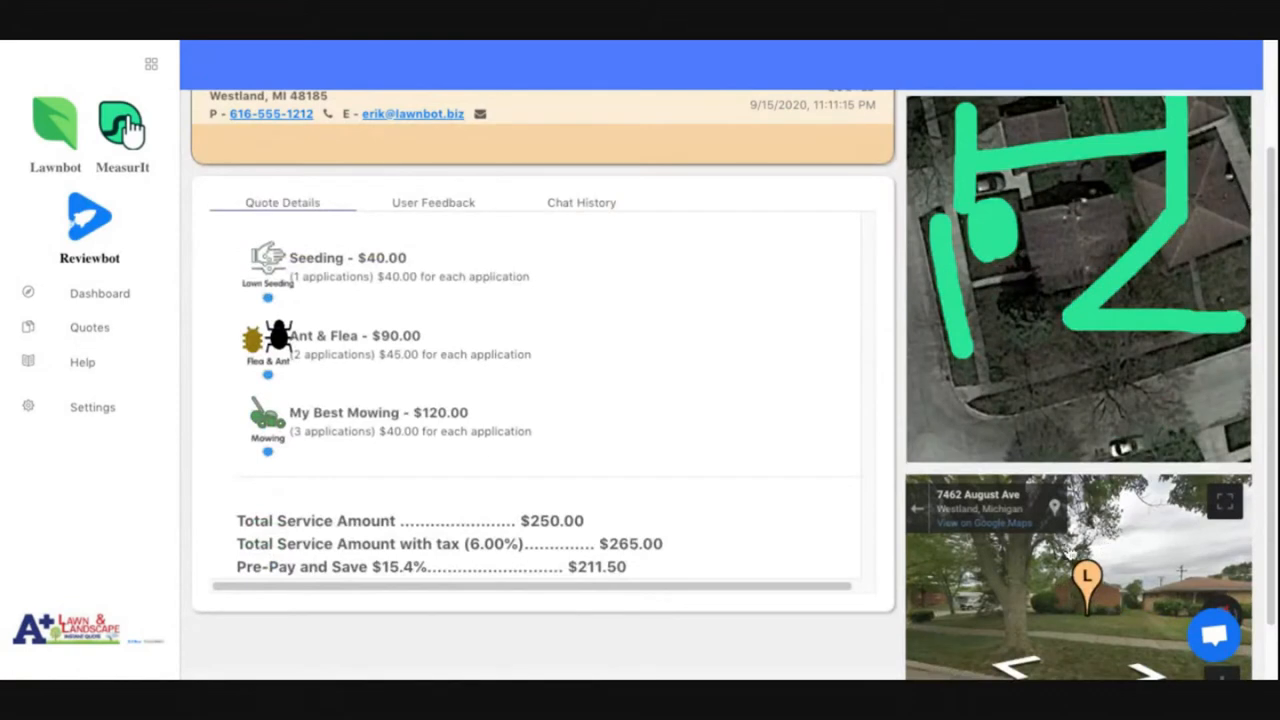
Return to the dashboard showing Chats 4, Leads 2, Sales 1 and Revenue $127.2.
scroll(down, 3)
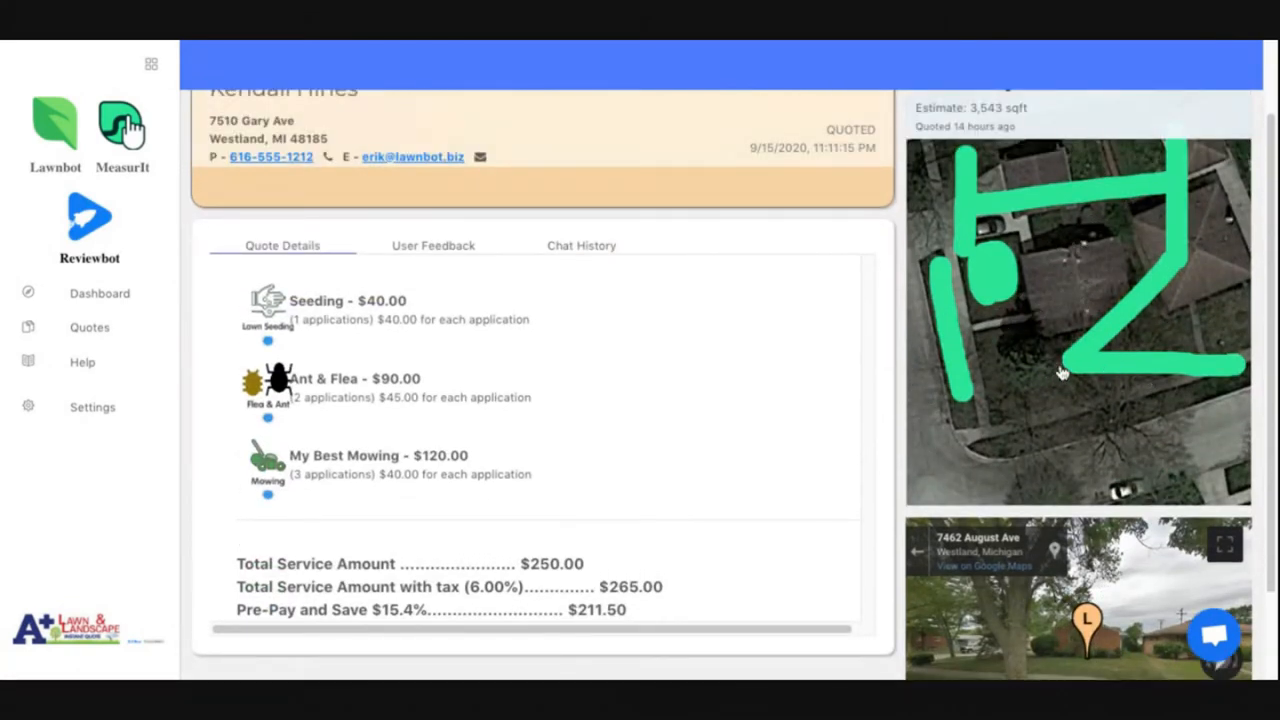
mouse_move(1036, 418)
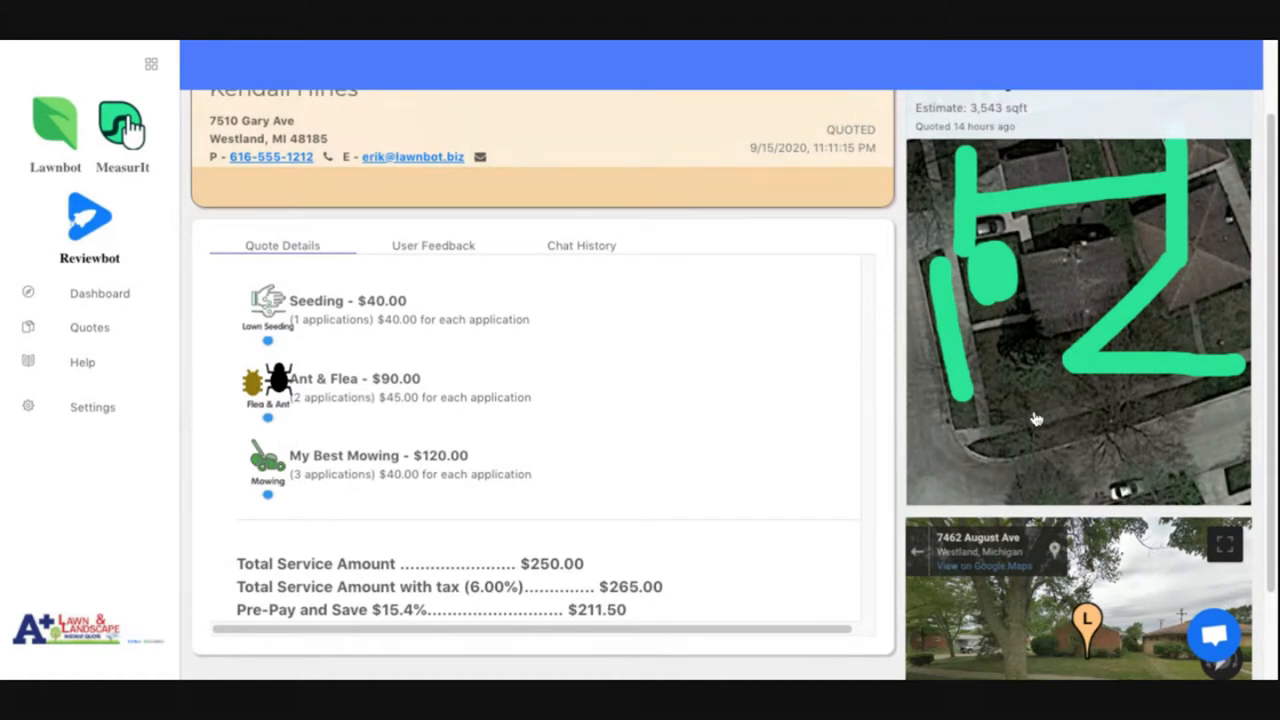
mouse_move(128, 340)
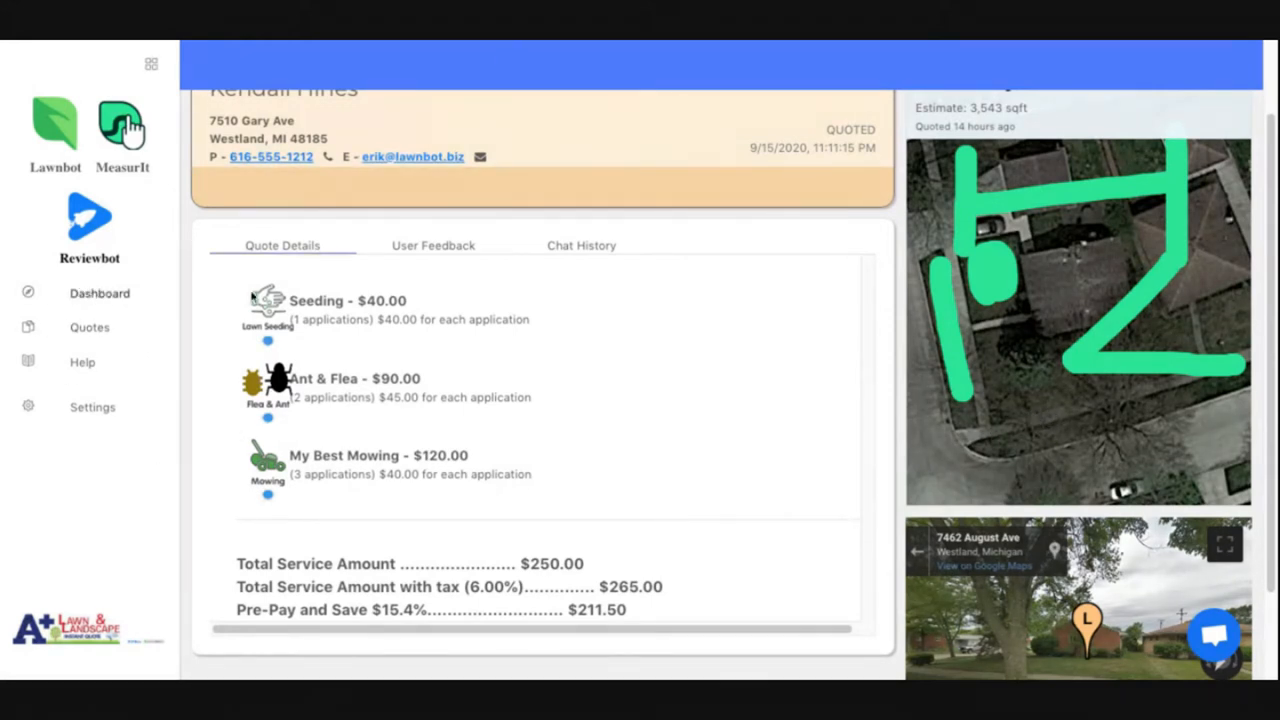
click(100, 292)
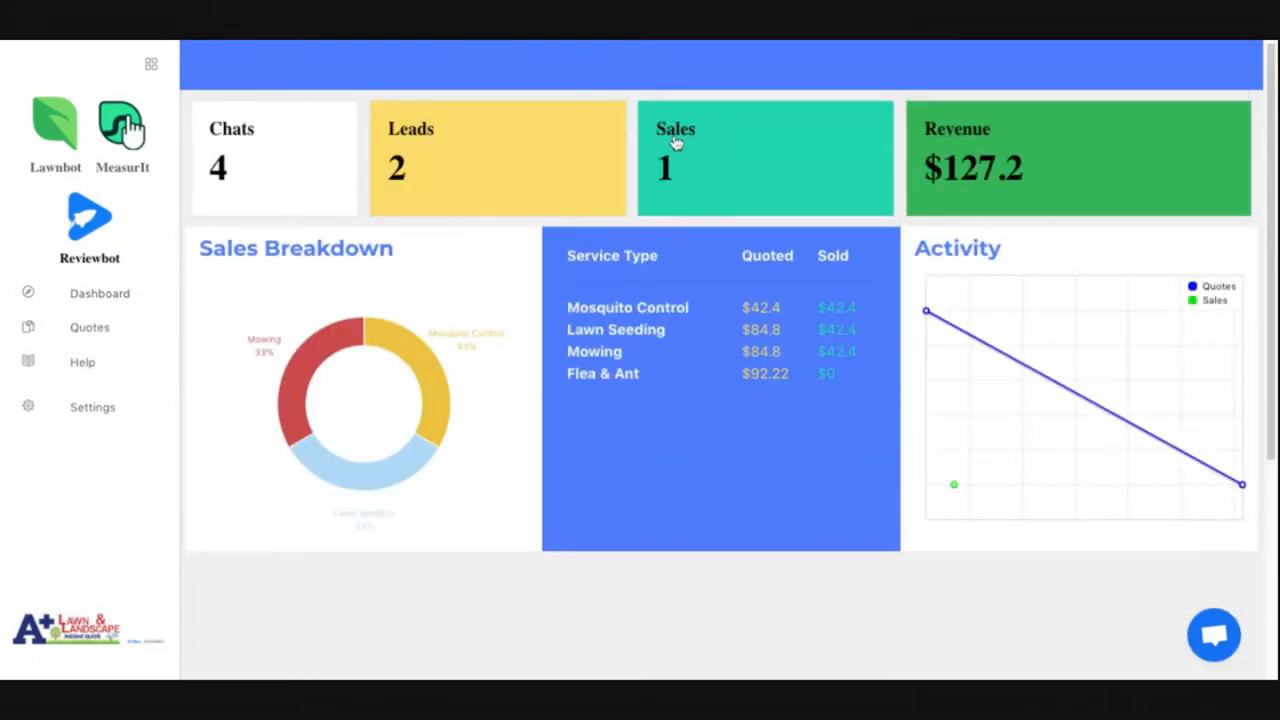
click(88, 328)
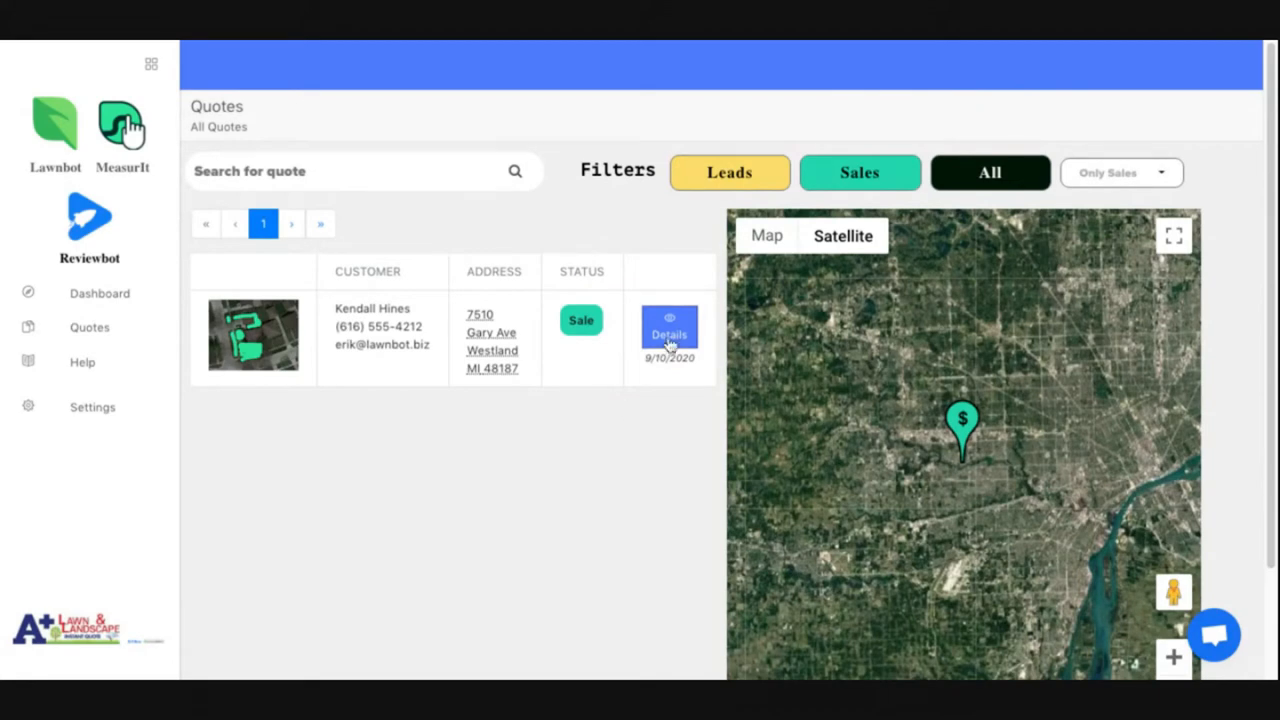
click(668, 332)
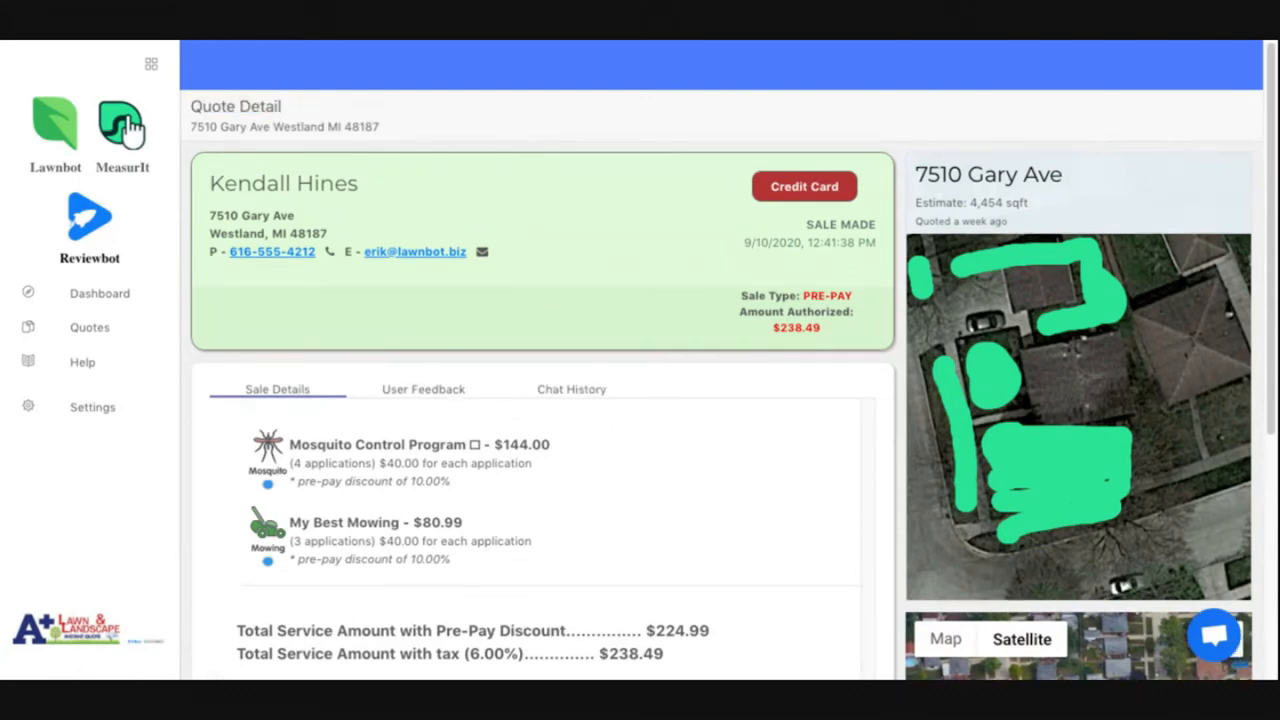
Review the sale's mosquito control and mowing services with 10% pre-pay discounts, $238.49 authorized.
scroll(down, 3)
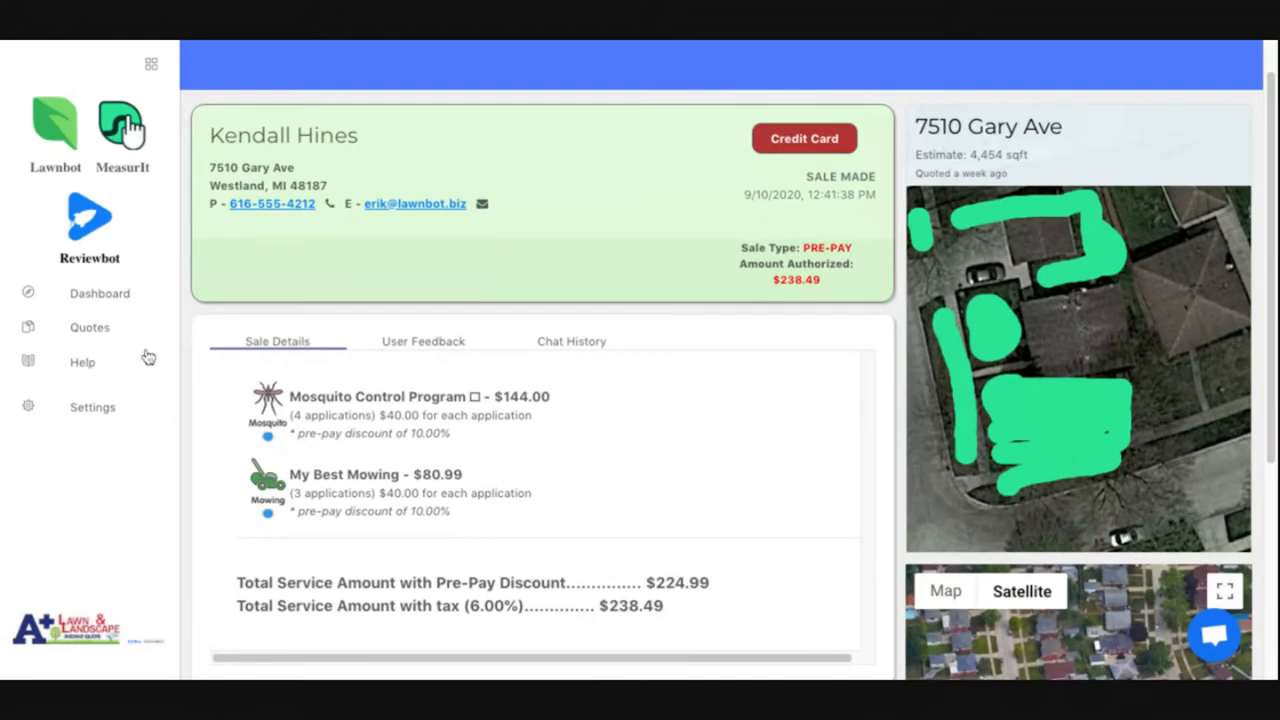
mouse_move(304, 218)
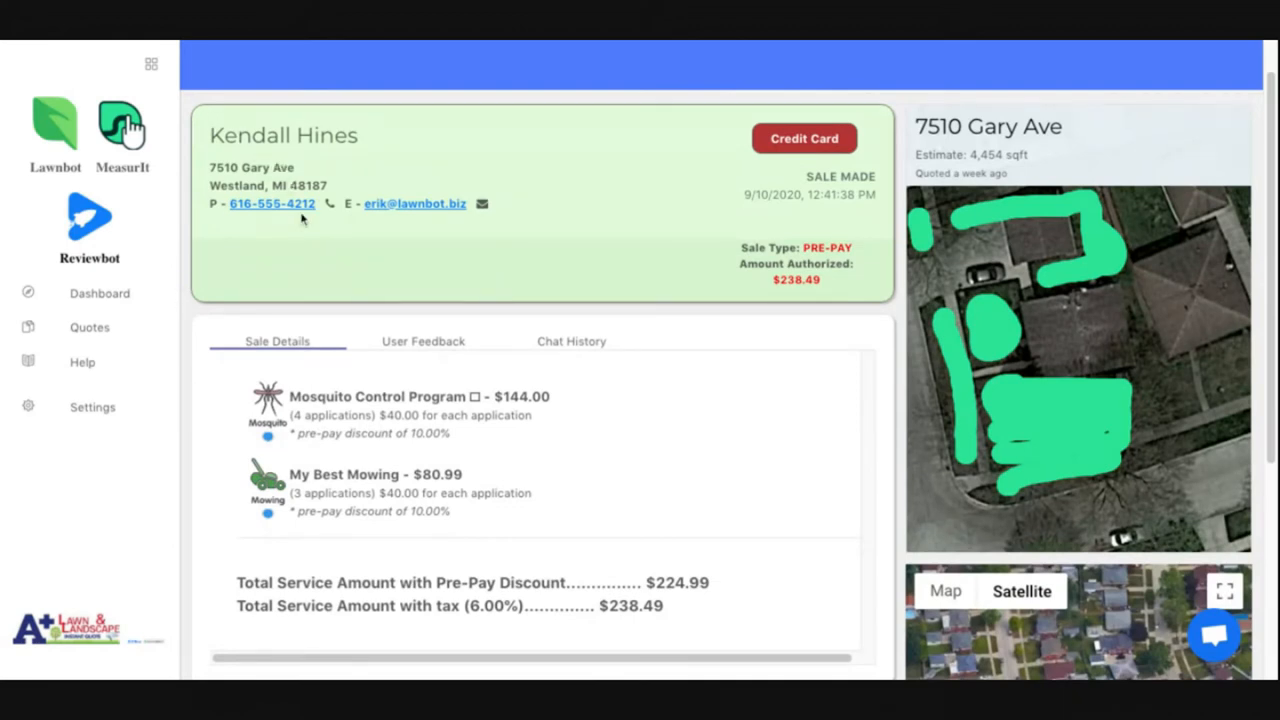
mouse_move(904, 176)
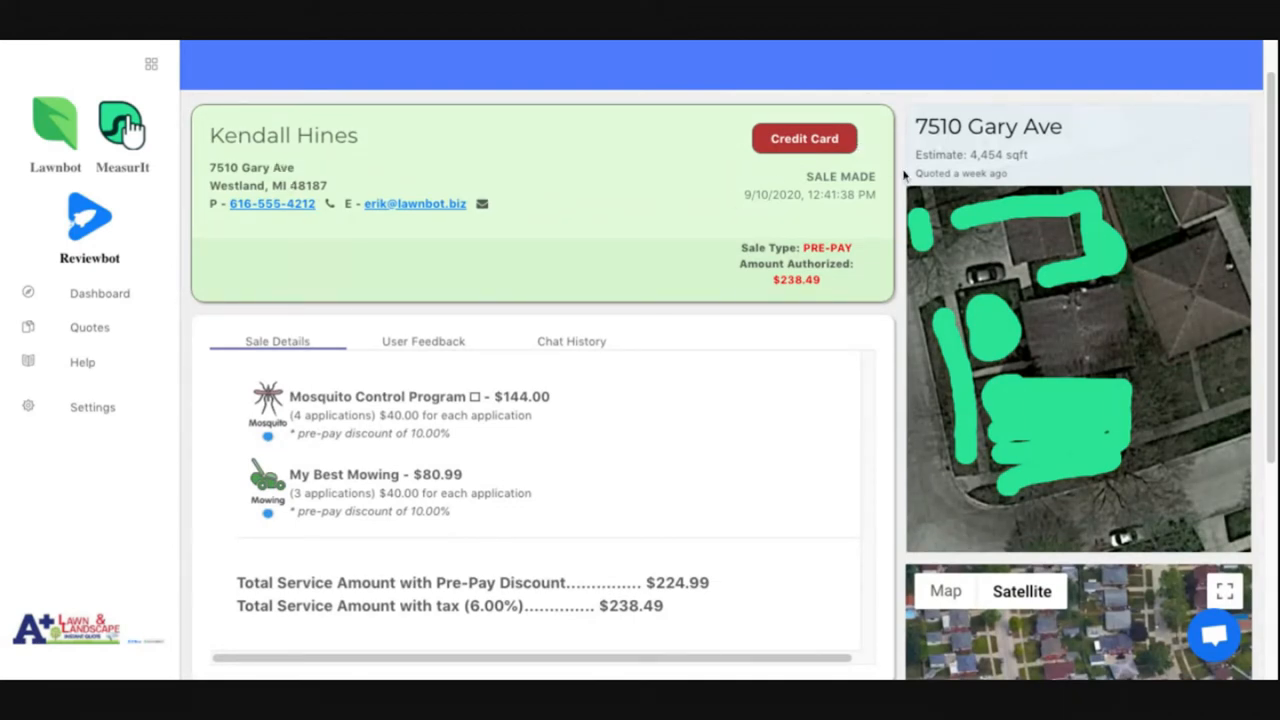
mouse_move(984, 164)
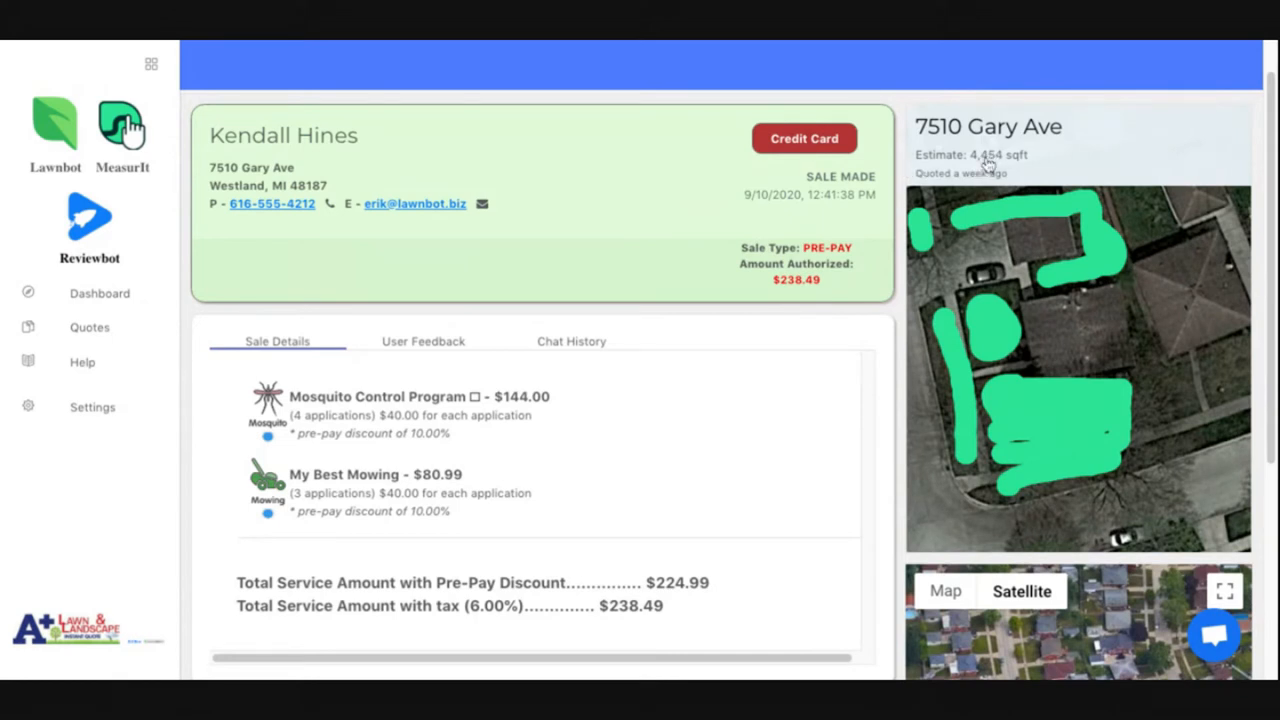
mouse_move(958, 160)
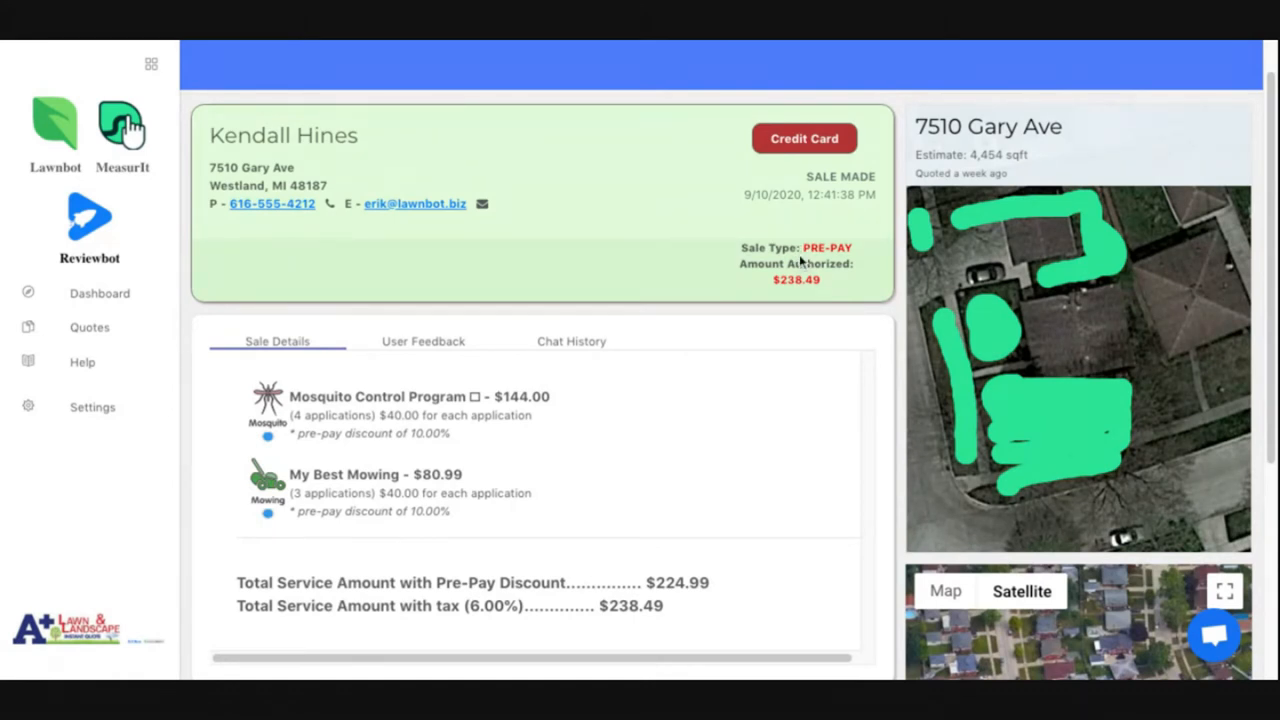
mouse_move(816, 208)
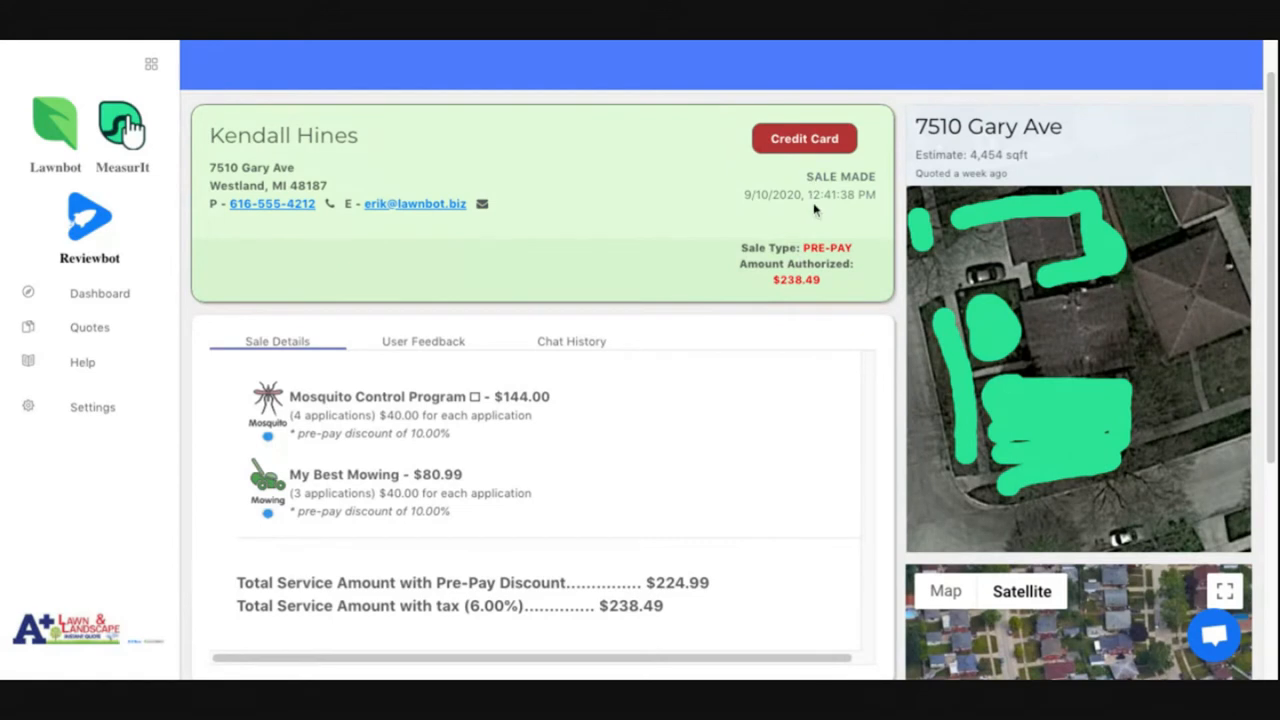
mouse_move(816, 296)
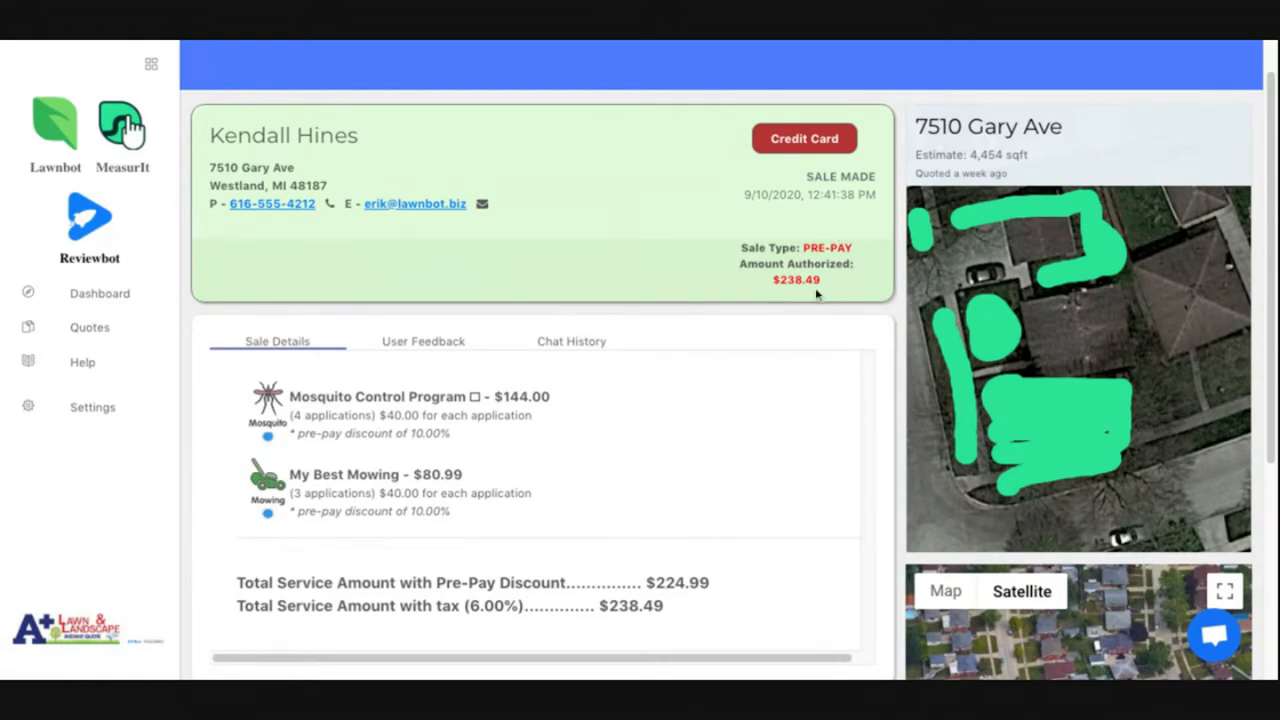
mouse_move(258, 446)
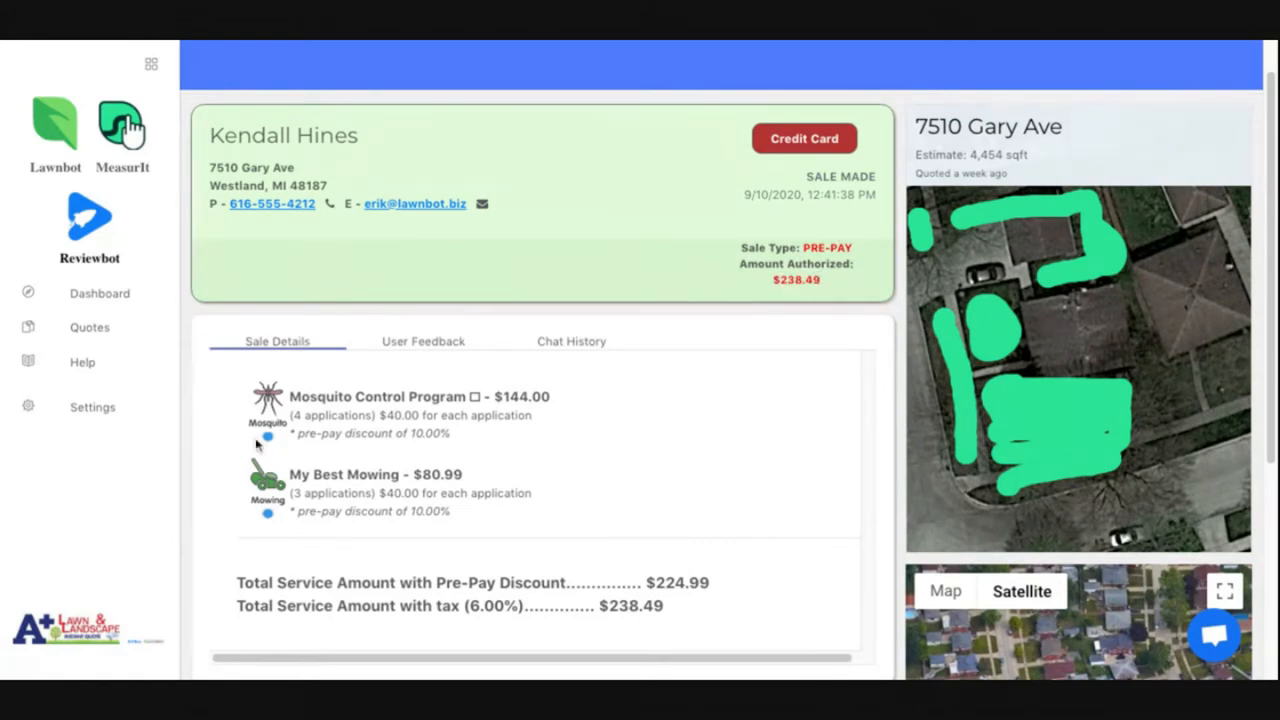
scroll(down, 3)
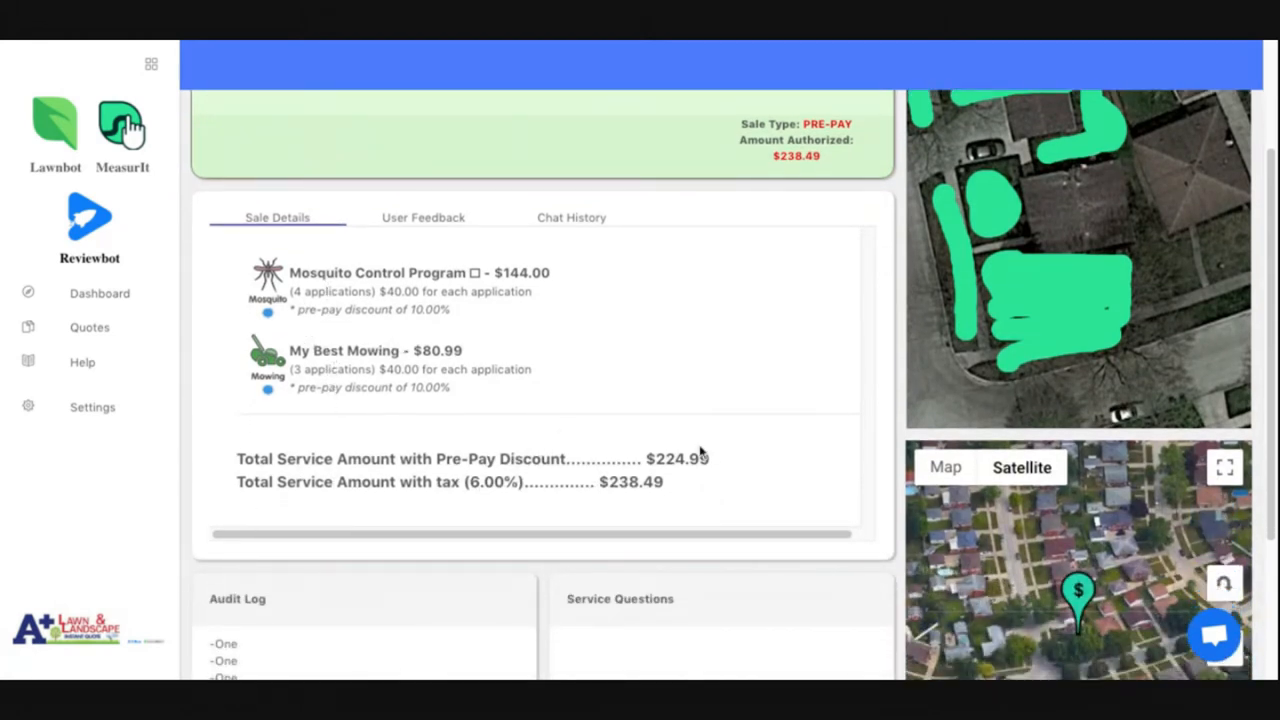
mouse_move(628, 508)
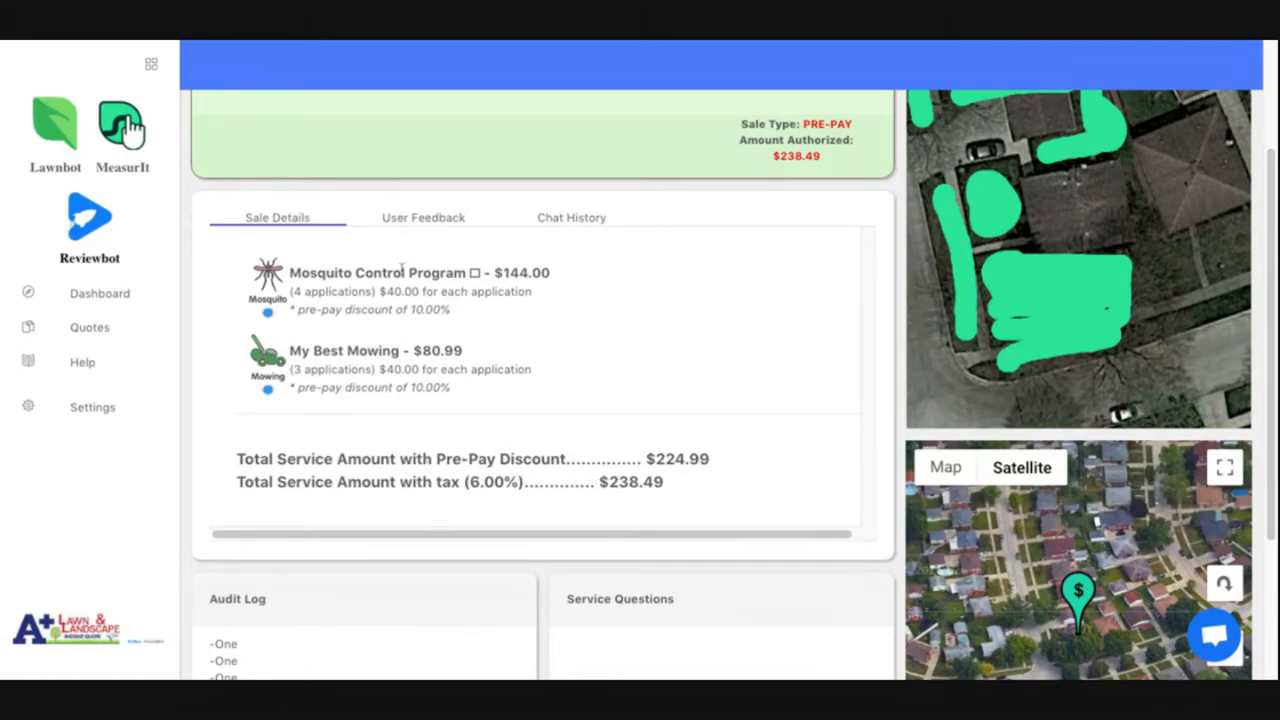
scroll(down, 3)
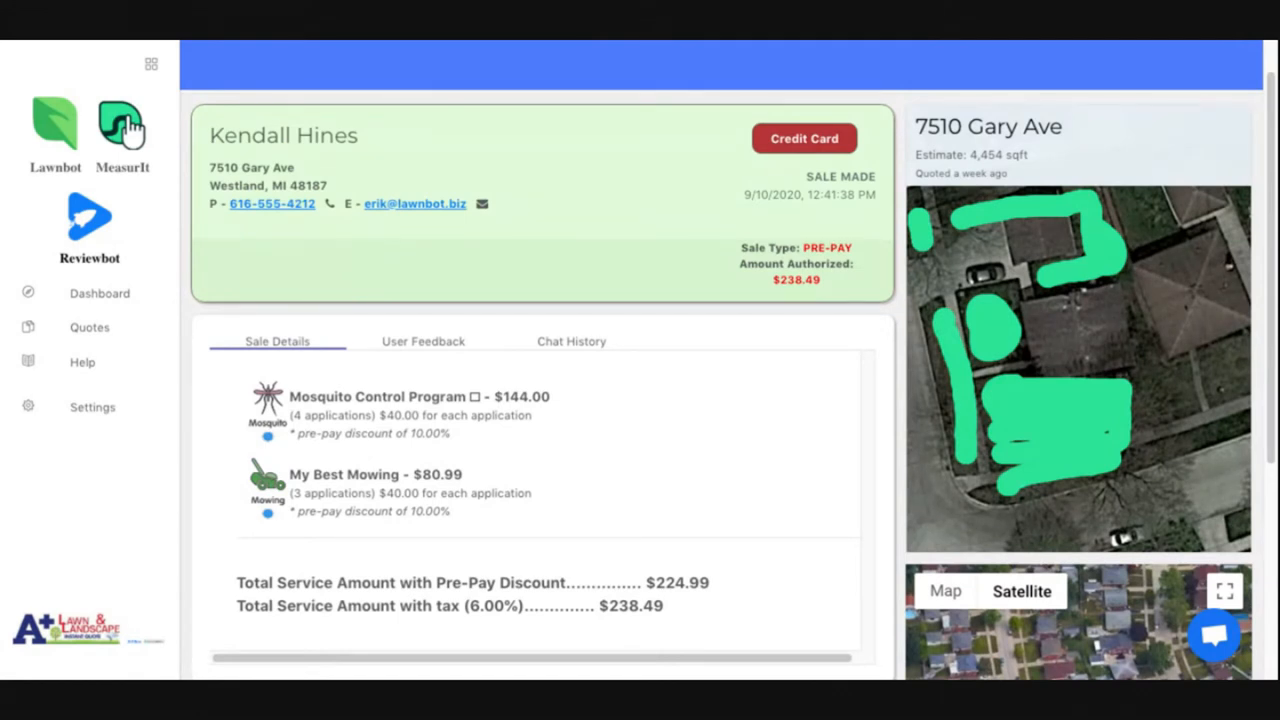
mouse_move(448, 292)
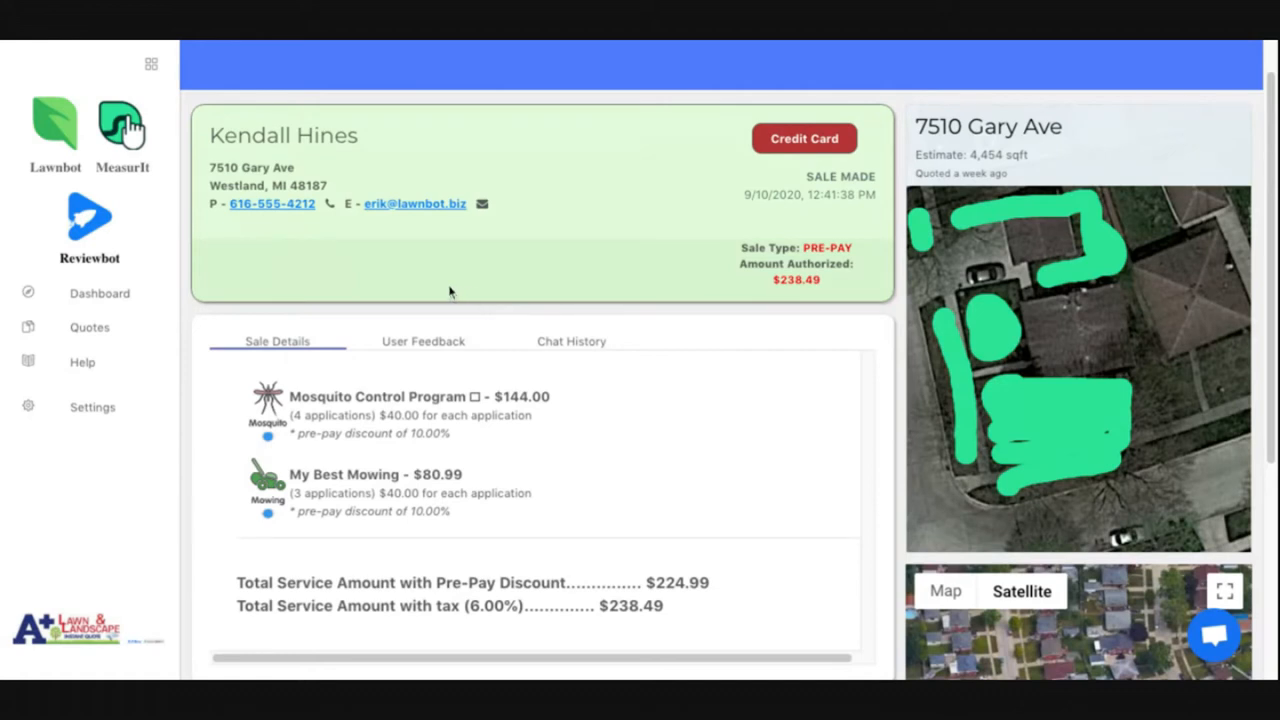
mouse_move(462, 318)
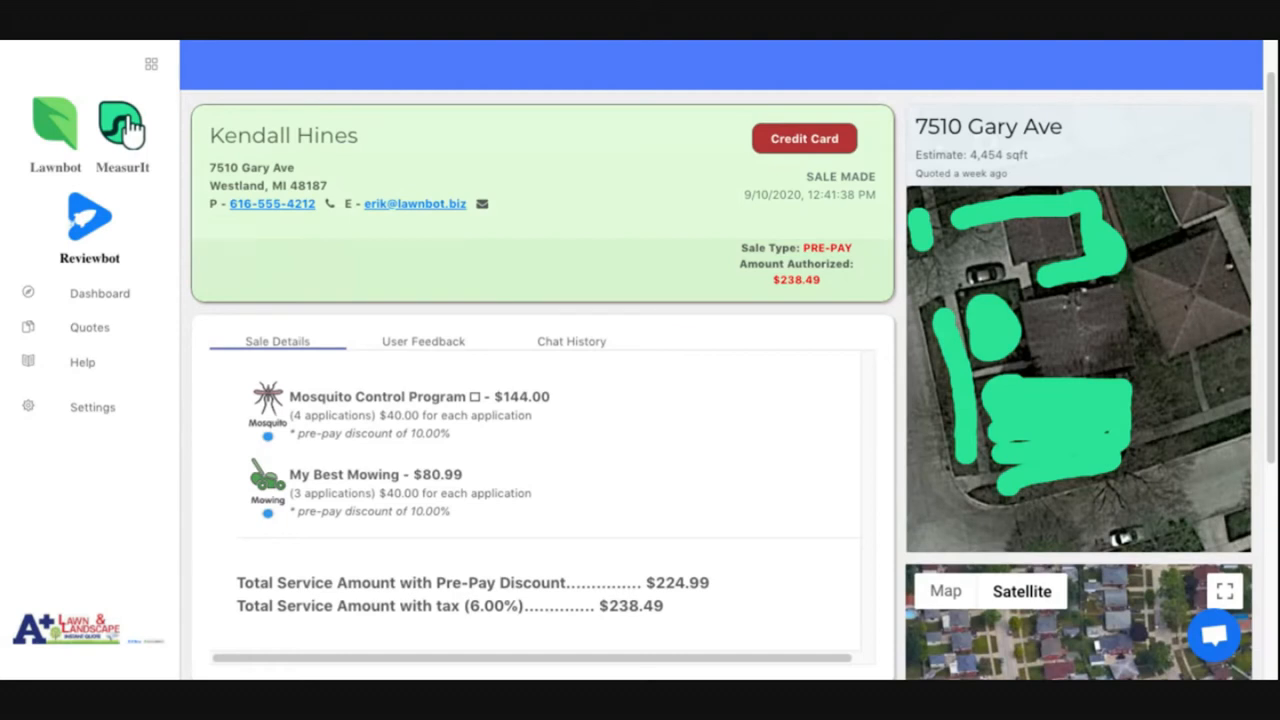
mouse_move(476, 388)
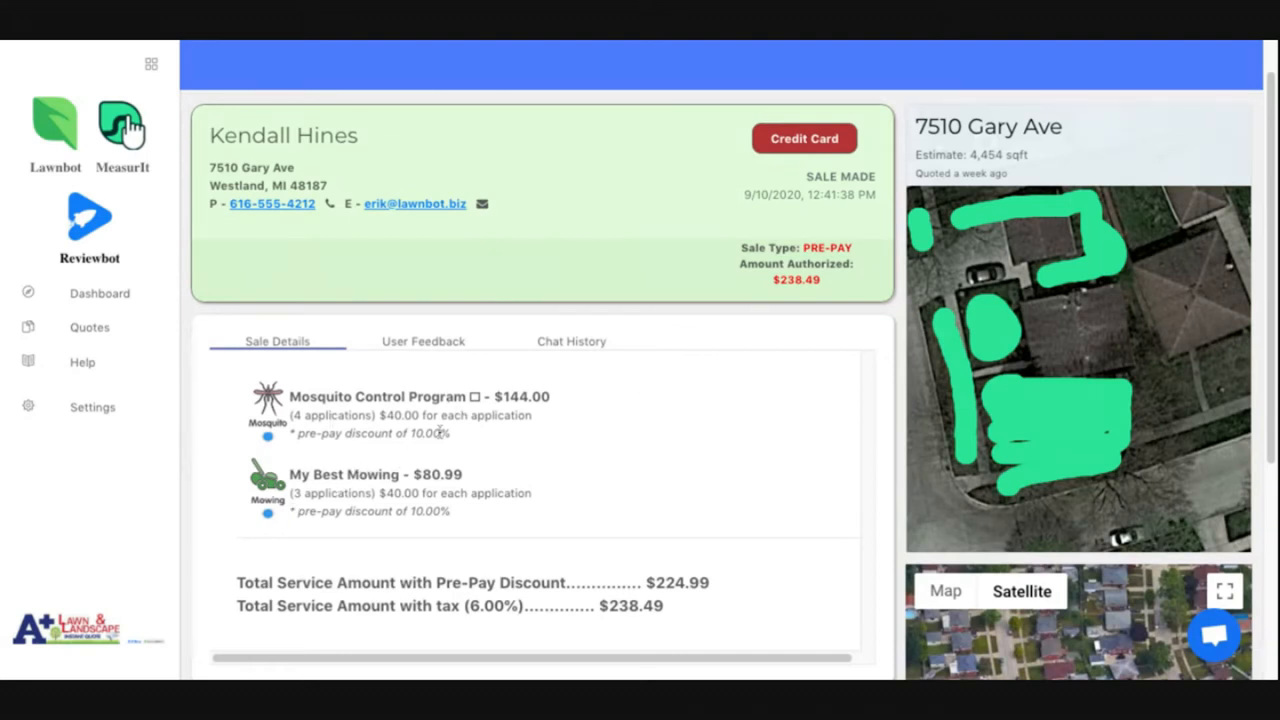
mouse_move(604, 508)
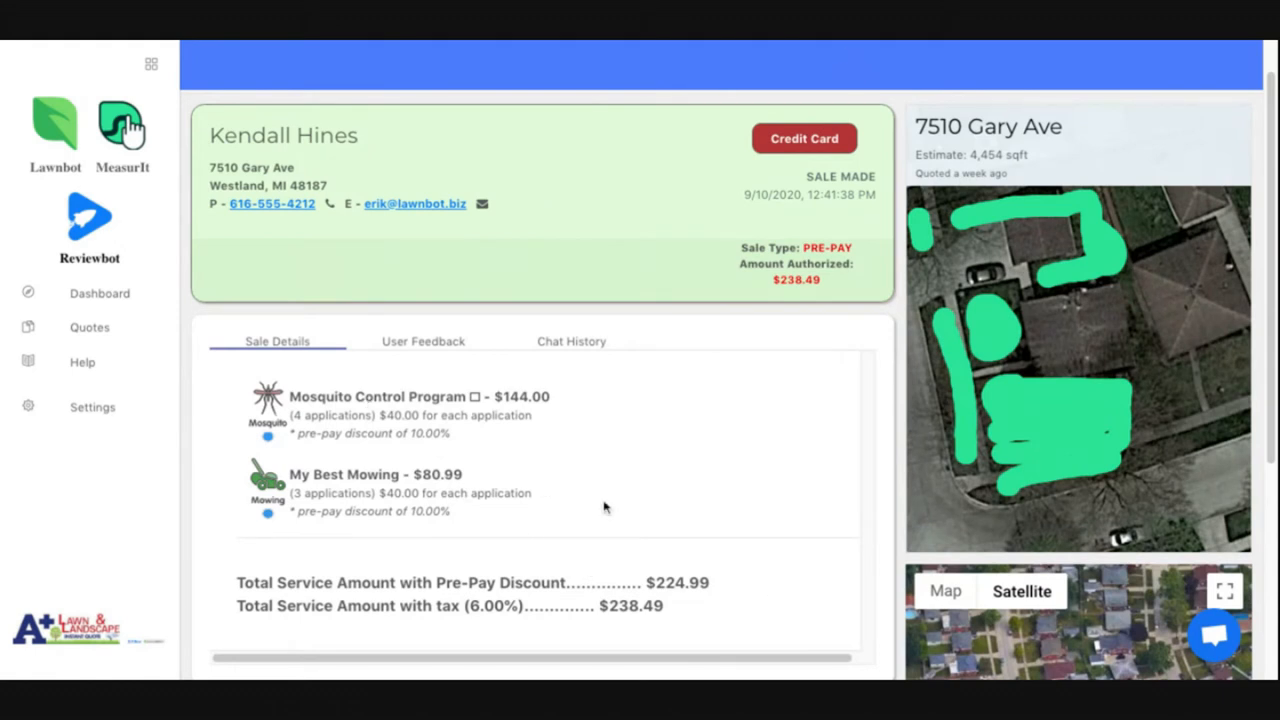
mouse_move(856, 220)
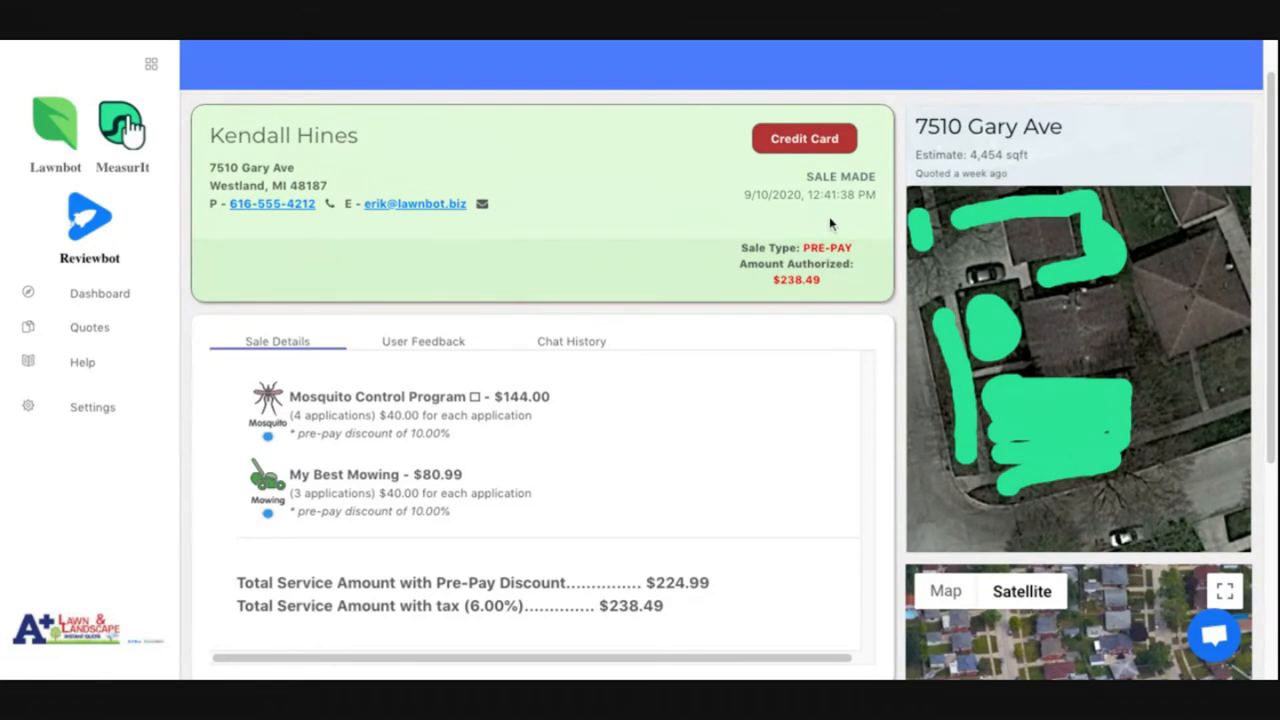
mouse_move(832, 212)
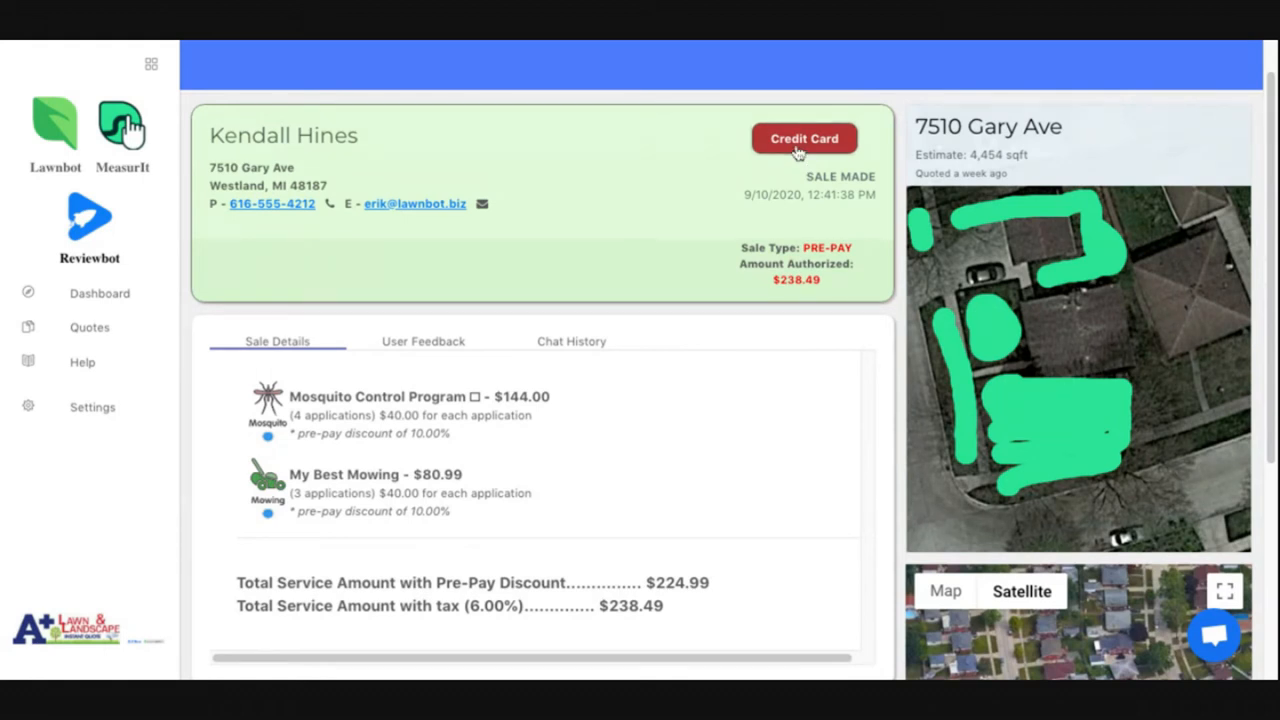
View the Credit Card Vault for the Gary Ave sale, showing the stored card's 12/22 expiration.
click(804, 138)
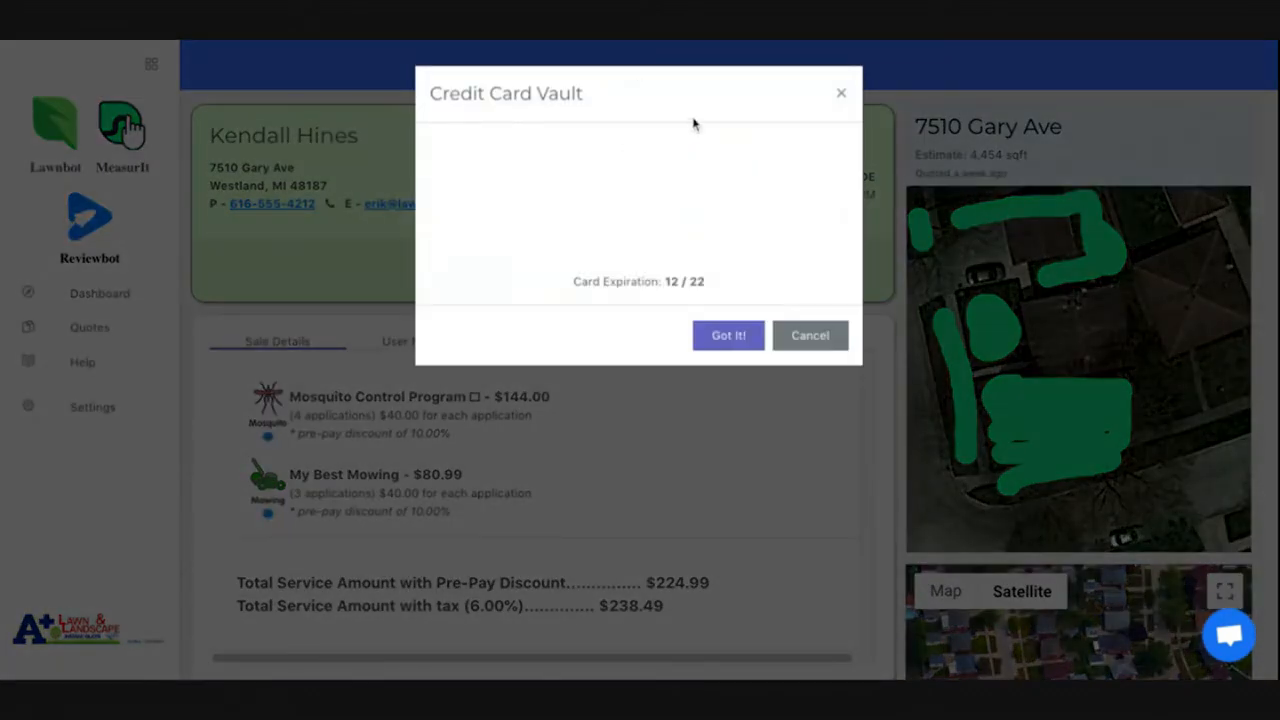
mouse_move(560, 190)
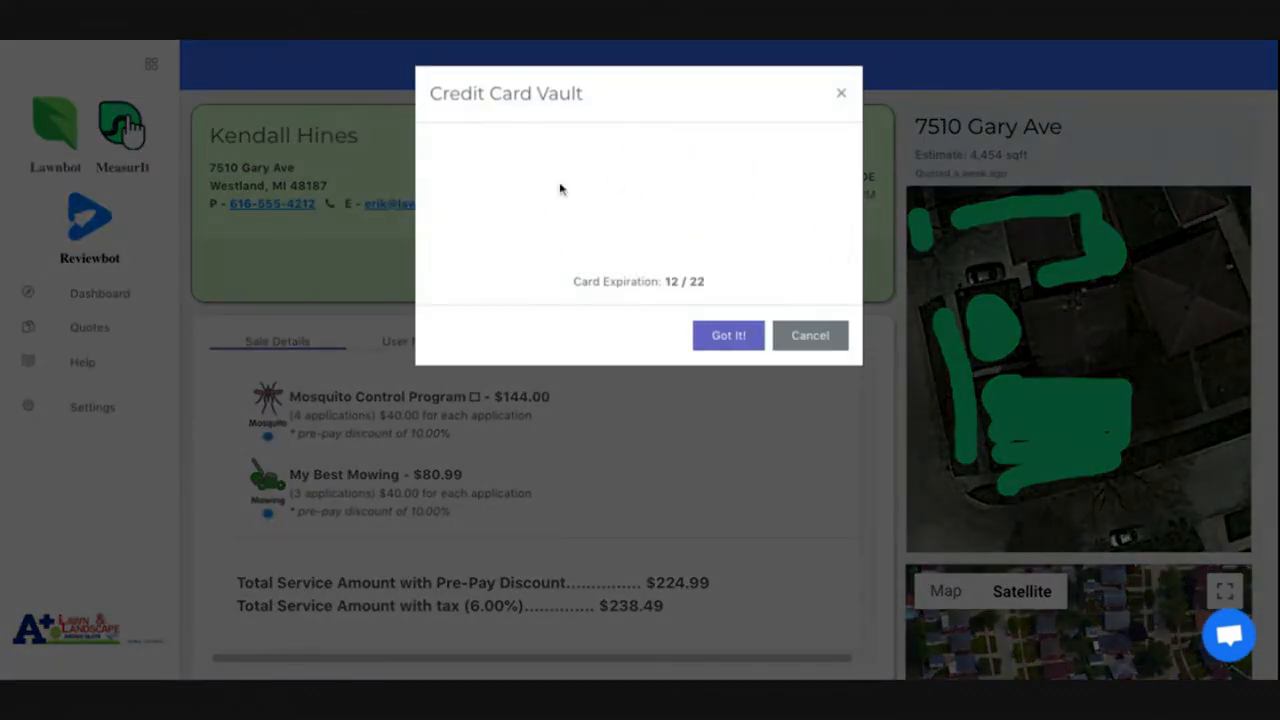
mouse_move(796, 128)
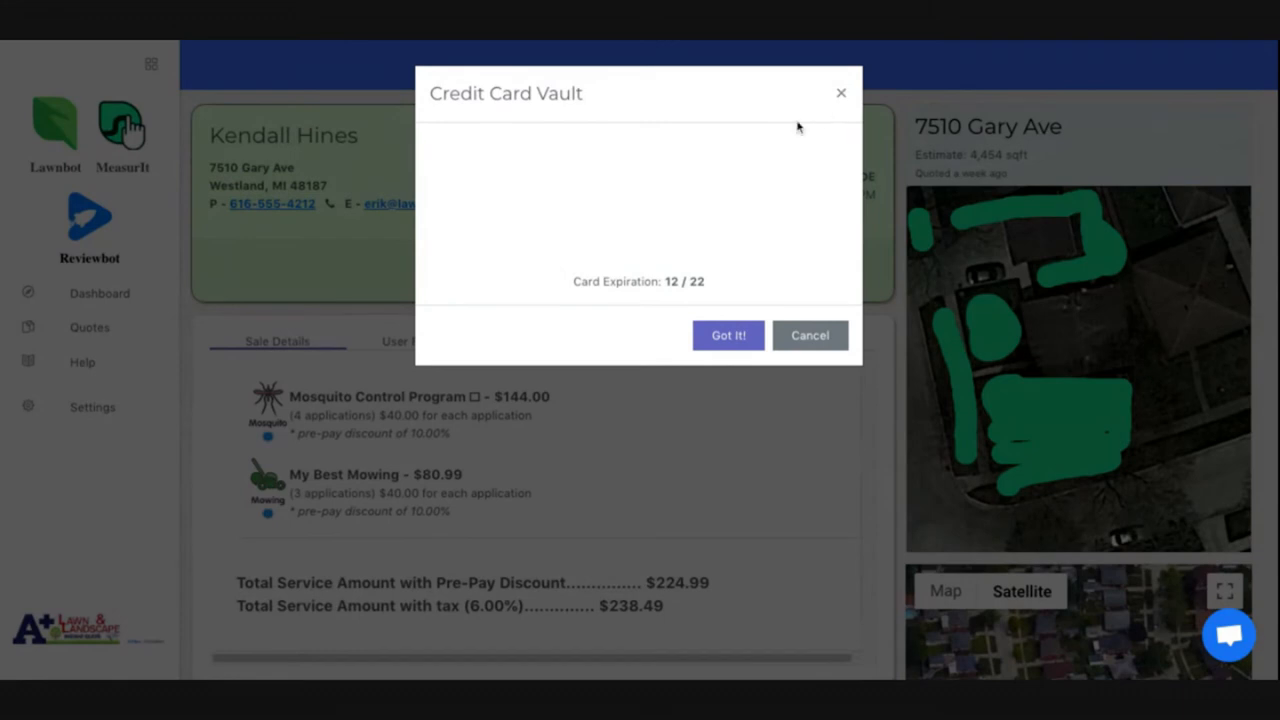
mouse_move(552, 112)
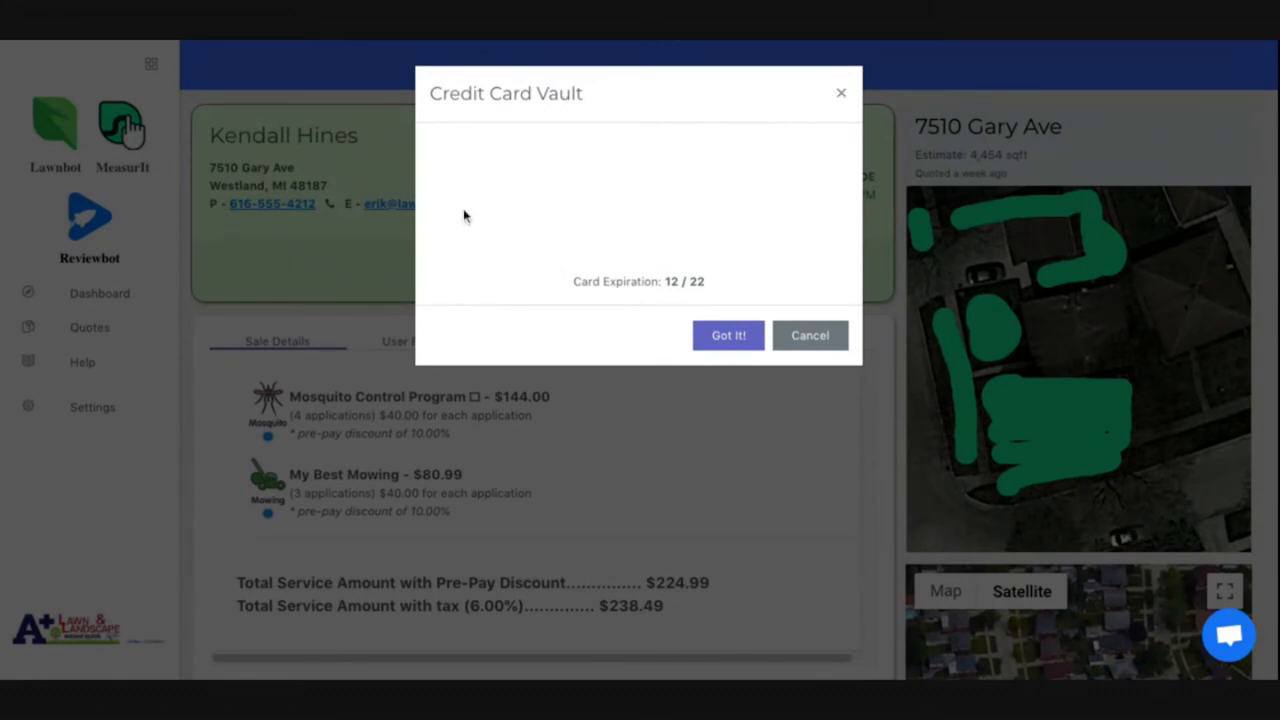
mouse_move(500, 164)
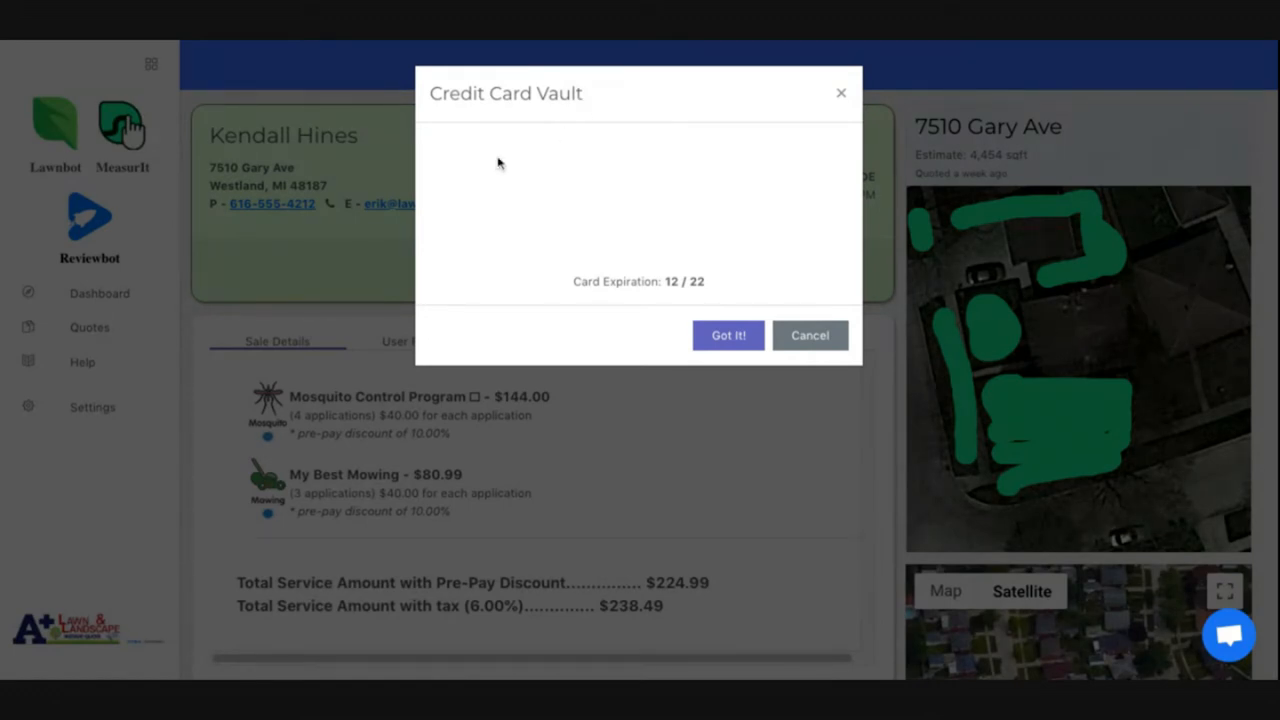
mouse_move(628, 222)
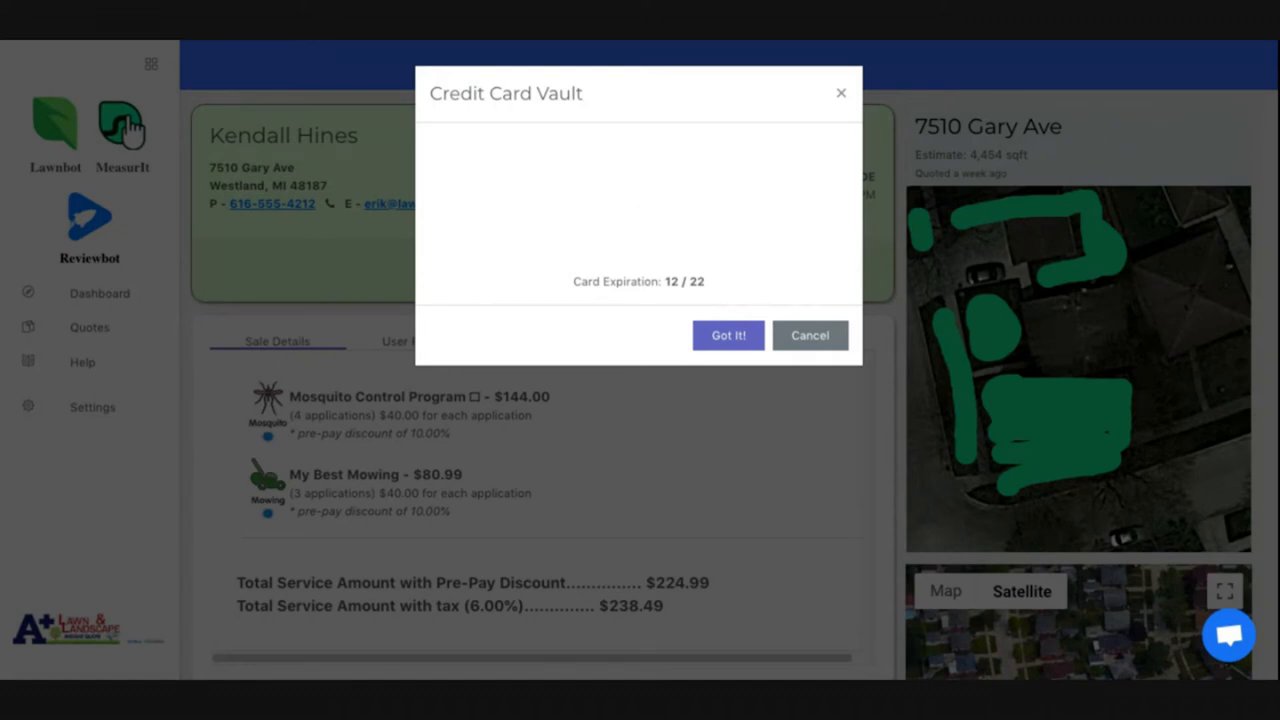
mouse_move(636, 190)
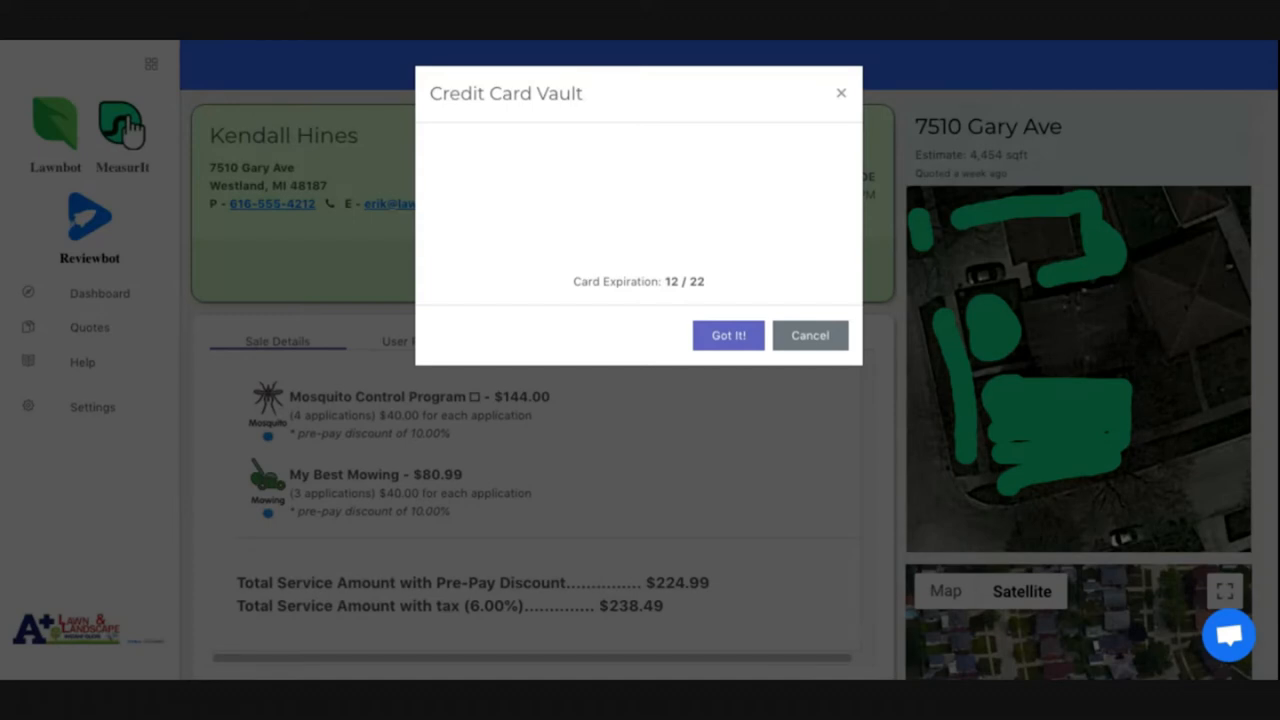
mouse_move(640, 212)
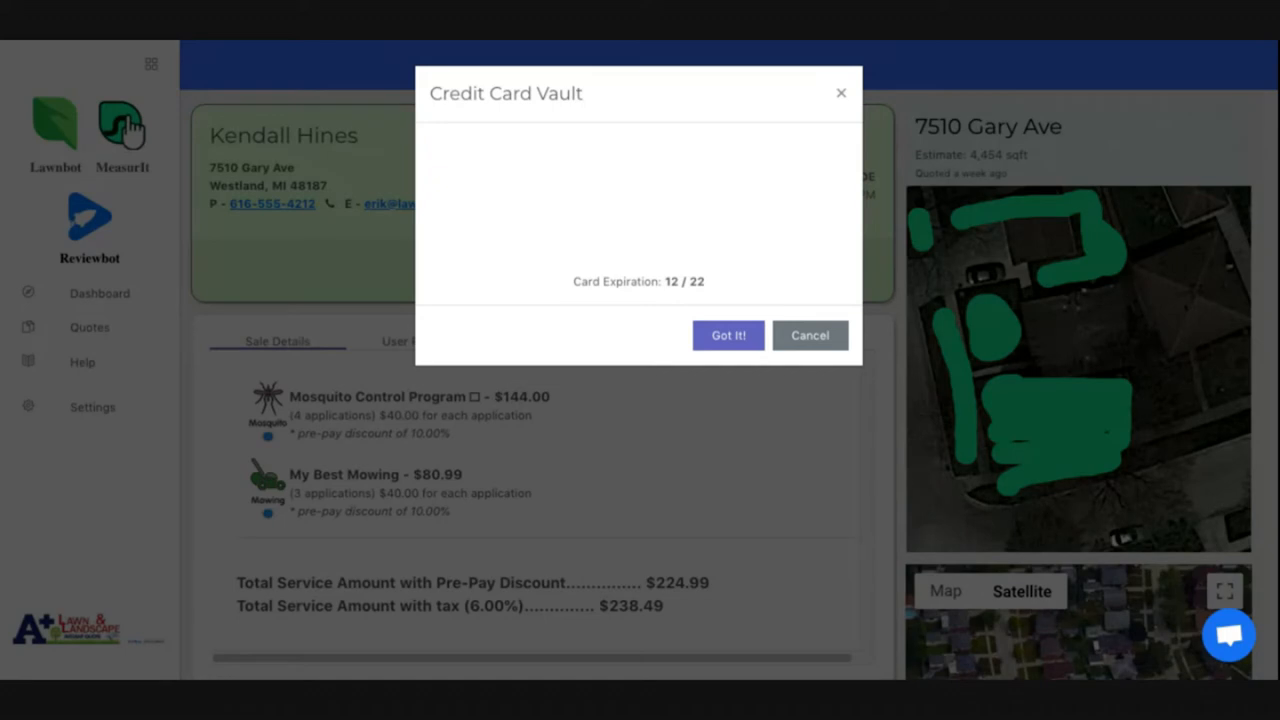
mouse_move(592, 212)
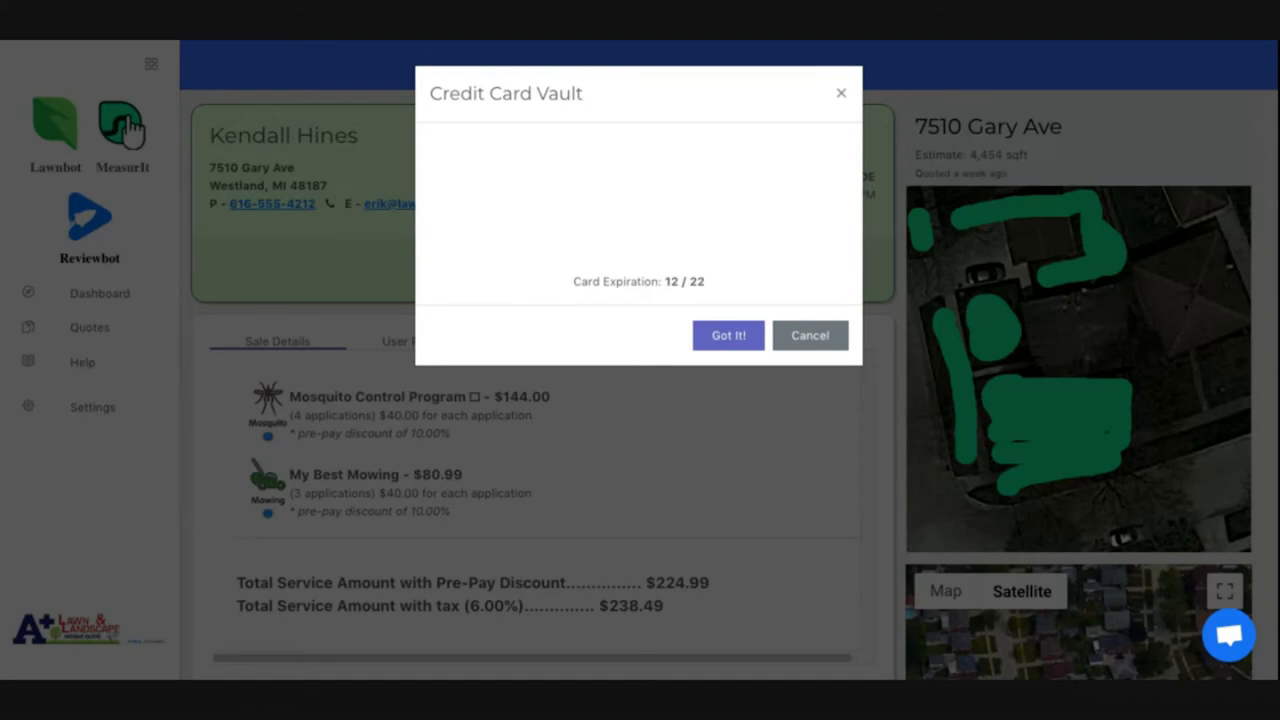
mouse_move(604, 192)
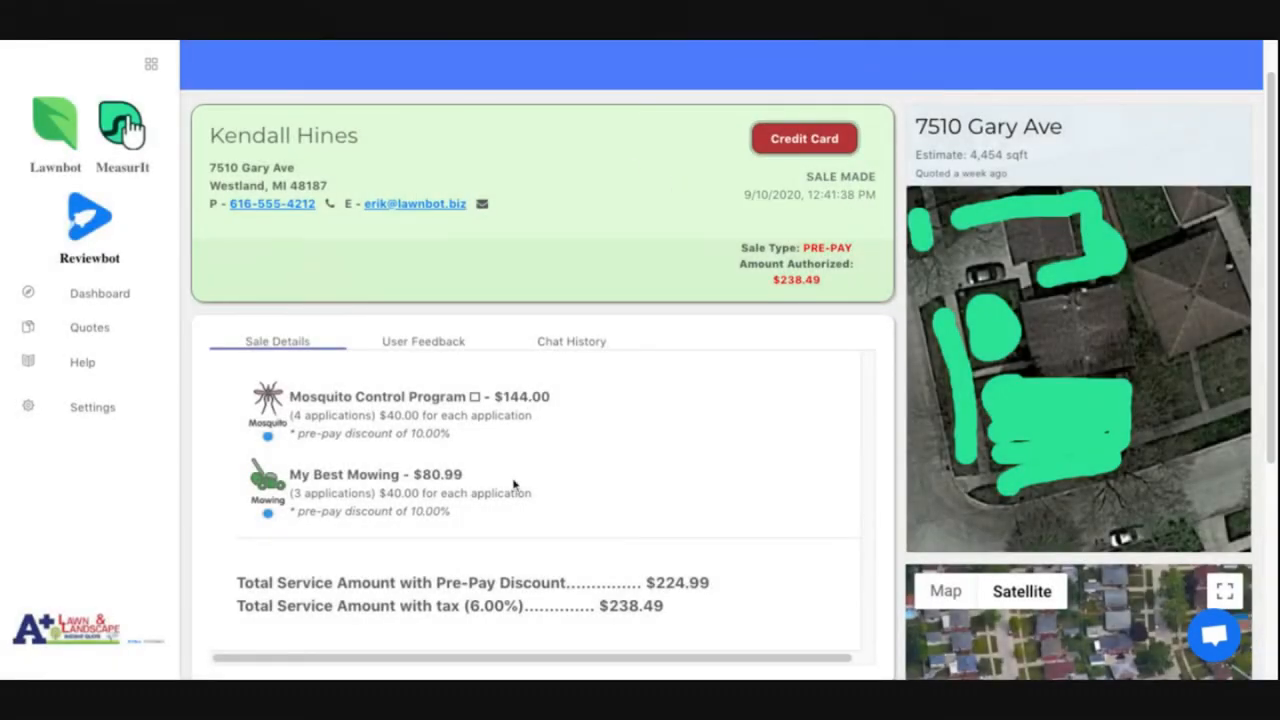
Review the Audit Log and the User Feedback: locked gate yes, notification by text message.
scroll(down, 3)
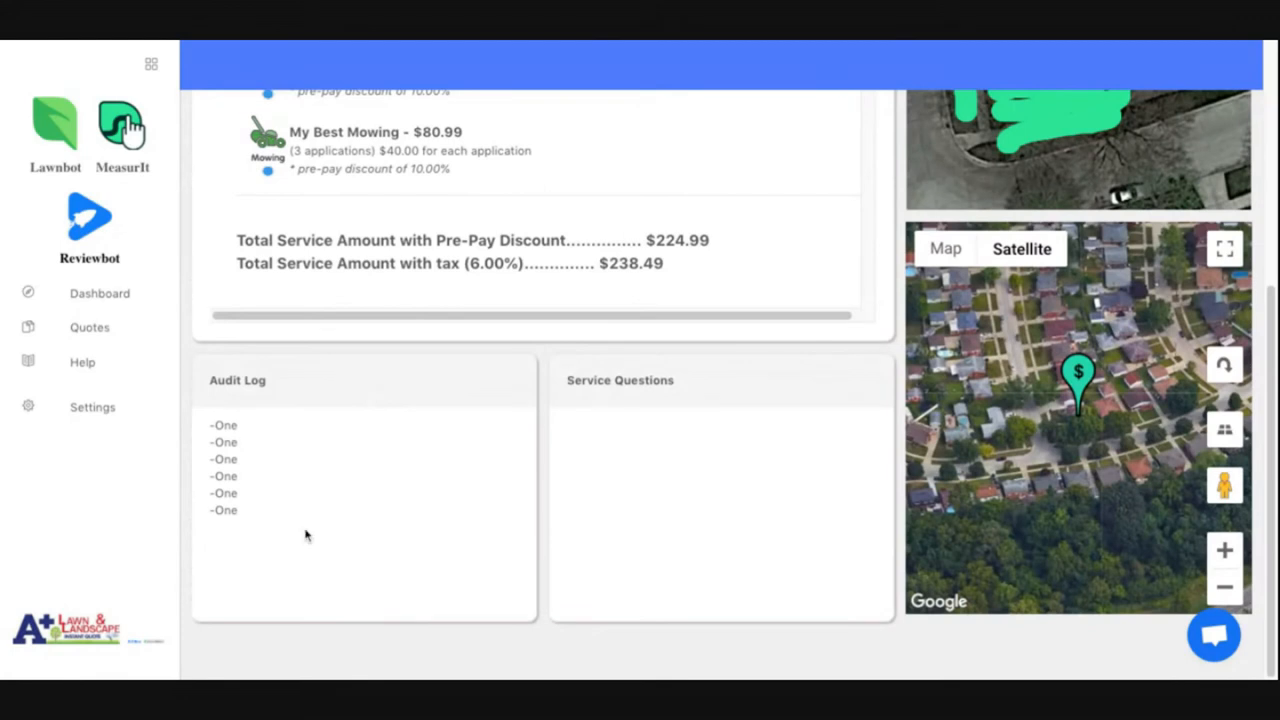
mouse_move(268, 546)
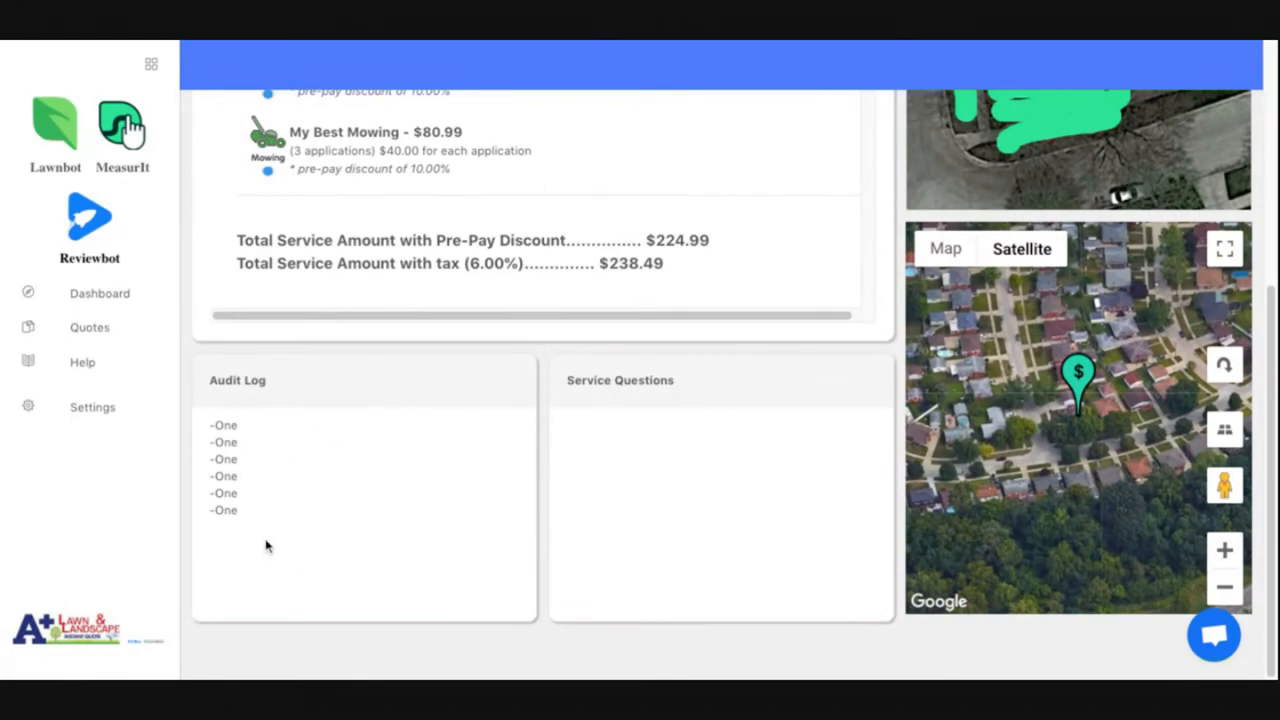
mouse_move(248, 518)
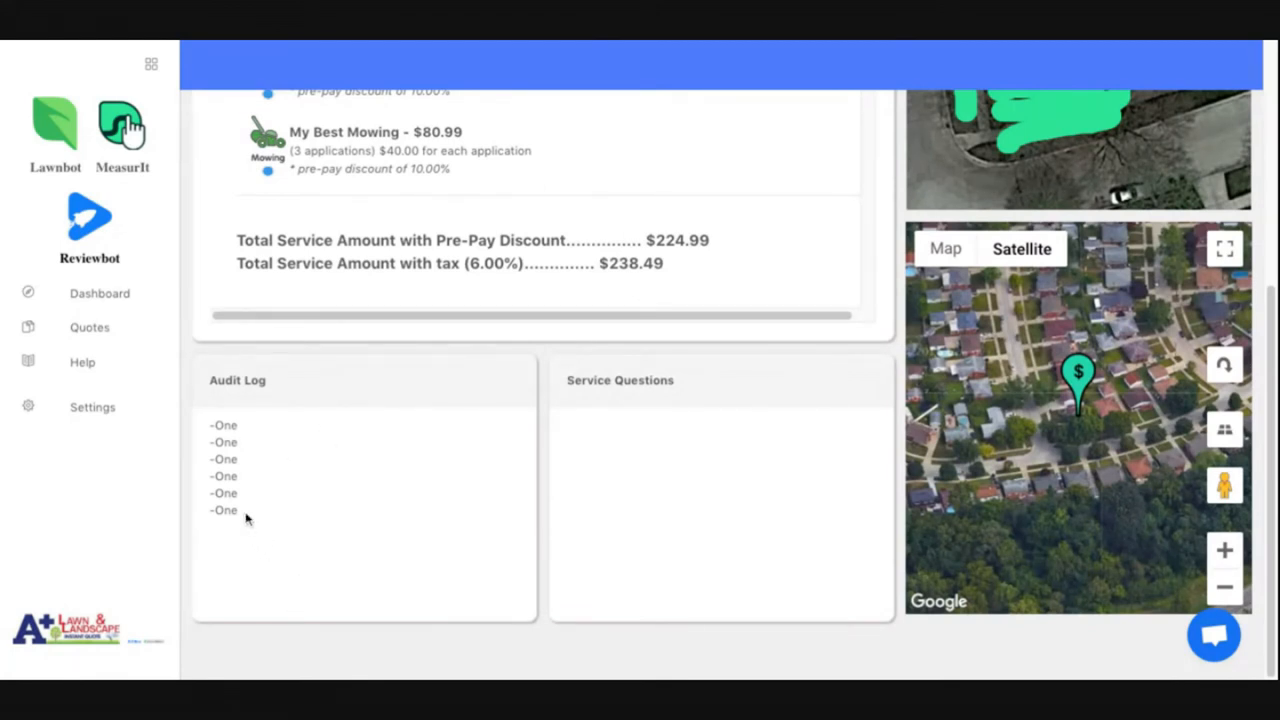
drag(224, 424, 224, 510)
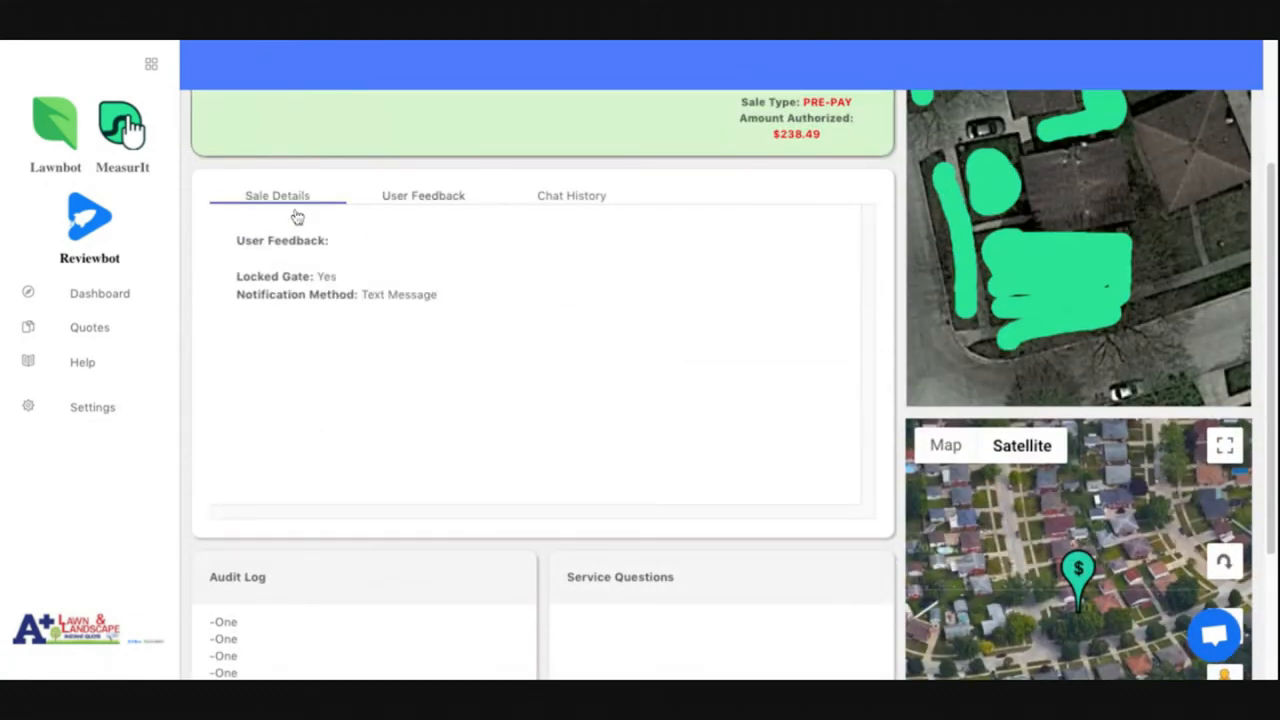
scroll(down, 3)
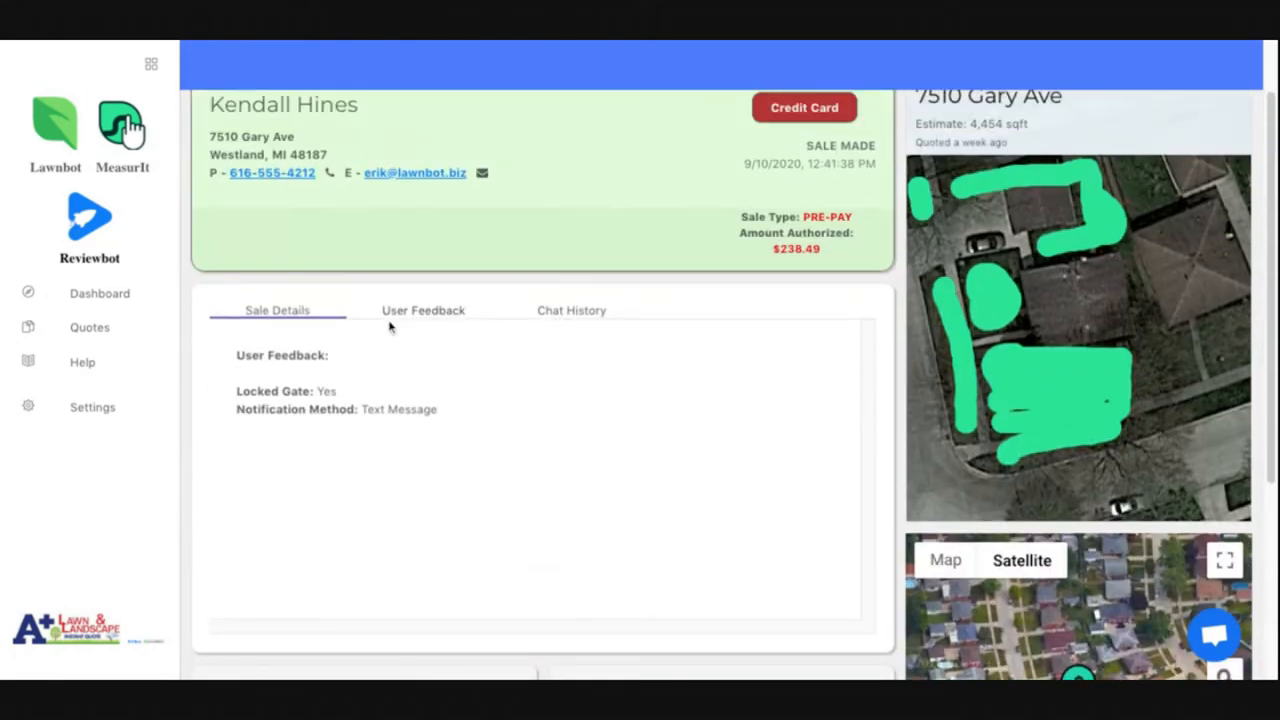
mouse_move(78, 308)
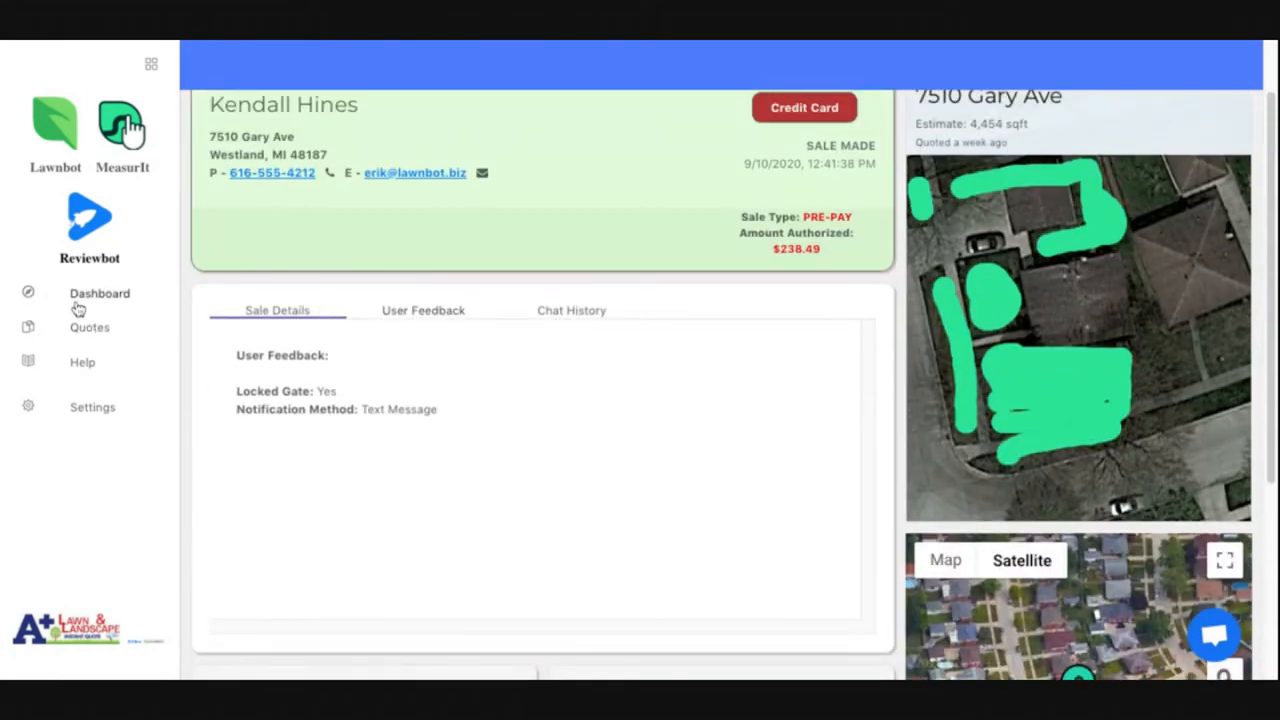
Return to the dashboard overview showing 4 chats, 2 leads, 1 sale and $127.2 revenue.
click(100, 292)
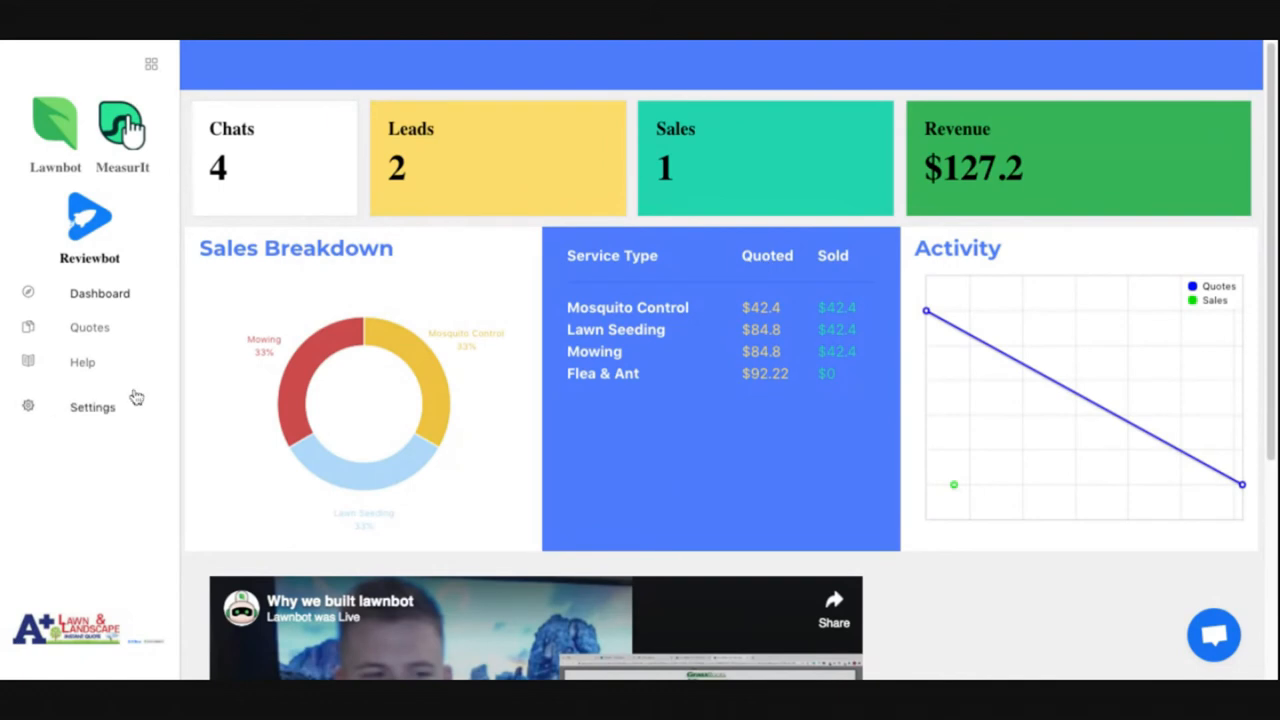
mouse_move(104, 296)
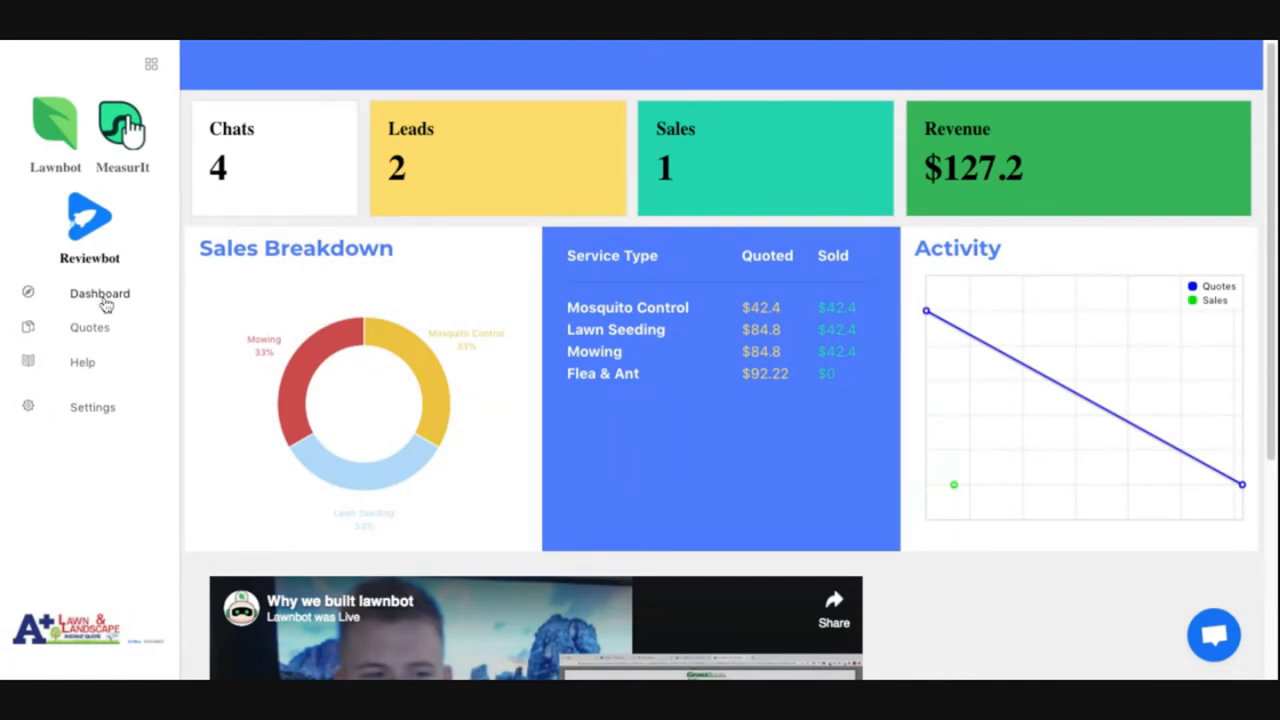
Show the Quotes list with the three leads and the Gary Ave sale beside the map.
click(88, 328)
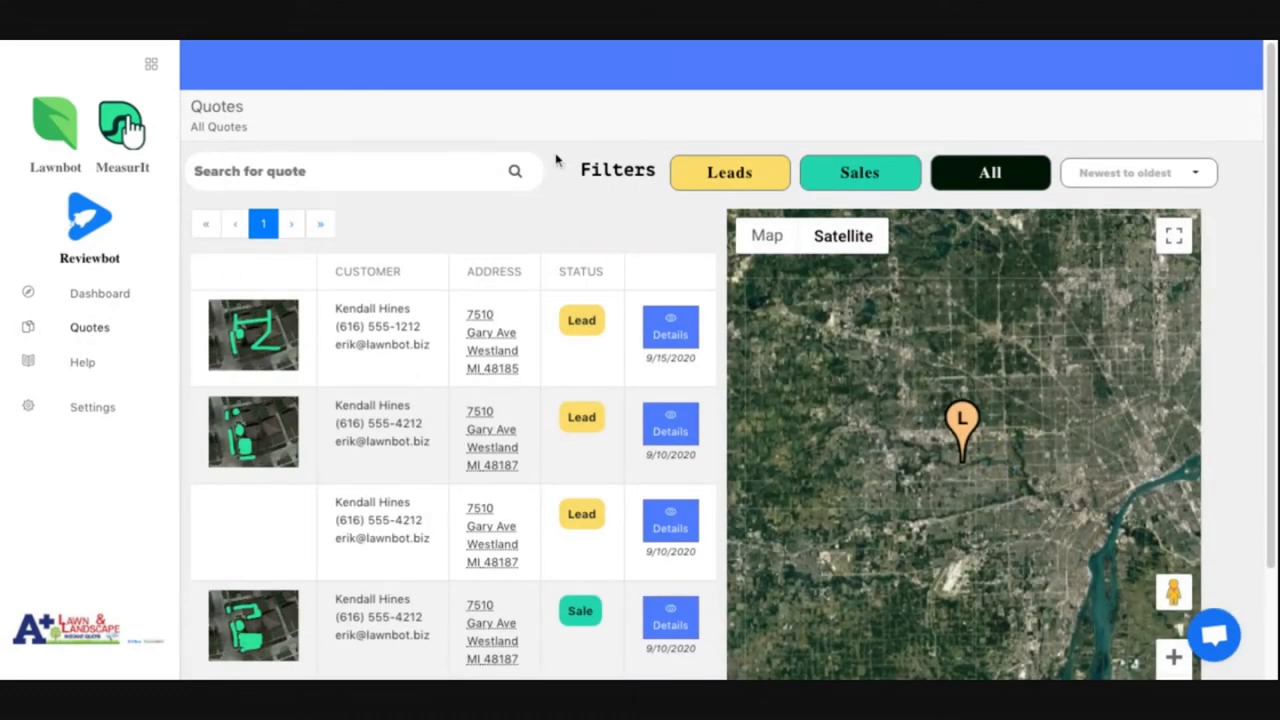
mouse_move(548, 156)
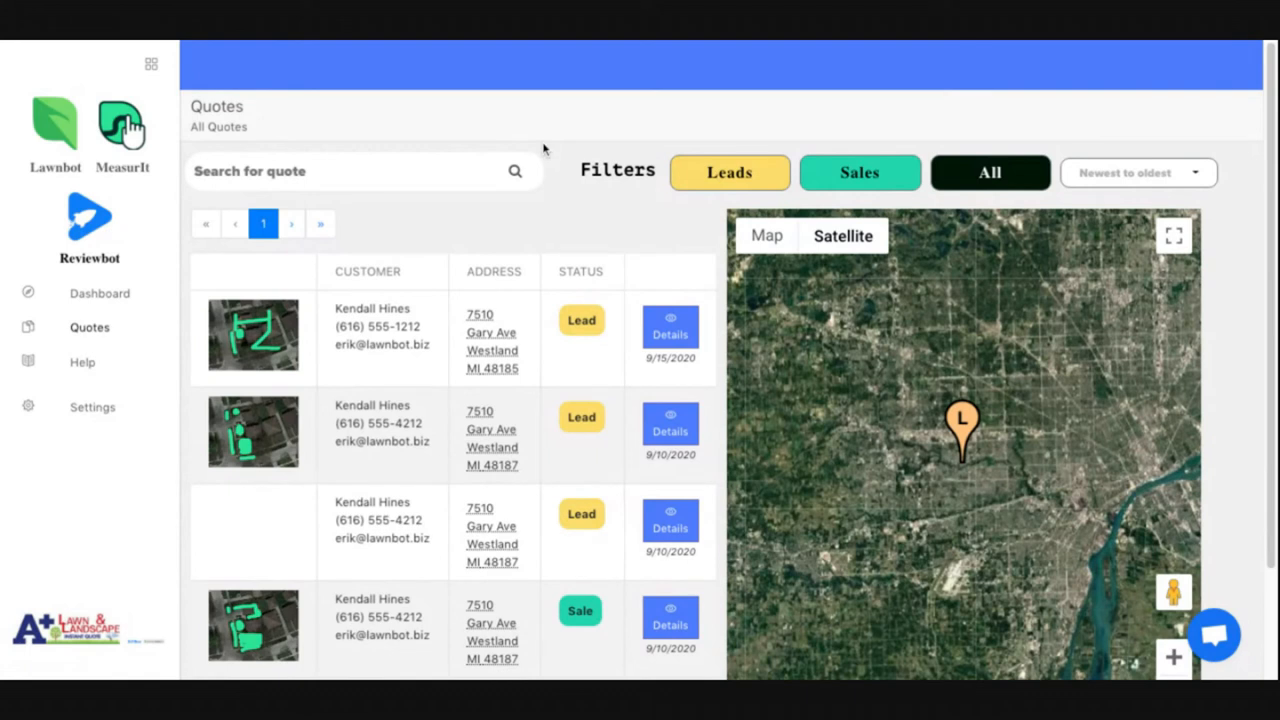
mouse_move(544, 150)
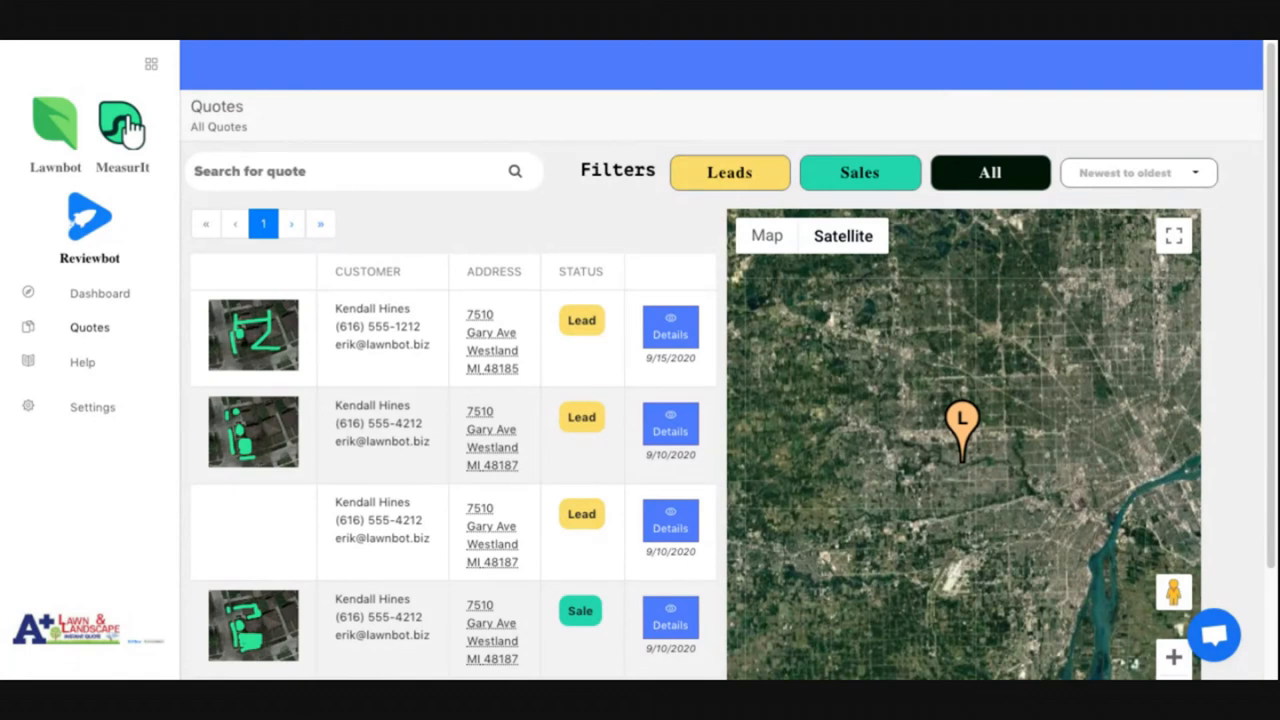
mouse_move(298, 442)
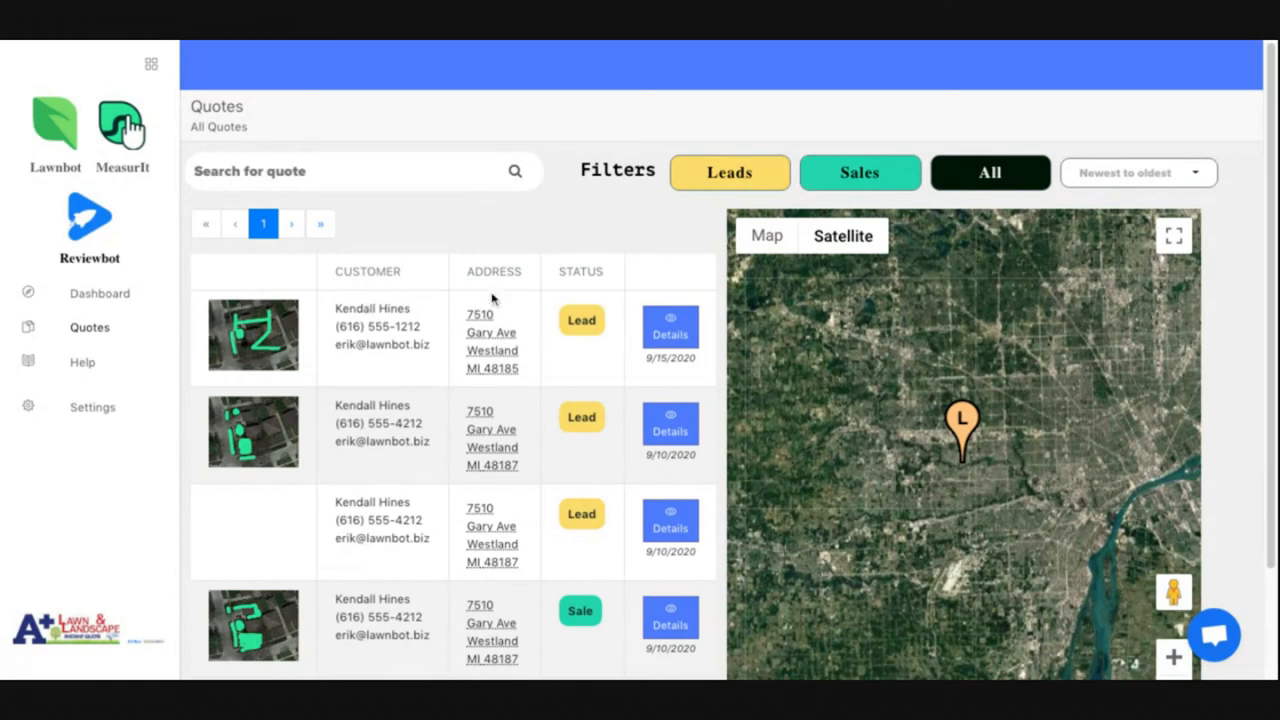
mouse_move(662, 356)
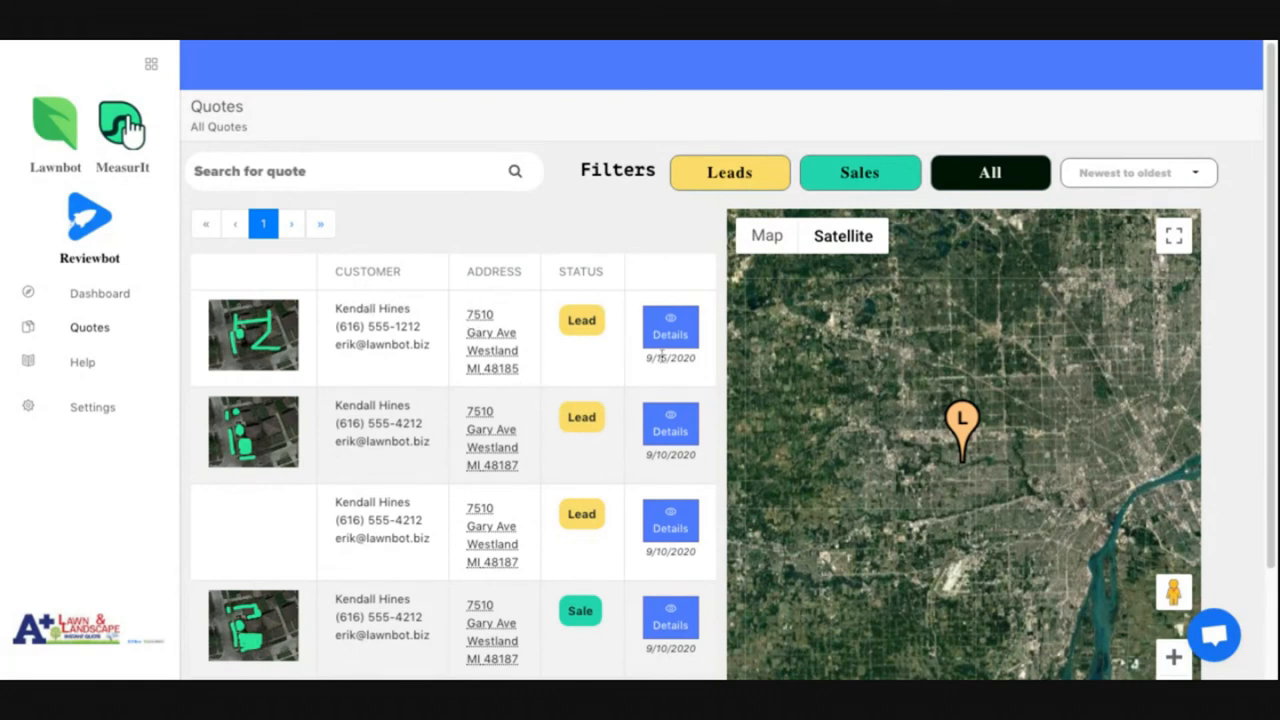
scroll(down, 3)
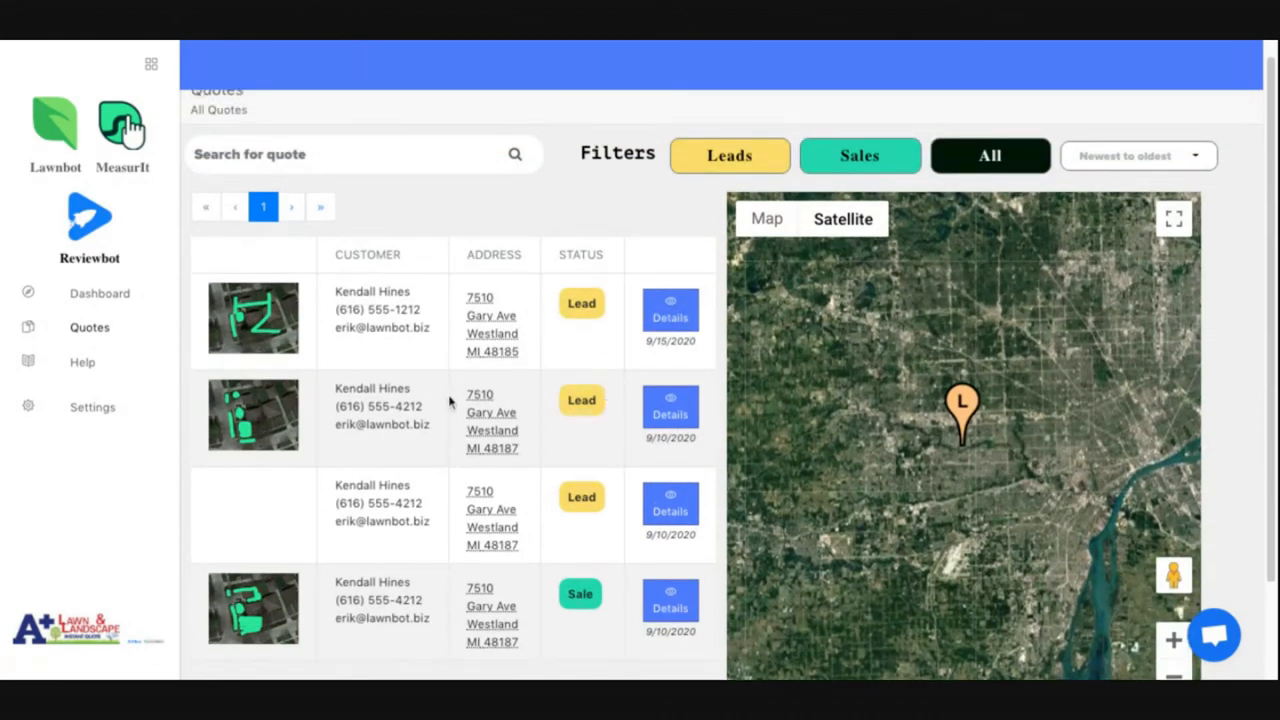
mouse_move(436, 298)
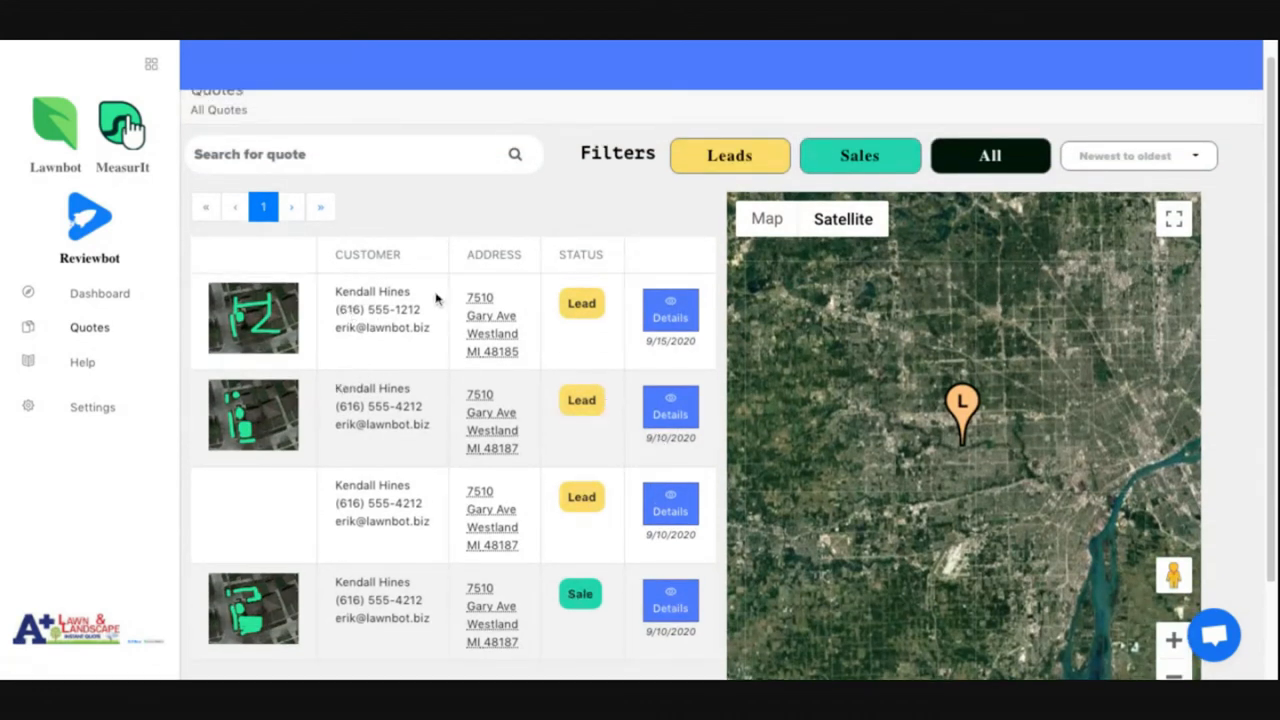
click(364, 154)
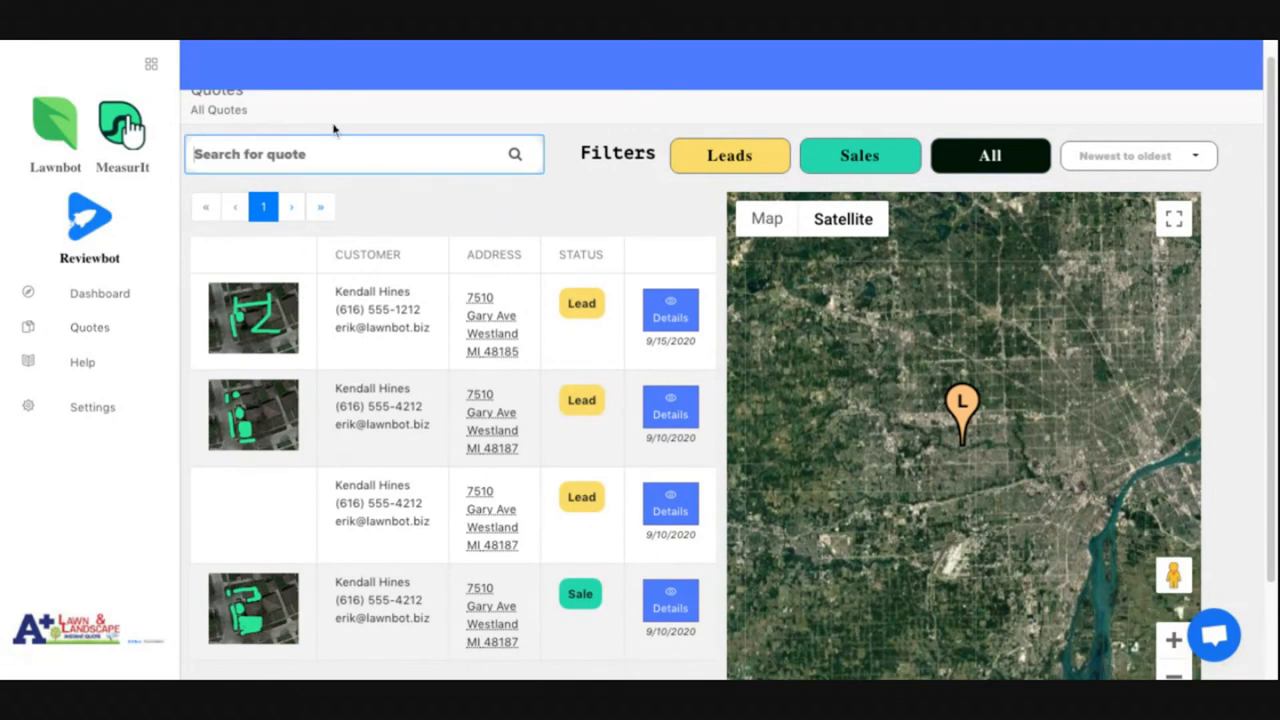
text(sm)
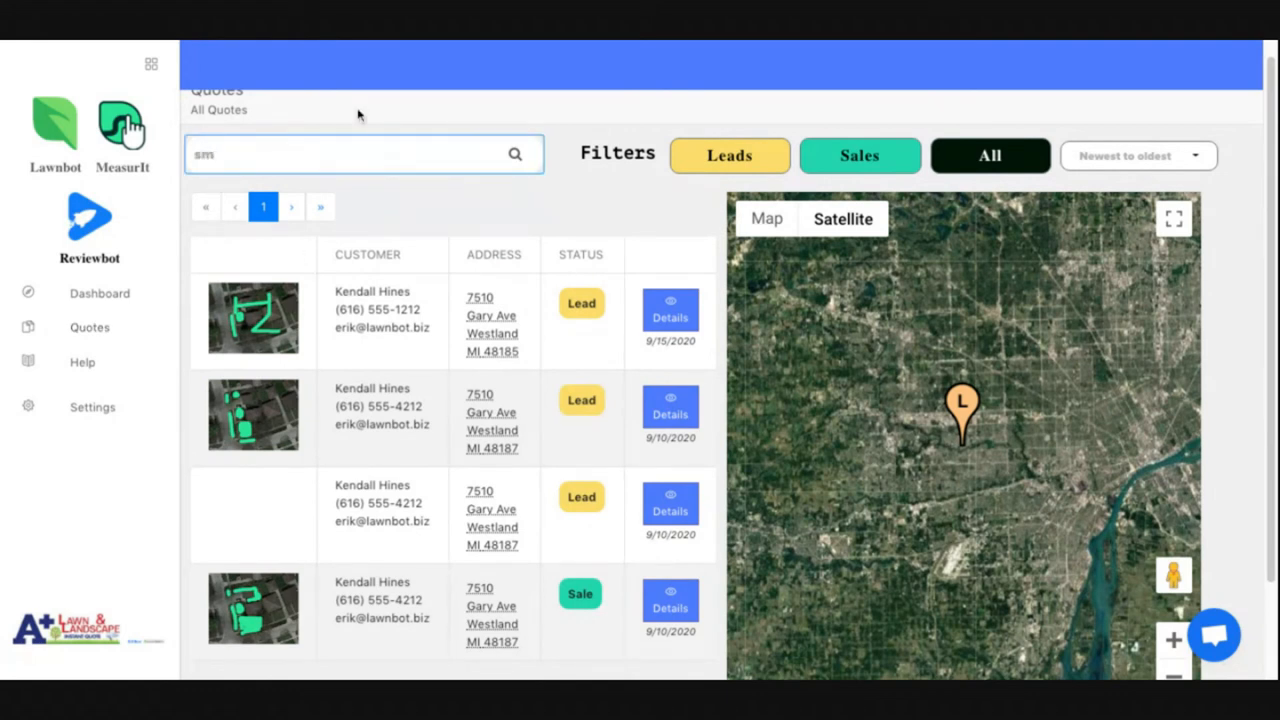
text(alburg)
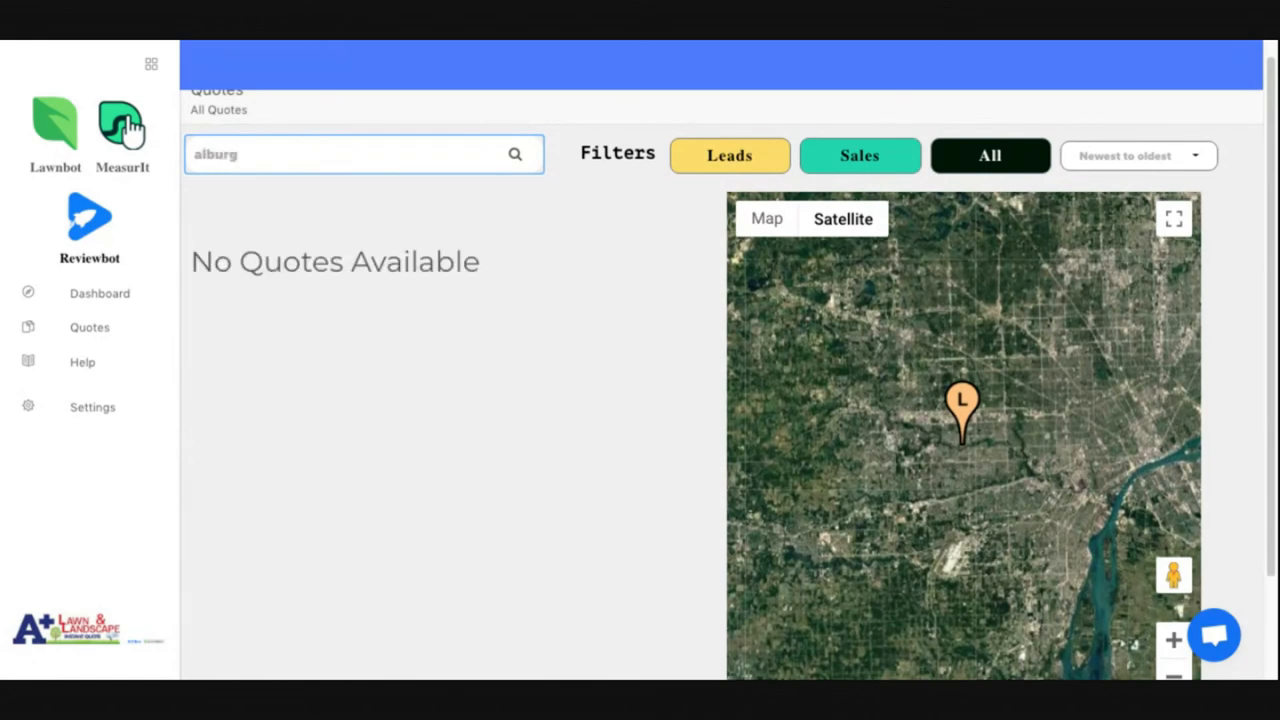
key(BackSpace)
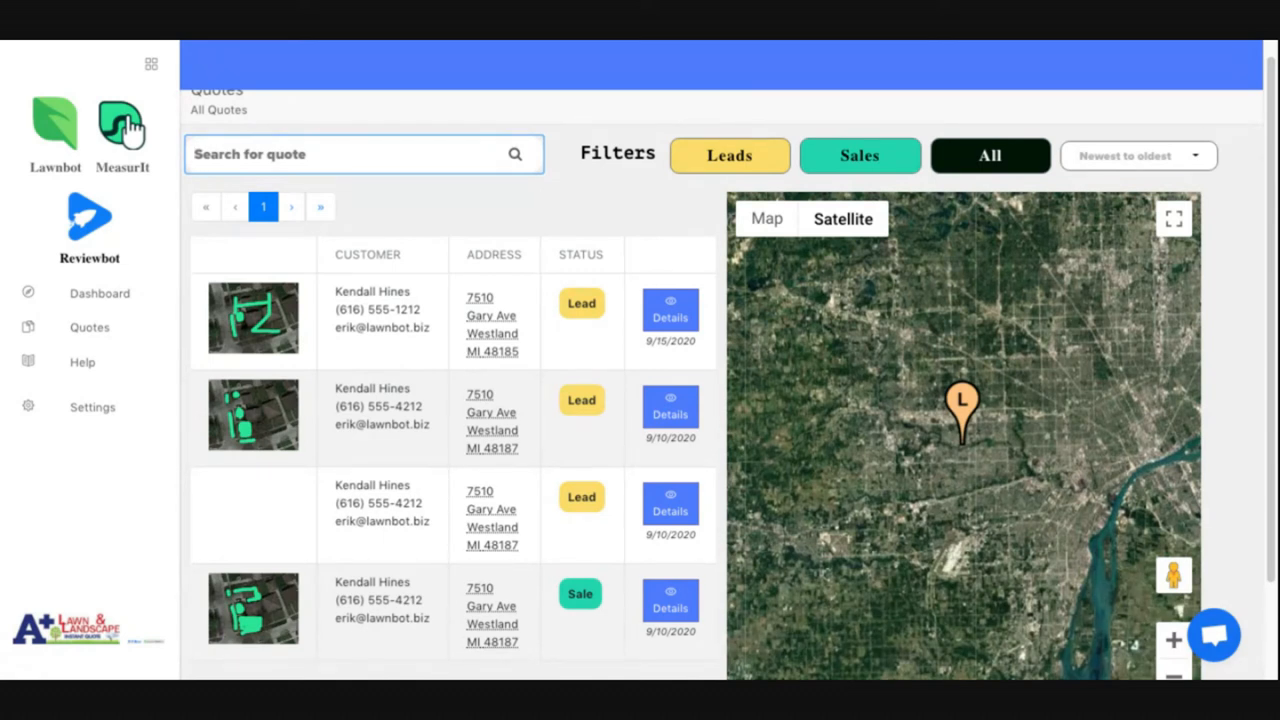
text(ho)
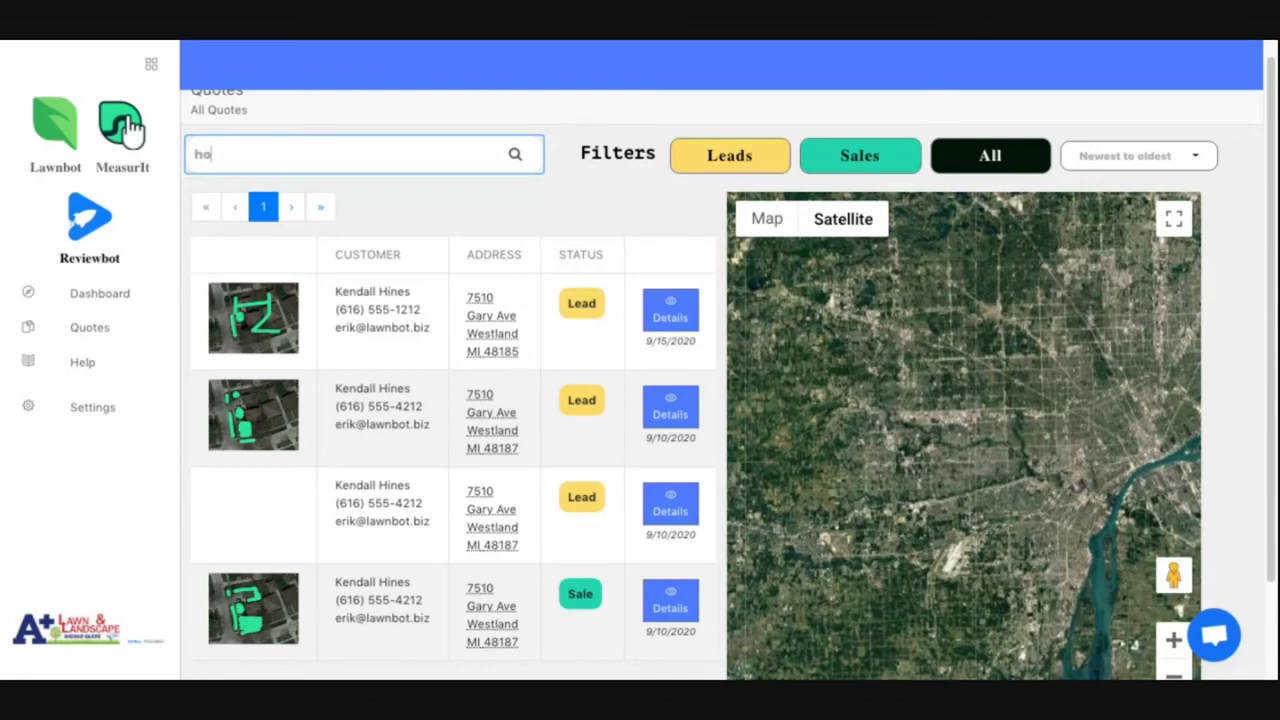
text(hines)
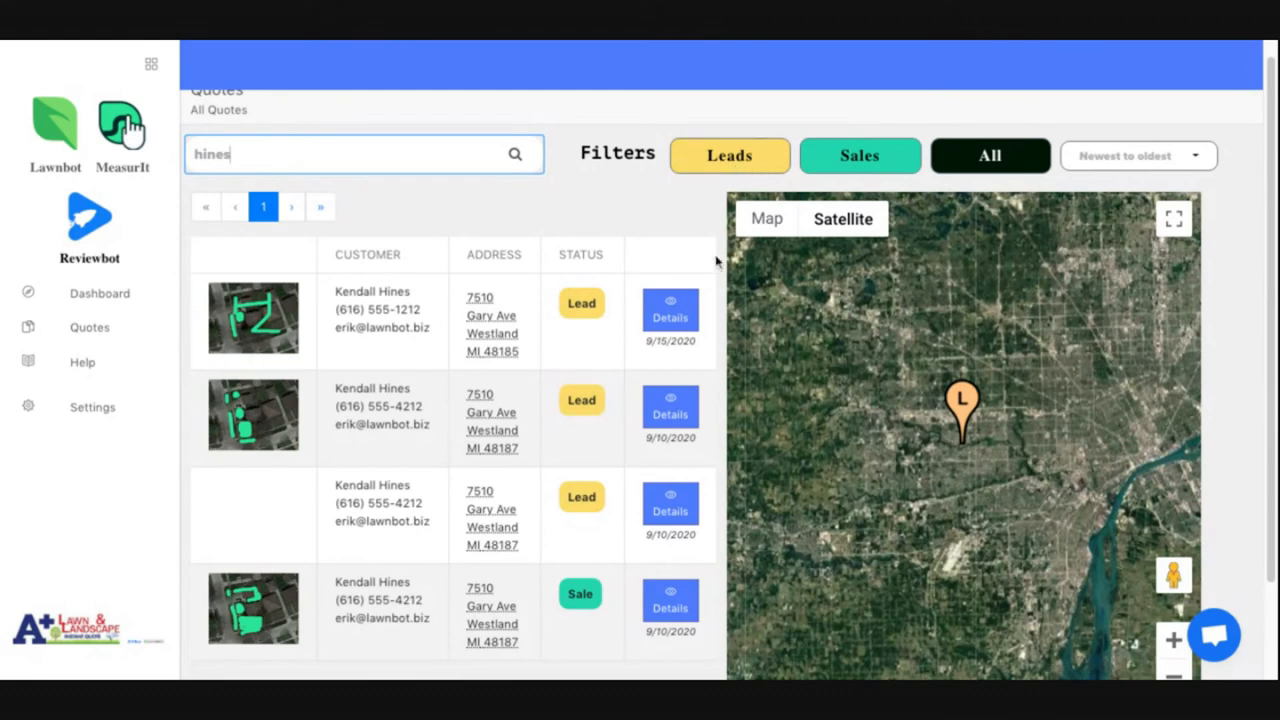
click(670, 316)
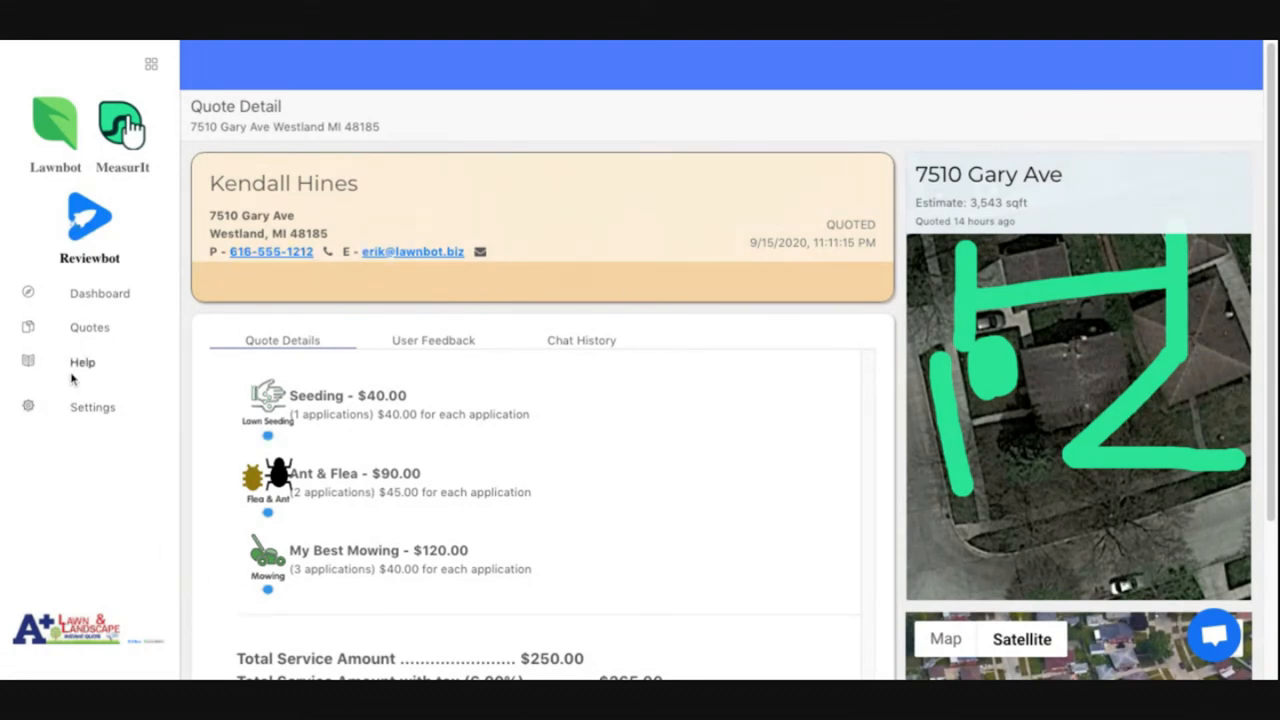
Return to the dashboard overview with the KPI tiles, sales breakdown and activity chart.
click(100, 292)
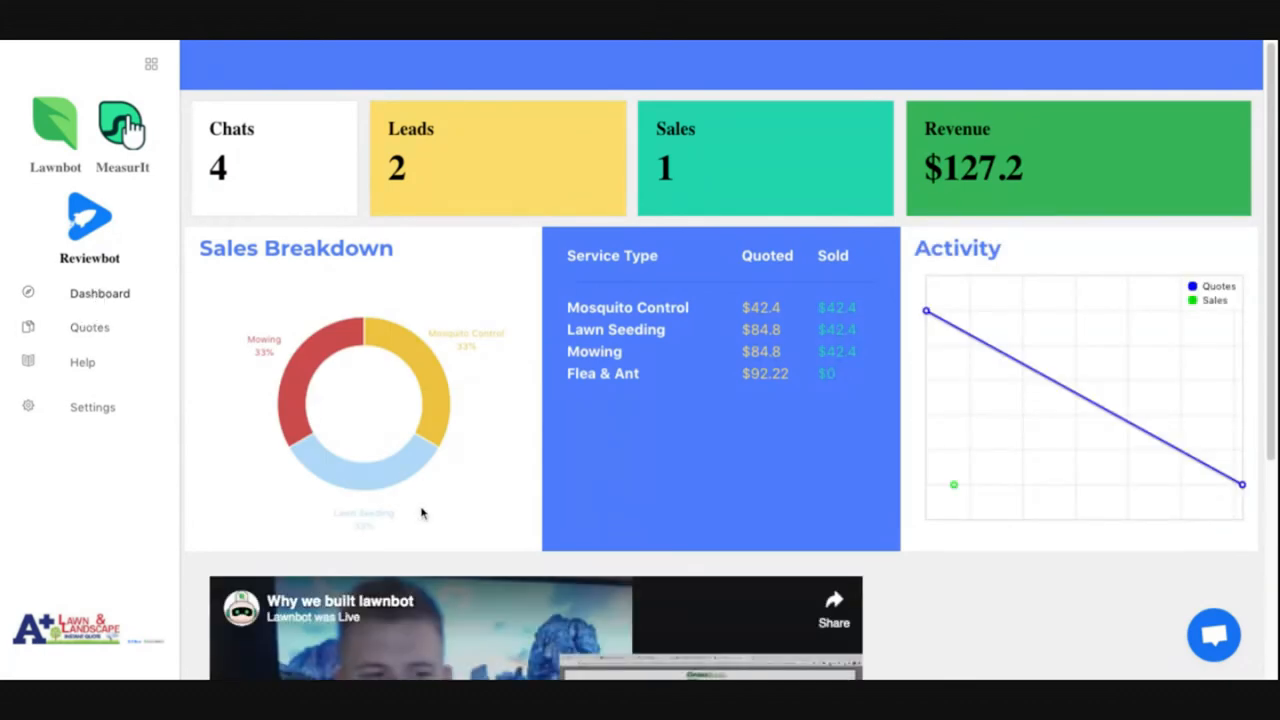
mouse_move(366, 472)
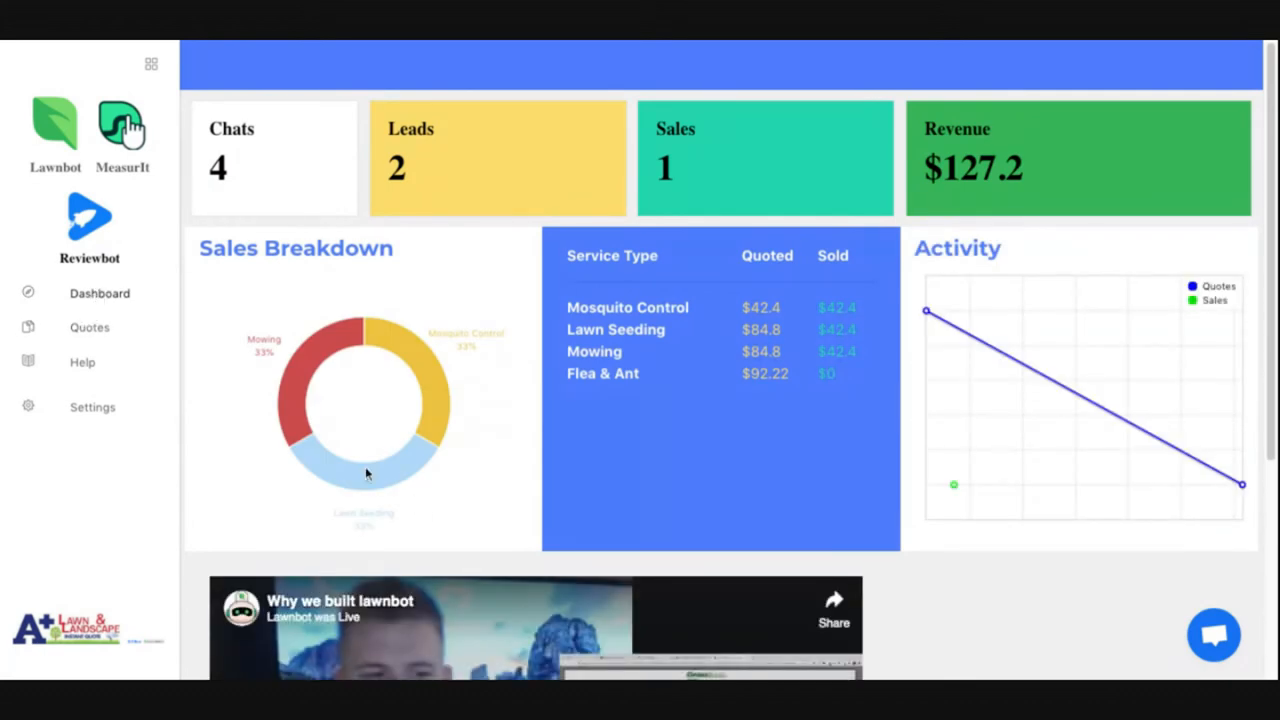
mouse_move(230, 350)
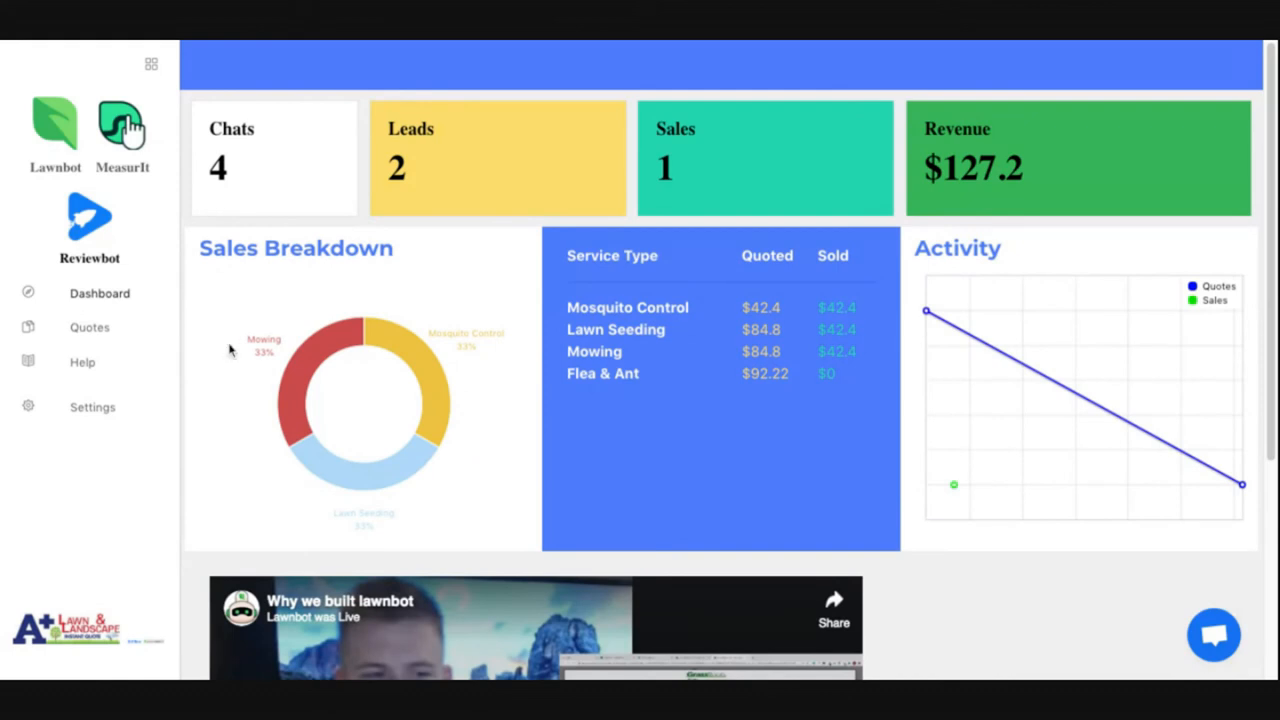
mouse_move(284, 48)
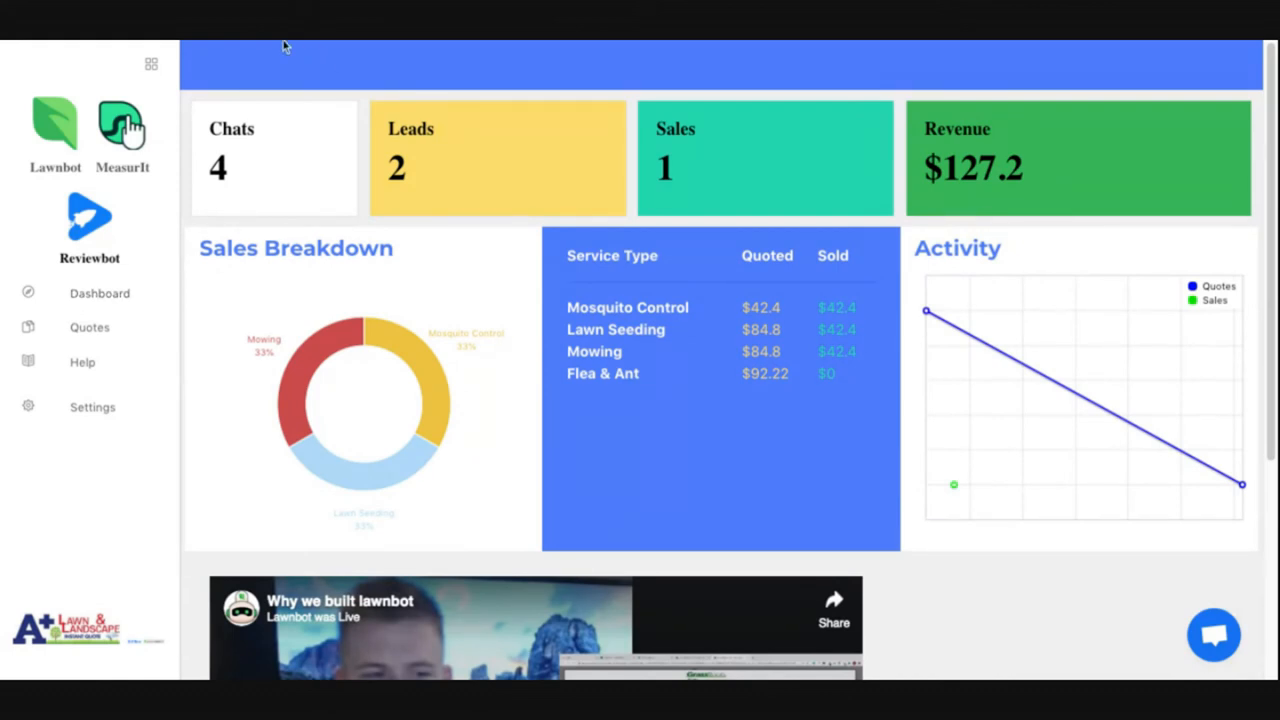